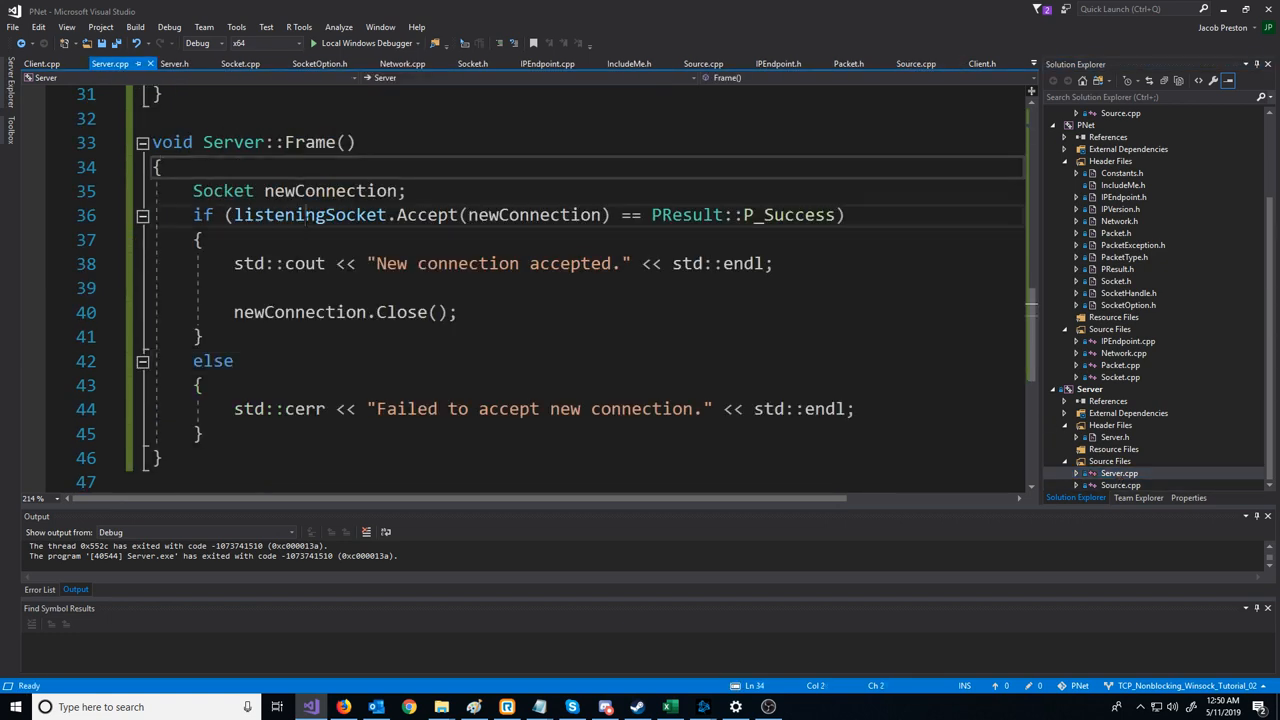
Step: Start Server::Frame with an empty WSAPoll() call above the connection-accept code
{"action": "double_click", "coordinate": [308, 216]}
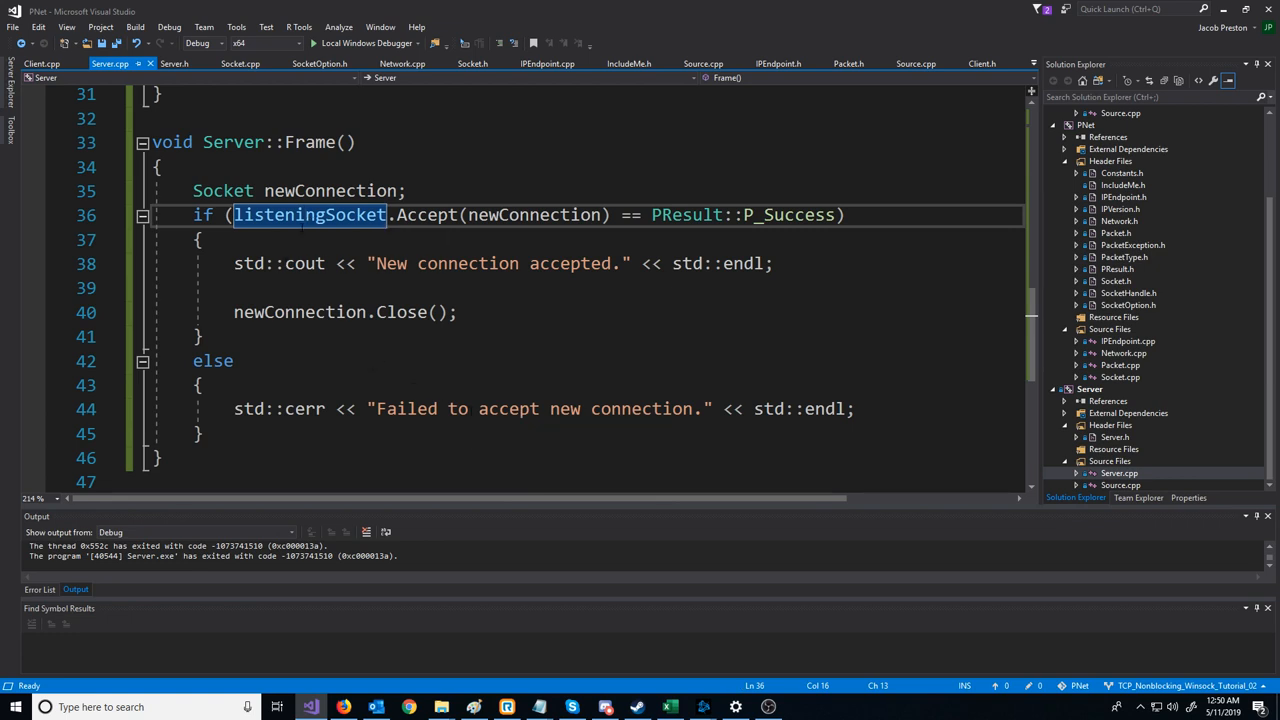
{"action": "mouse_move", "coordinate": [308, 214]}
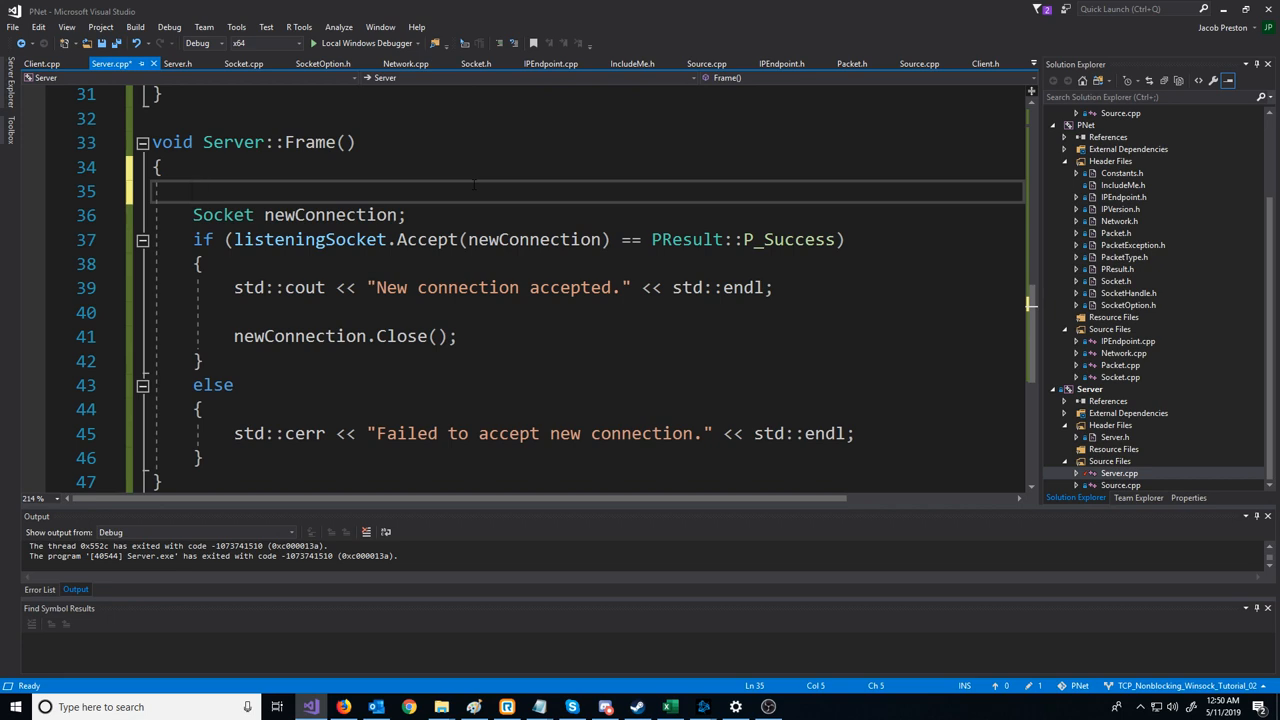
{"action": "type", "text": "WSAP"}
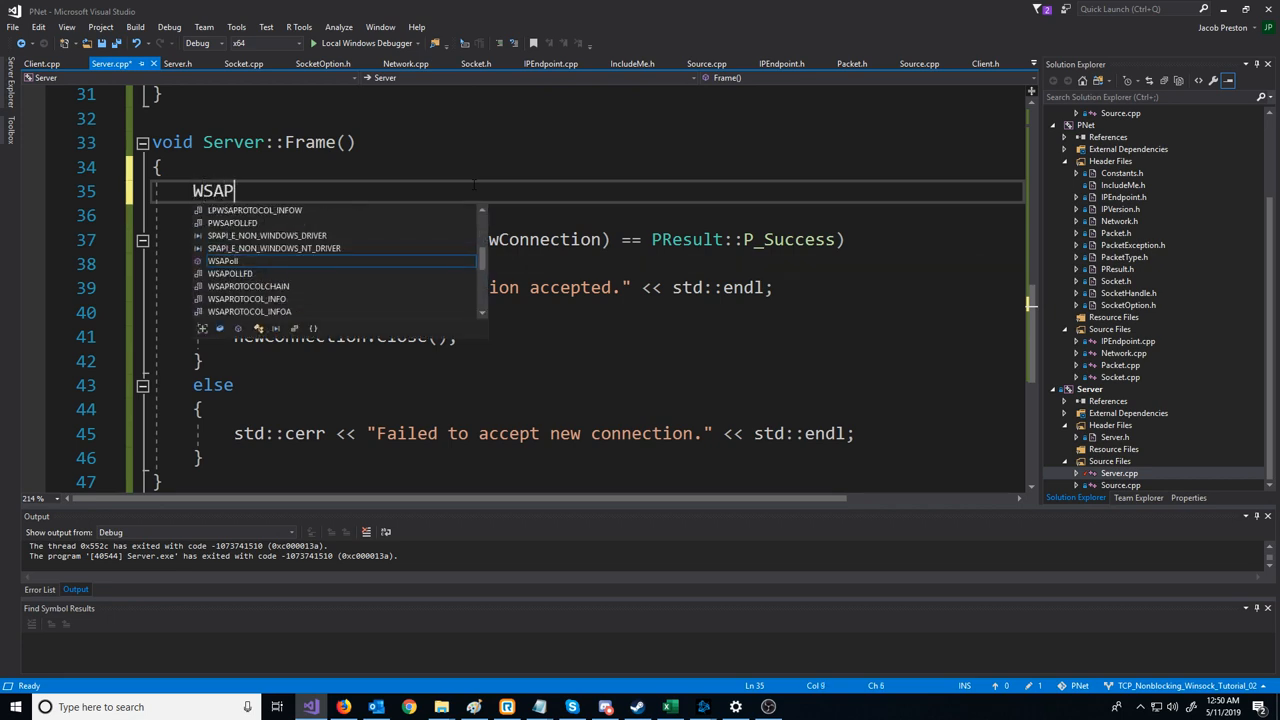
{"action": "type", "text": "oll"}
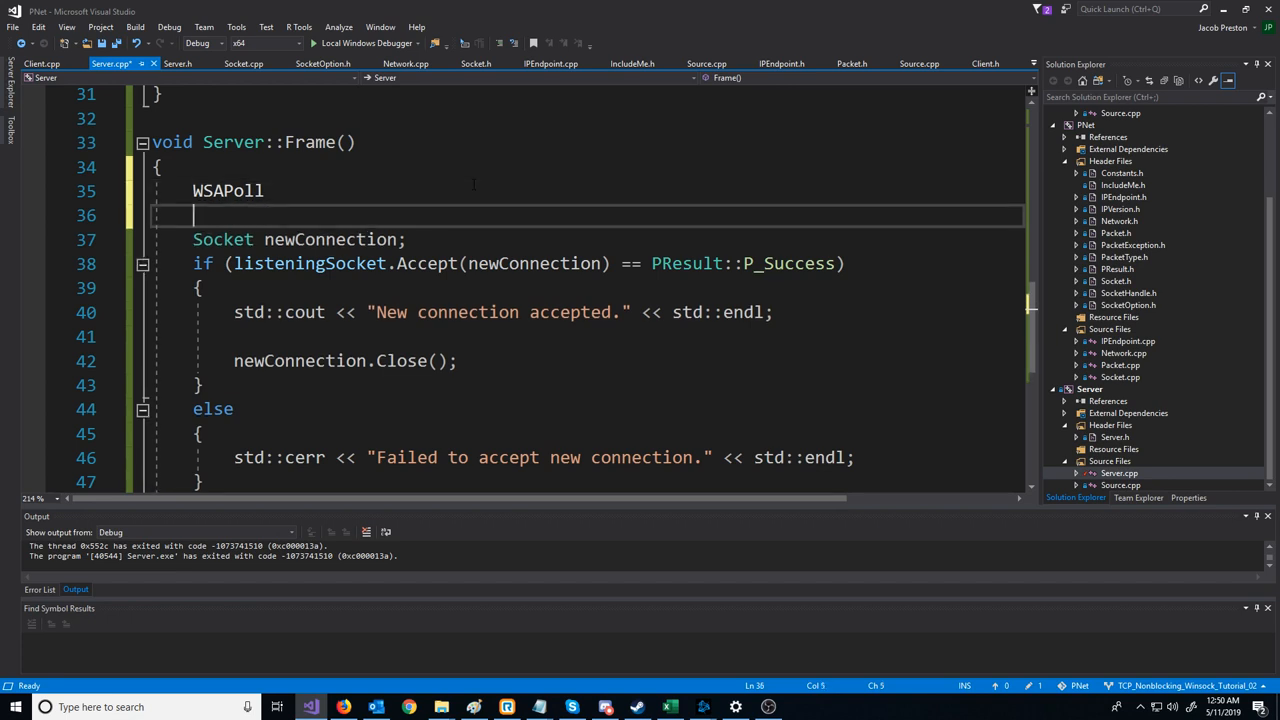
{"action": "type", "text": "poll"}
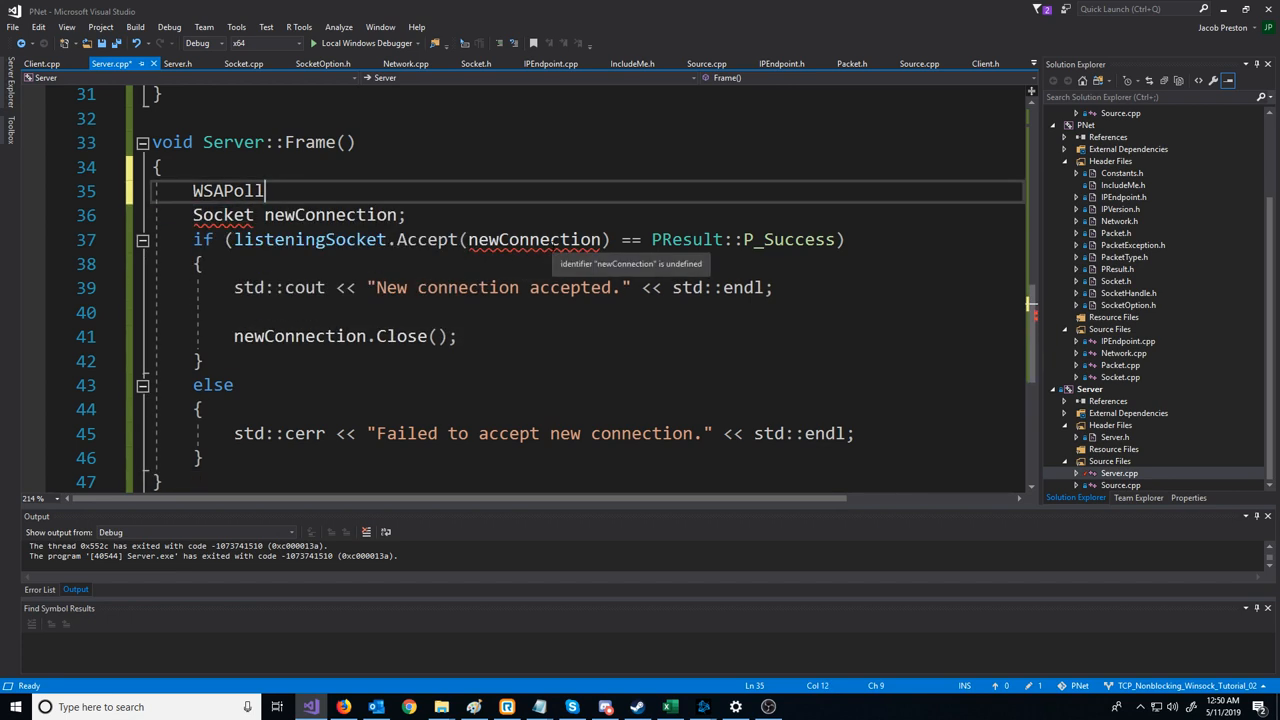
{"action": "type", "text": "()"}
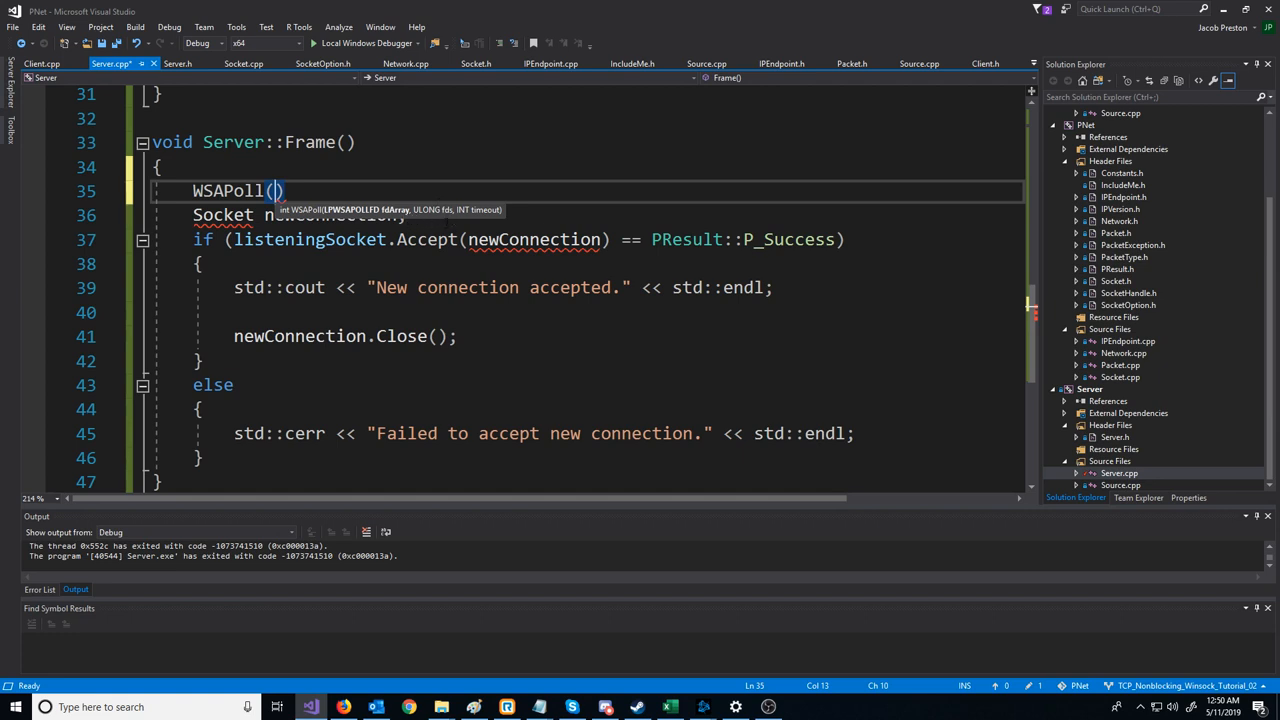
{"action": "mouse_move", "coordinate": [500, 214]}
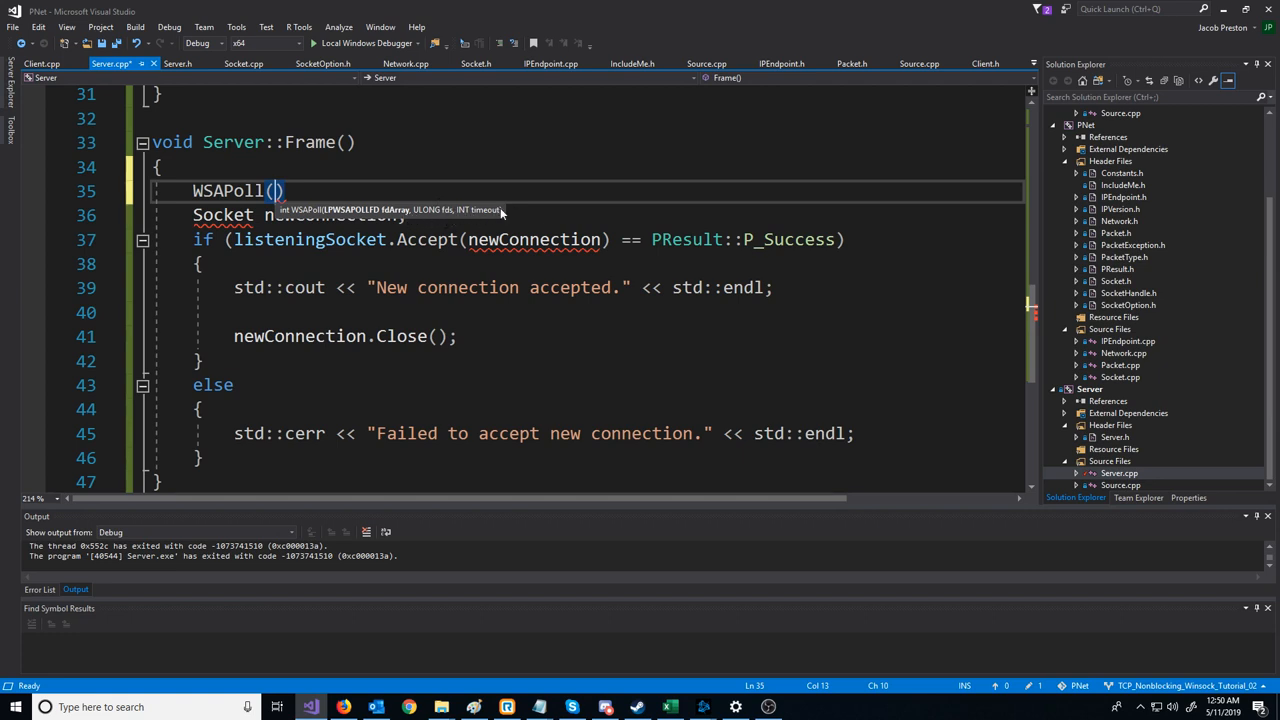
{"action": "mouse_move", "coordinate": [480, 224]}
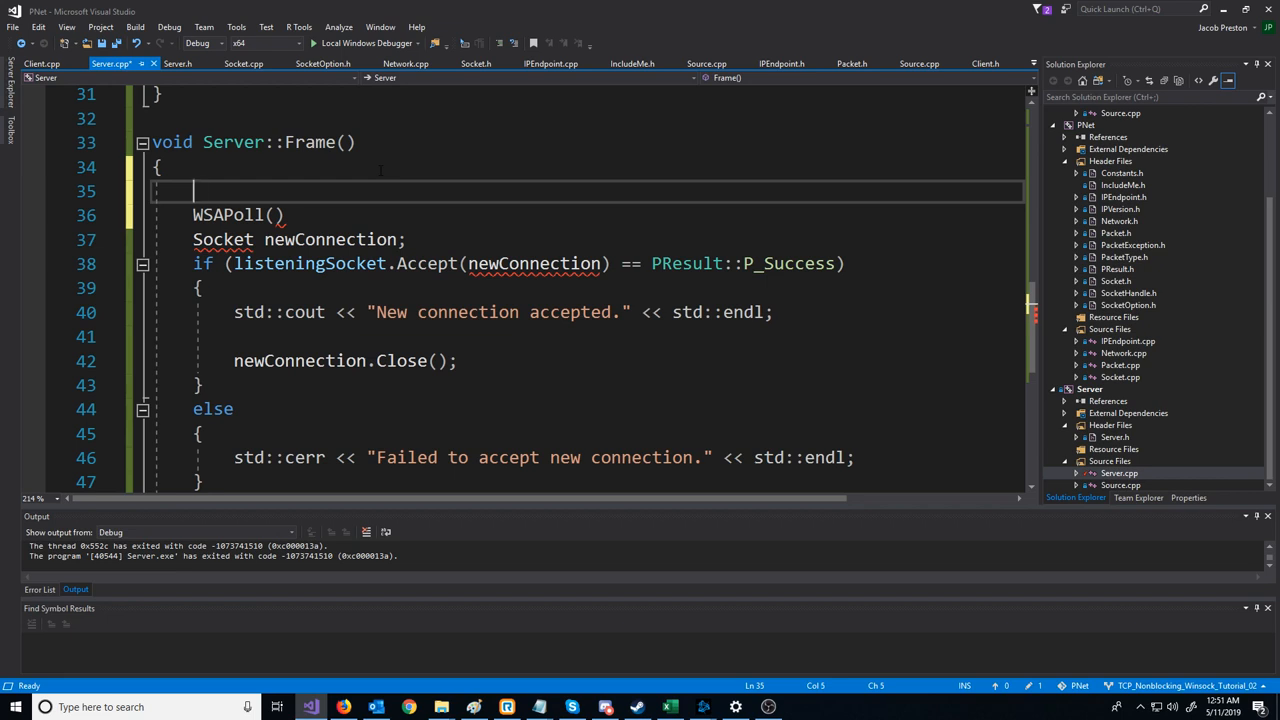
Step: Declare an empty WSAPOLLFD listeningSocketFD above the WSAPoll call
{"action": "type", "text": "WSAPOLLFD"}
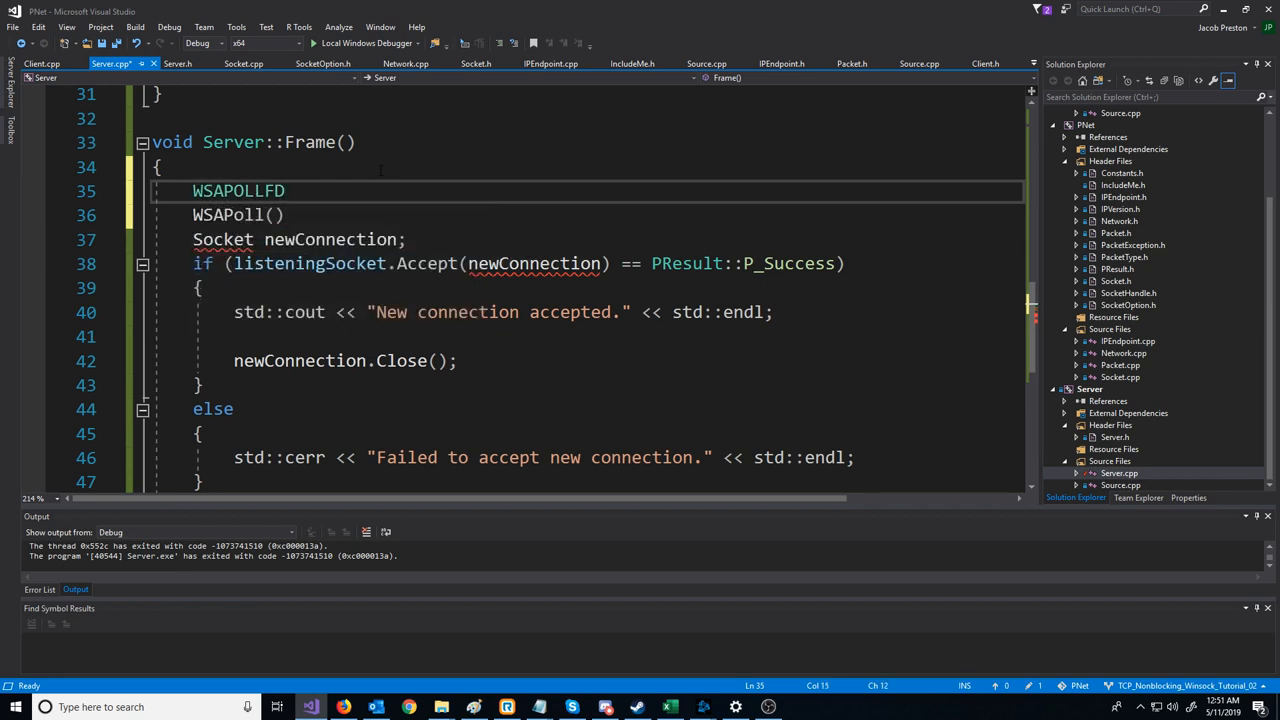
{"action": "type", "text": "listeningSocketFD = {};"}
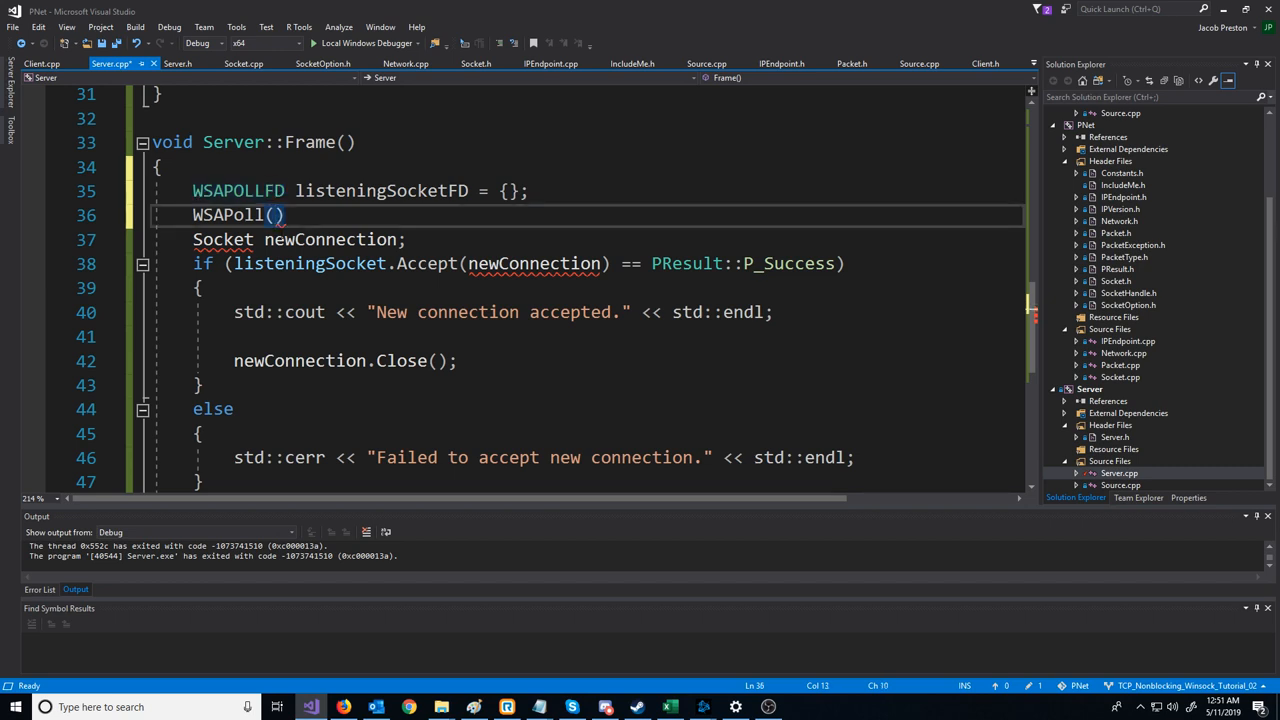
{"action": "double_click", "coordinate": [228, 214]}
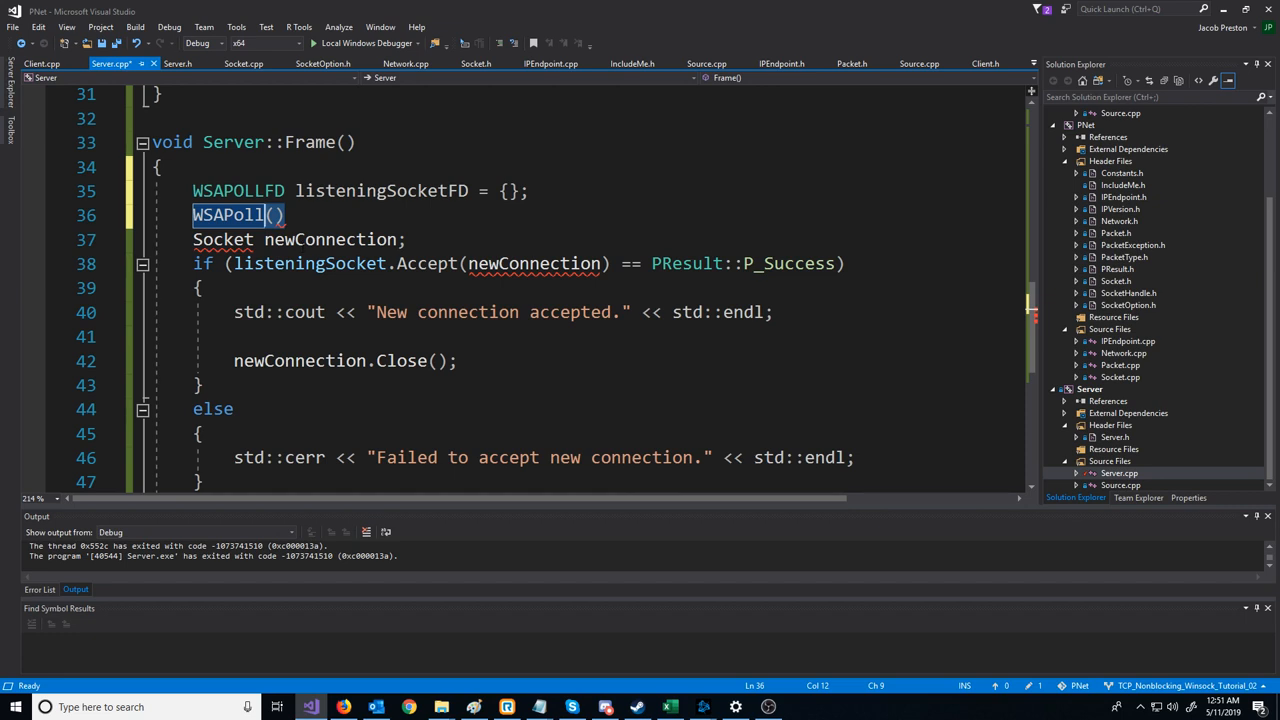
{"action": "mouse_move", "coordinate": [228, 214]}
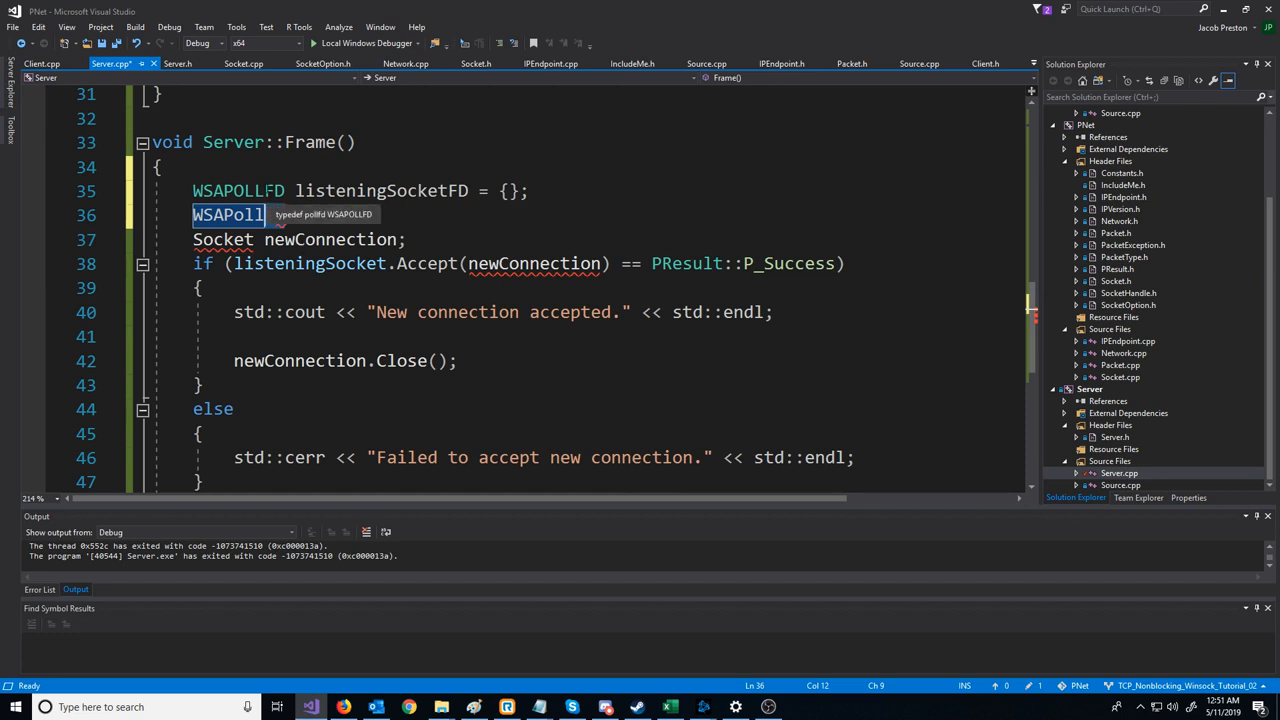
Step: Complete the call as WSAPoll(&listeningSocketFD, 1, 1) with a blank line after it
{"action": "type", "text": "("}
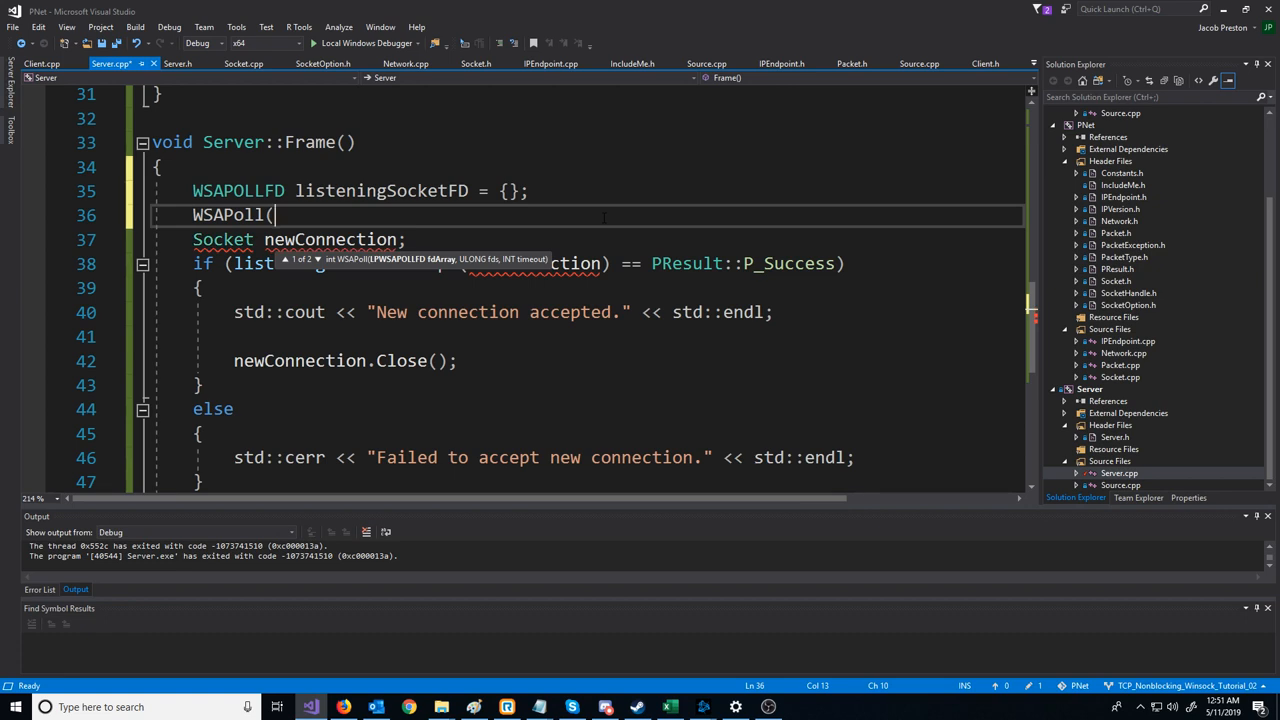
{"action": "type", "text": "&listeningSocketFD,"}
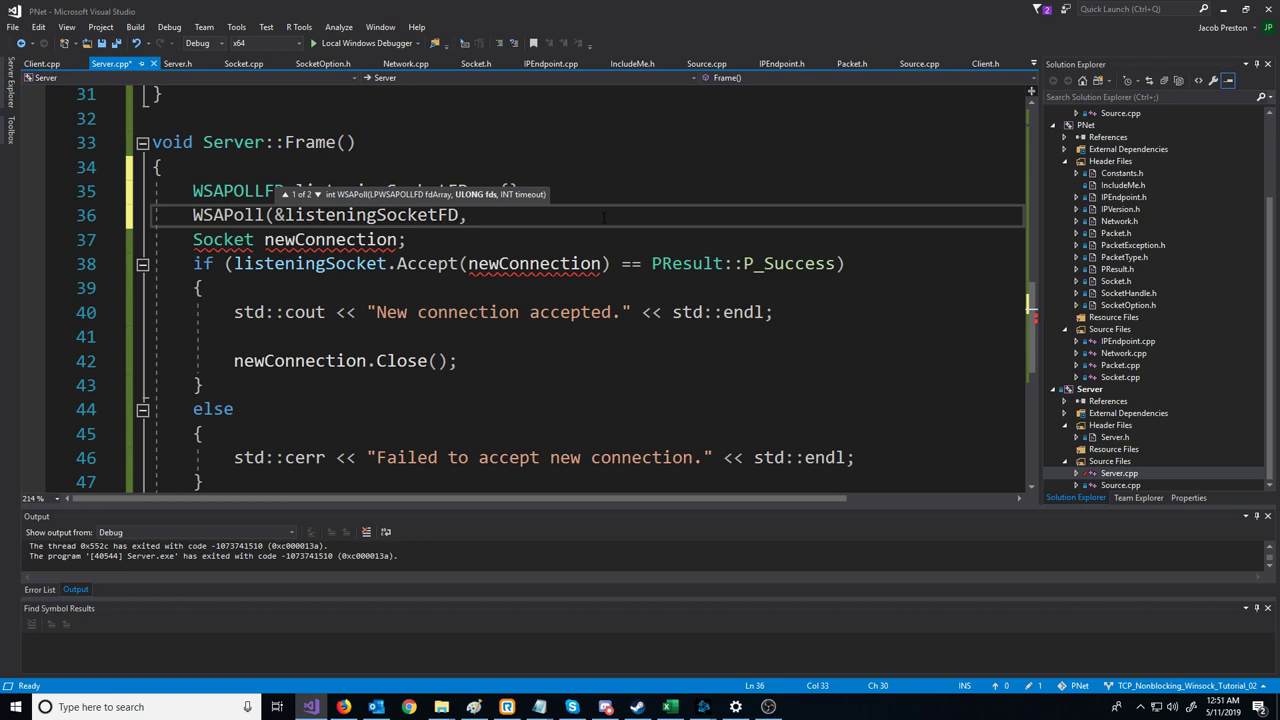
{"action": "type", "text": "1,"}
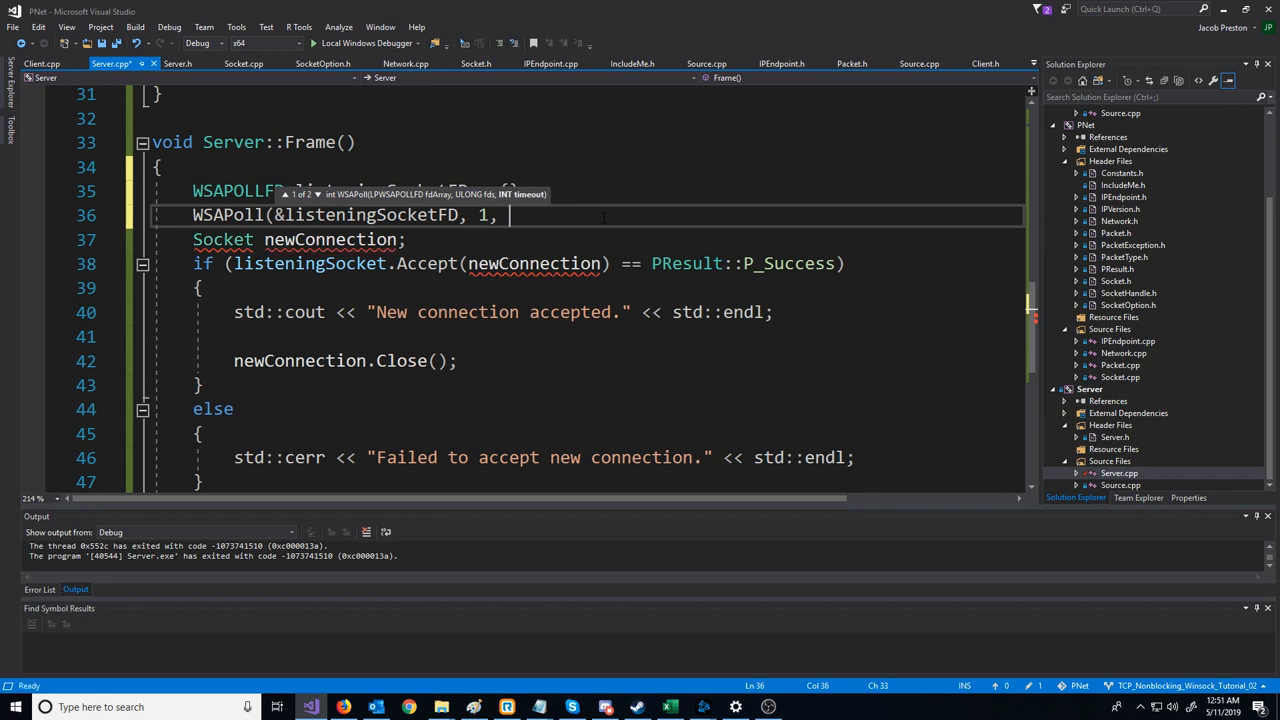
{"action": "type", "text": "1);"}
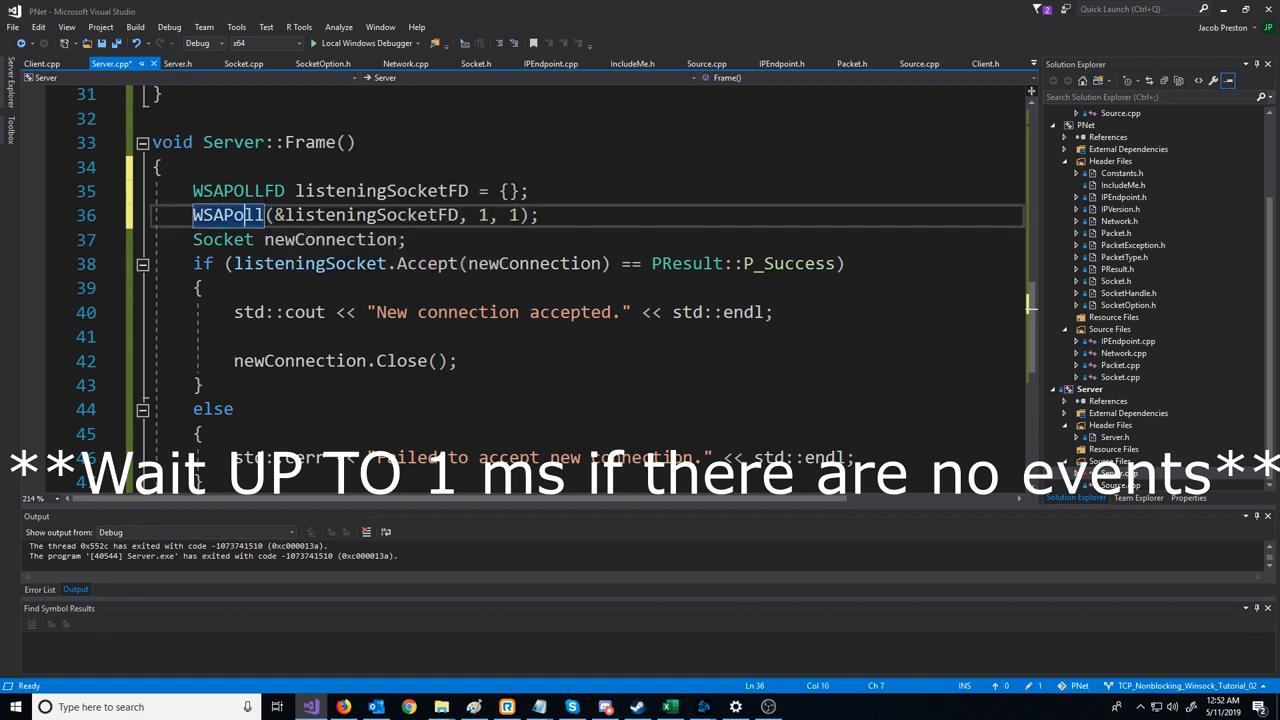
{"action": "mouse_move", "coordinate": [512, 214]}
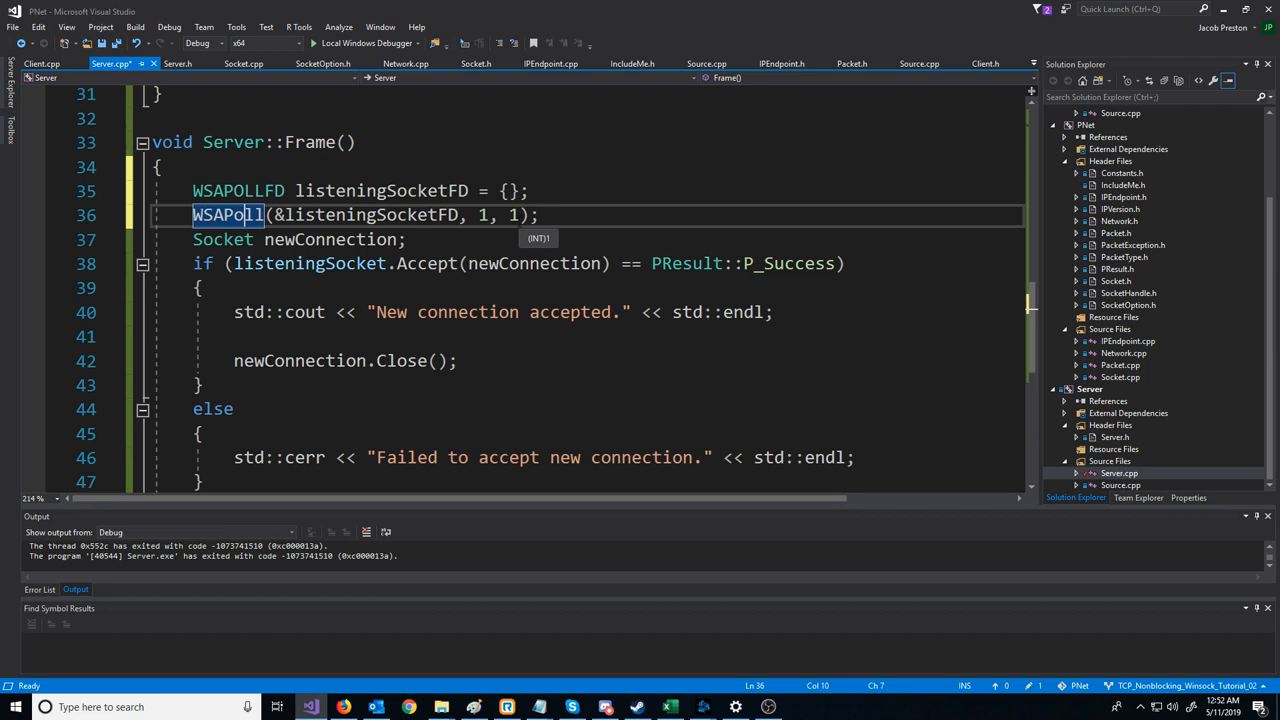
{"action": "left_click", "coordinate": [520, 214]}
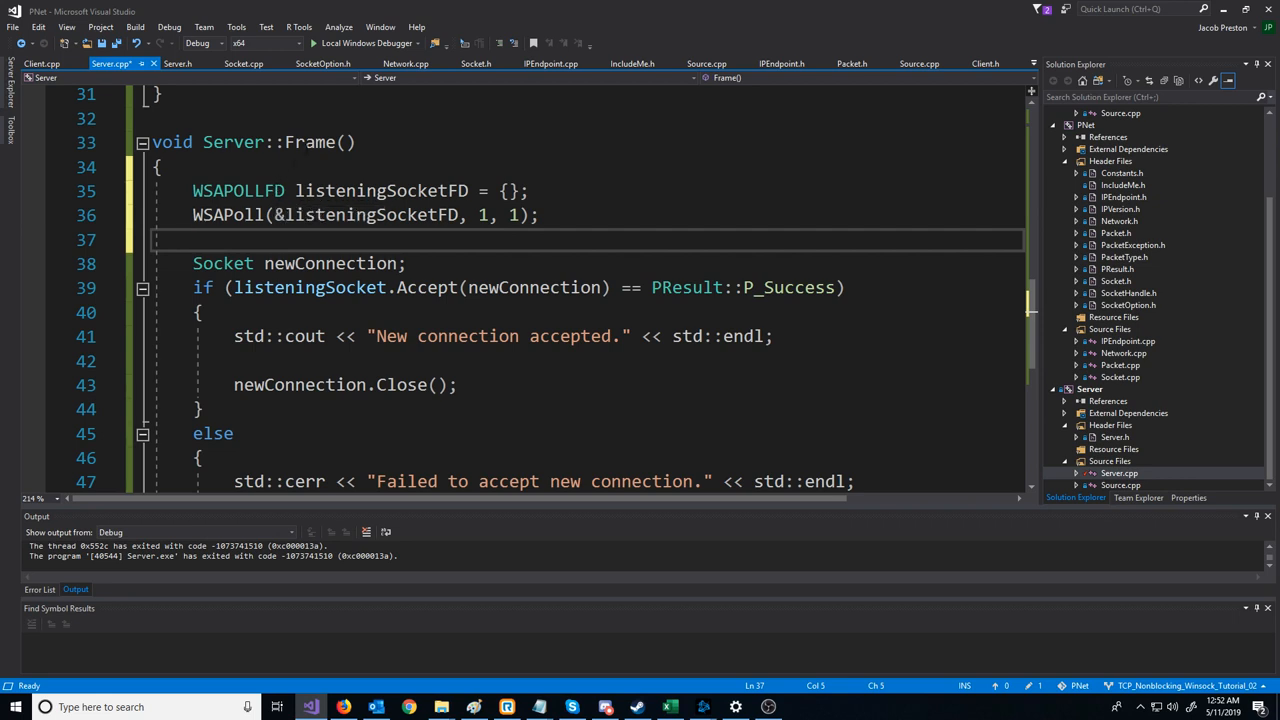
Step: Inspect the pollfd struct's fd, events and revents in WinSock2.h, then return to Server.cpp
{"action": "double_click", "coordinate": [238, 190]}
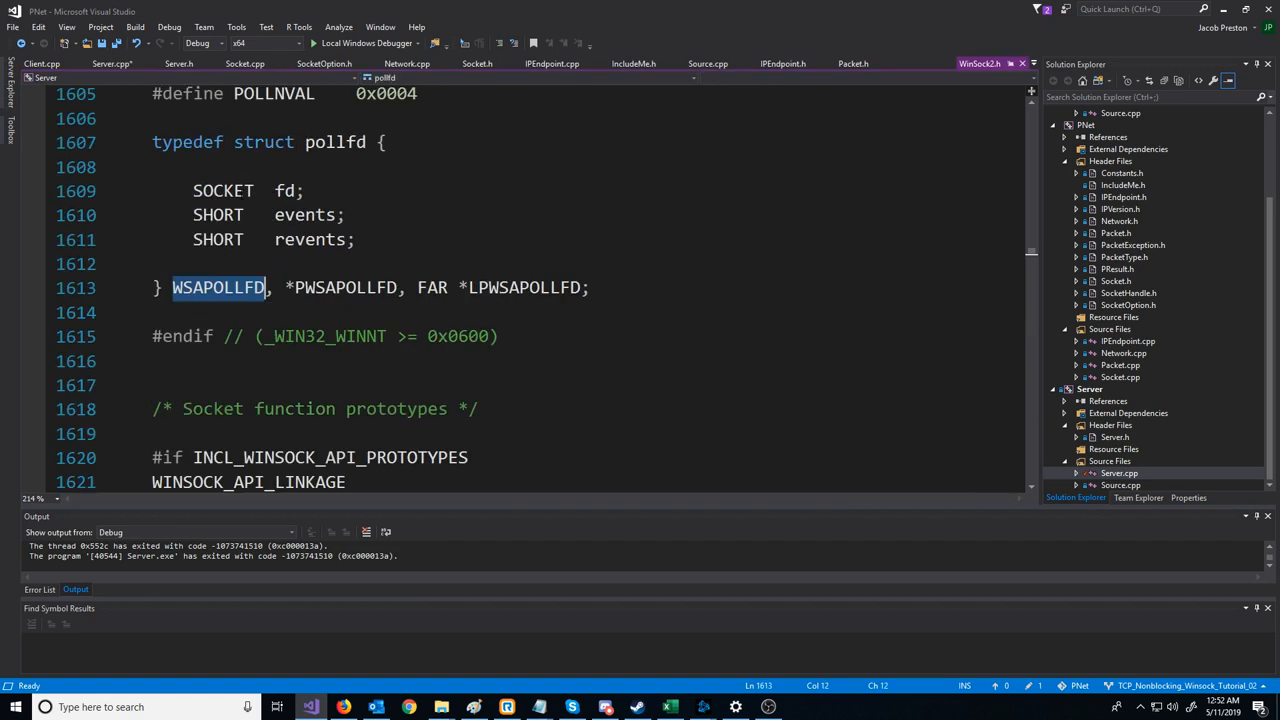
{"action": "scroll", "scroll_direction": "up", "scroll_amount": 3}
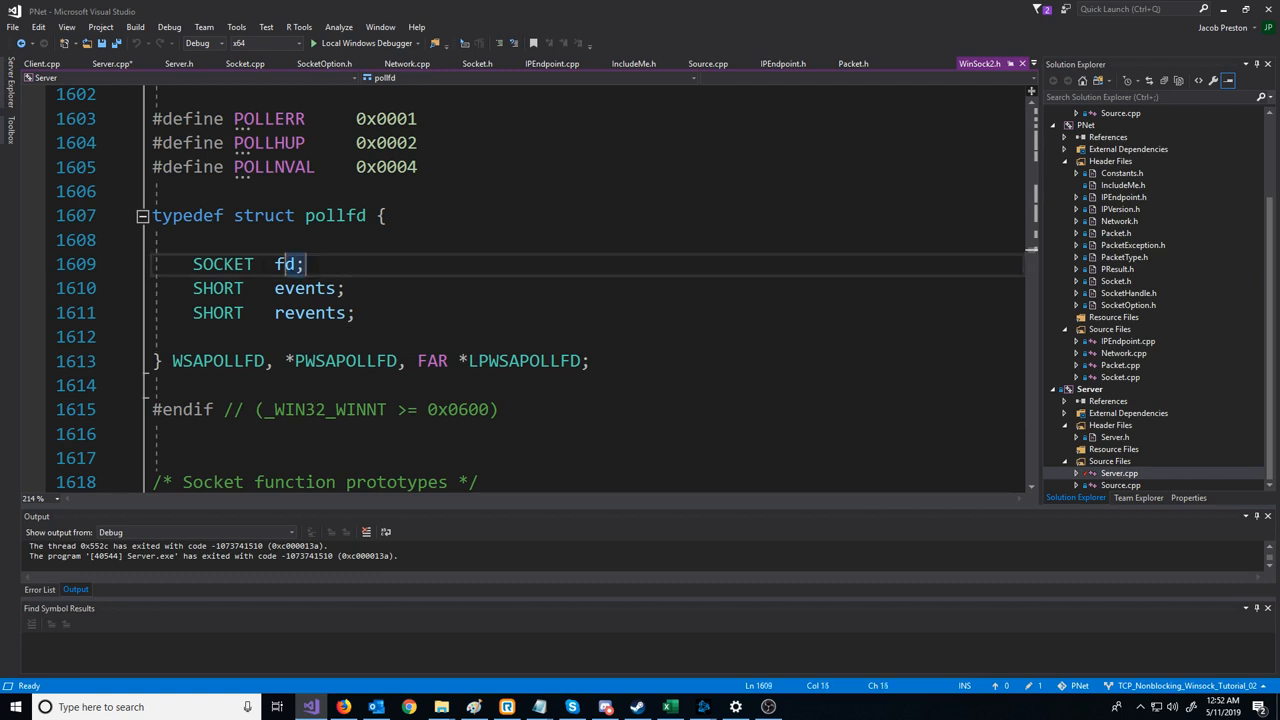
{"action": "double_click", "coordinate": [304, 288]}
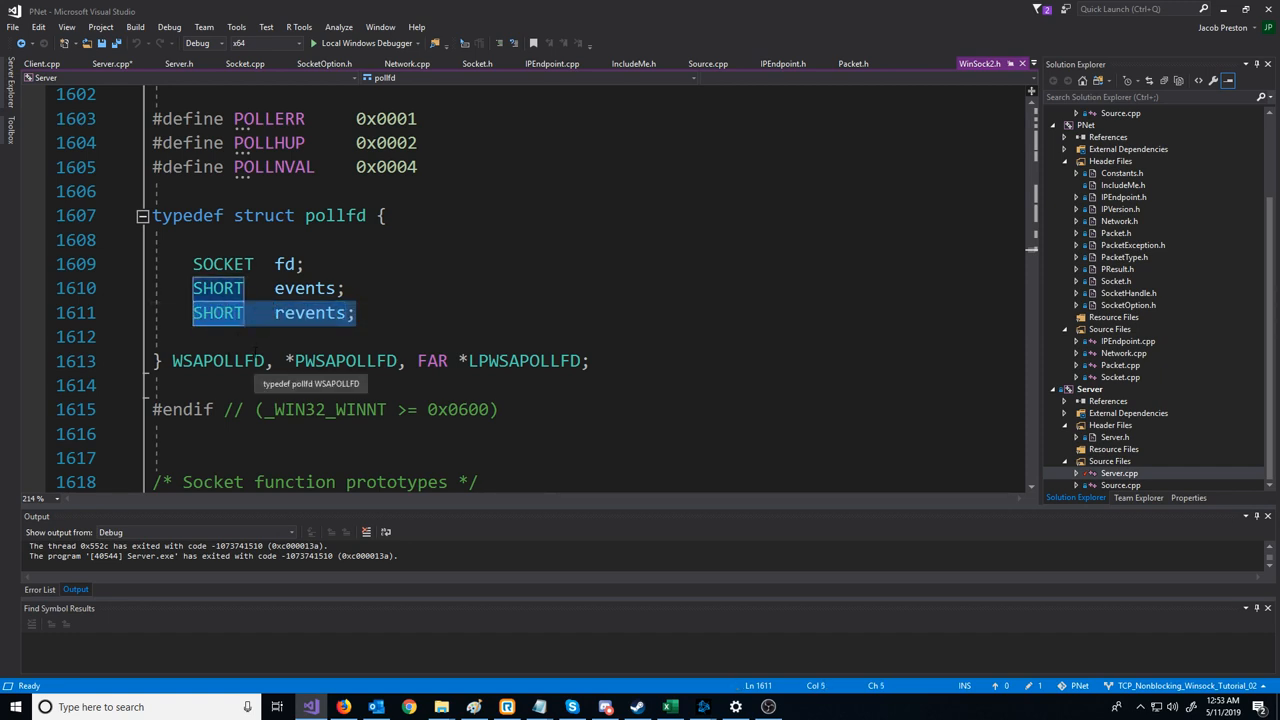
{"action": "left_click", "coordinate": [356, 312]}
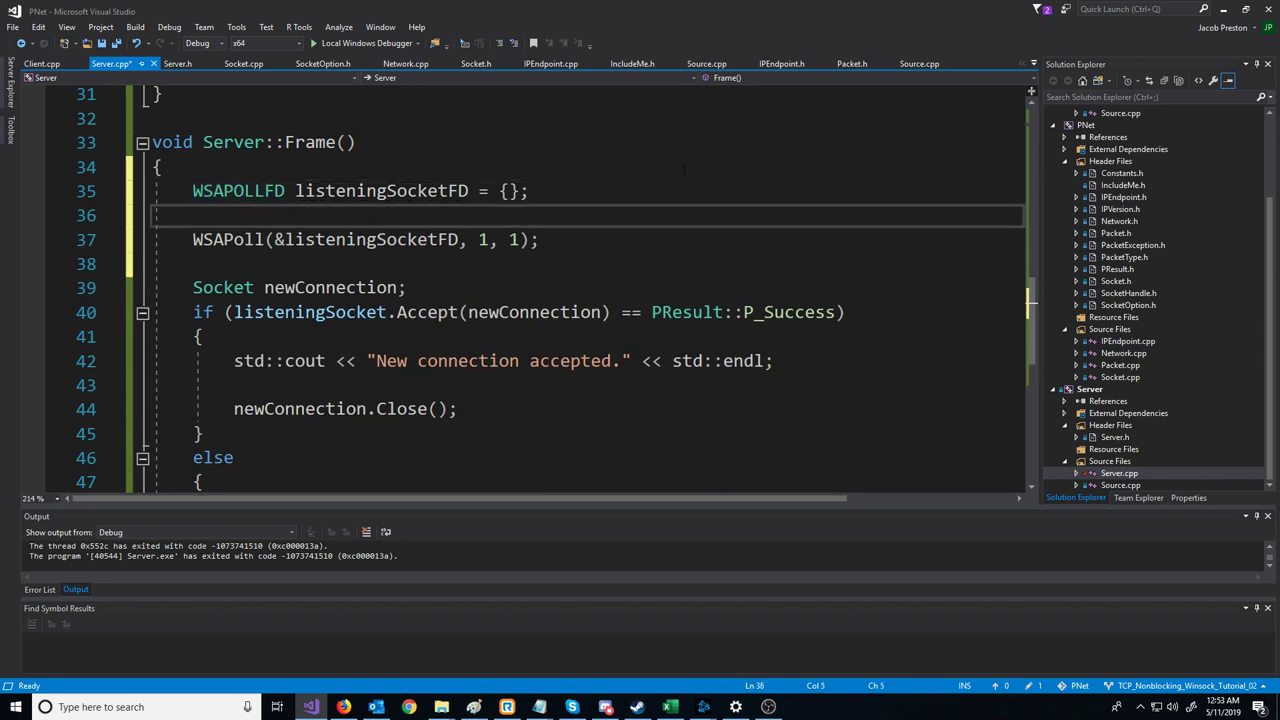
Step: Set listeningSocketFD.fd to listeningSocket.GetHandle() and zero events and revents
{"action": "type", "text": "listeningSocketFD.revents = 0;"}
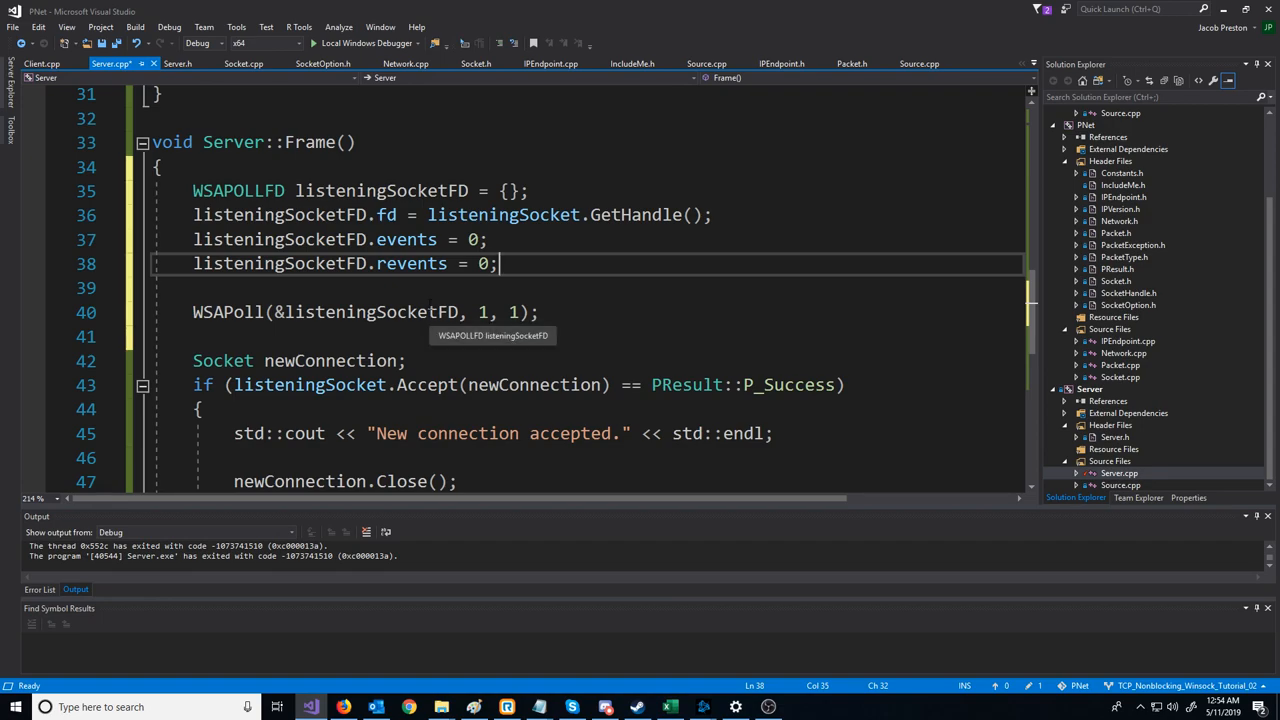
Step: Review the POLLPRI, POLLRDNORM and POLLWRNORM flag descriptions in the WSAPOLLFD docs
{"action": "left_click", "coordinate": [344, 708]}
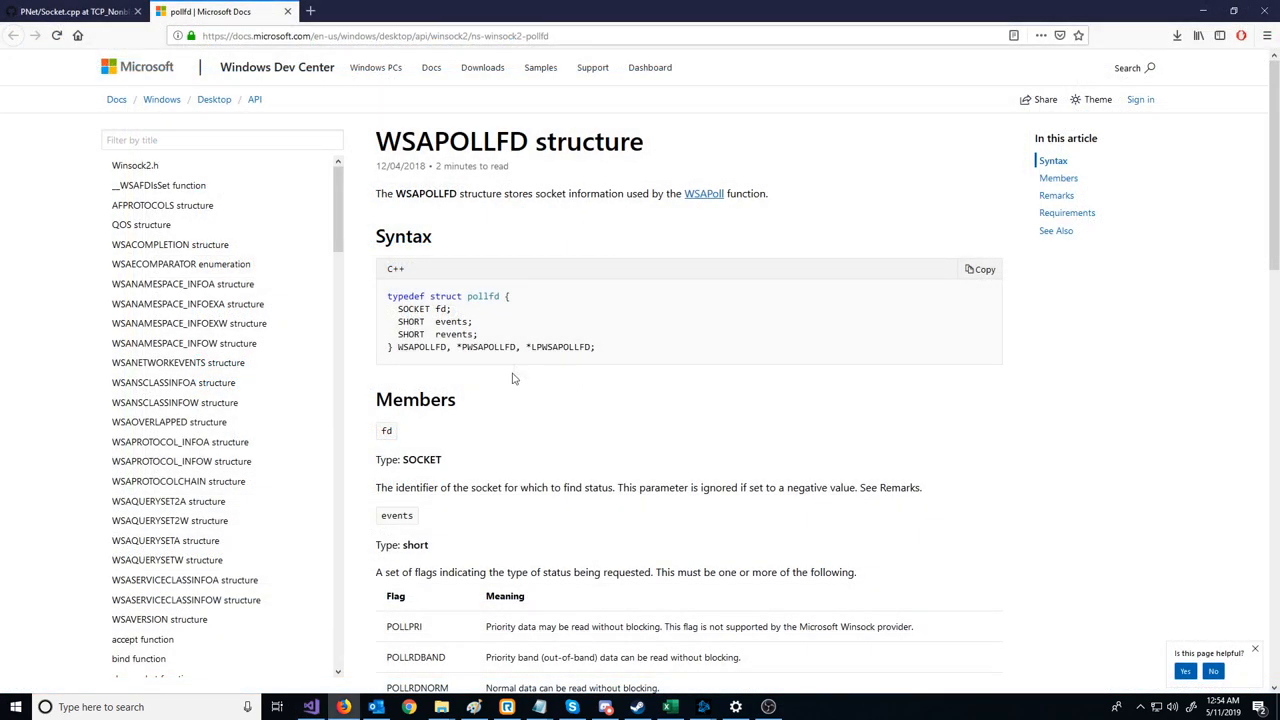
{"action": "scroll", "scroll_direction": "down", "scroll_amount": 3}
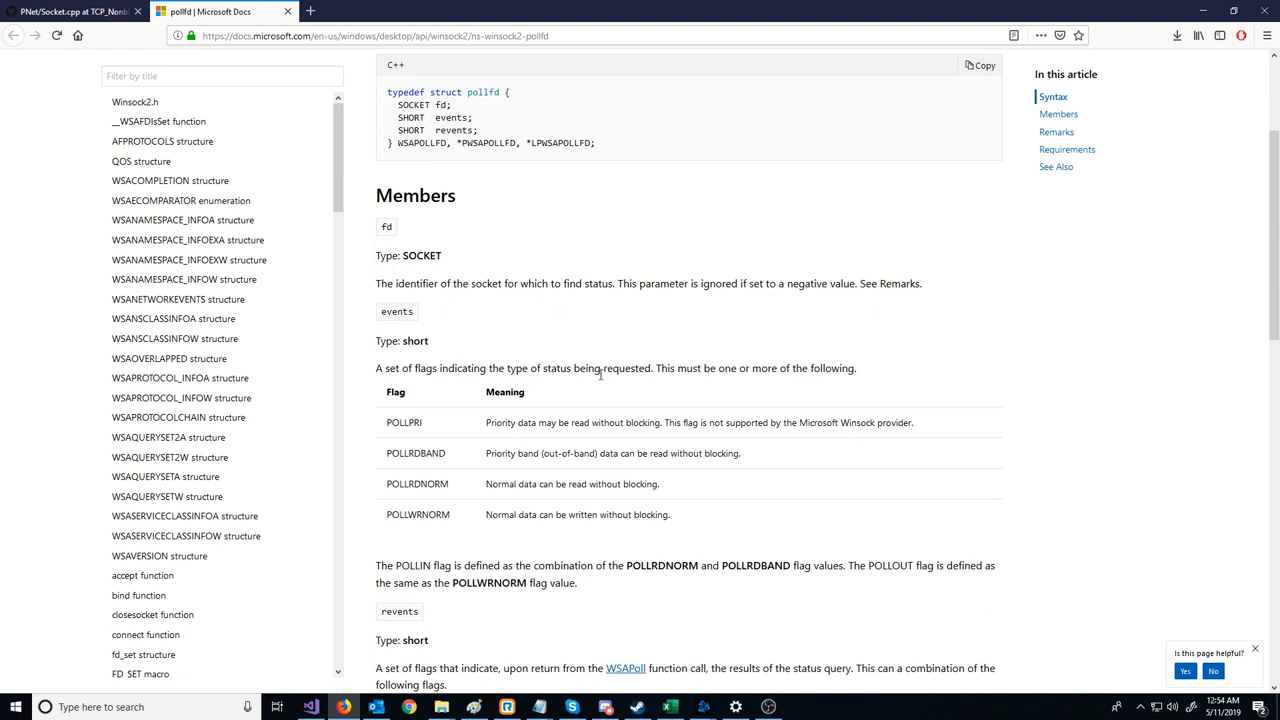
{"action": "mouse_move", "coordinate": [432, 482]}
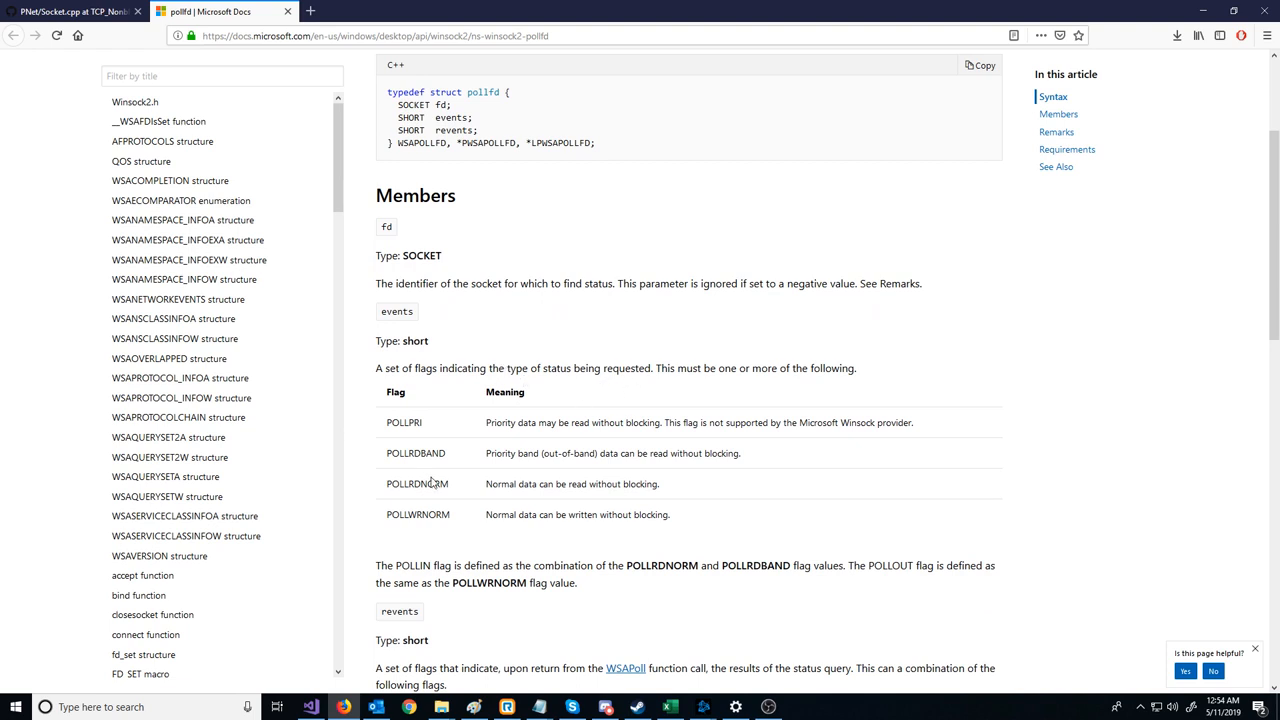
{"action": "mouse_move", "coordinate": [470, 518]}
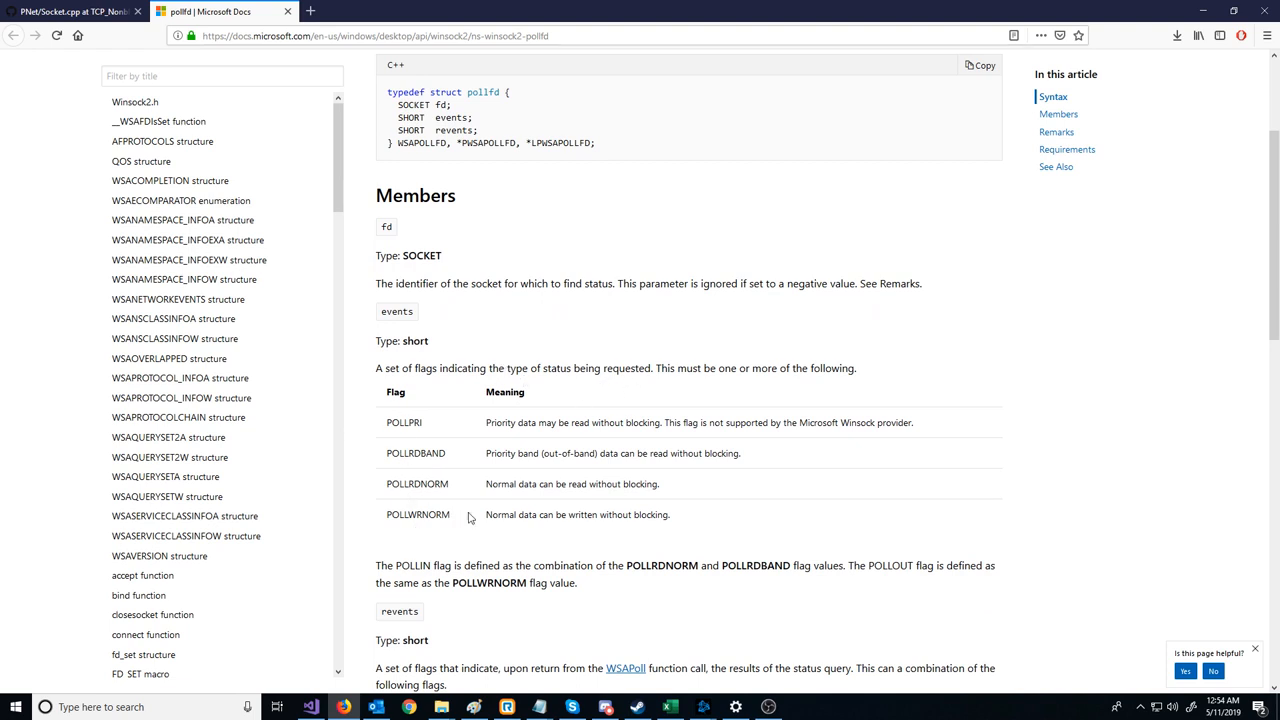
{"action": "mouse_move", "coordinate": [388, 428]}
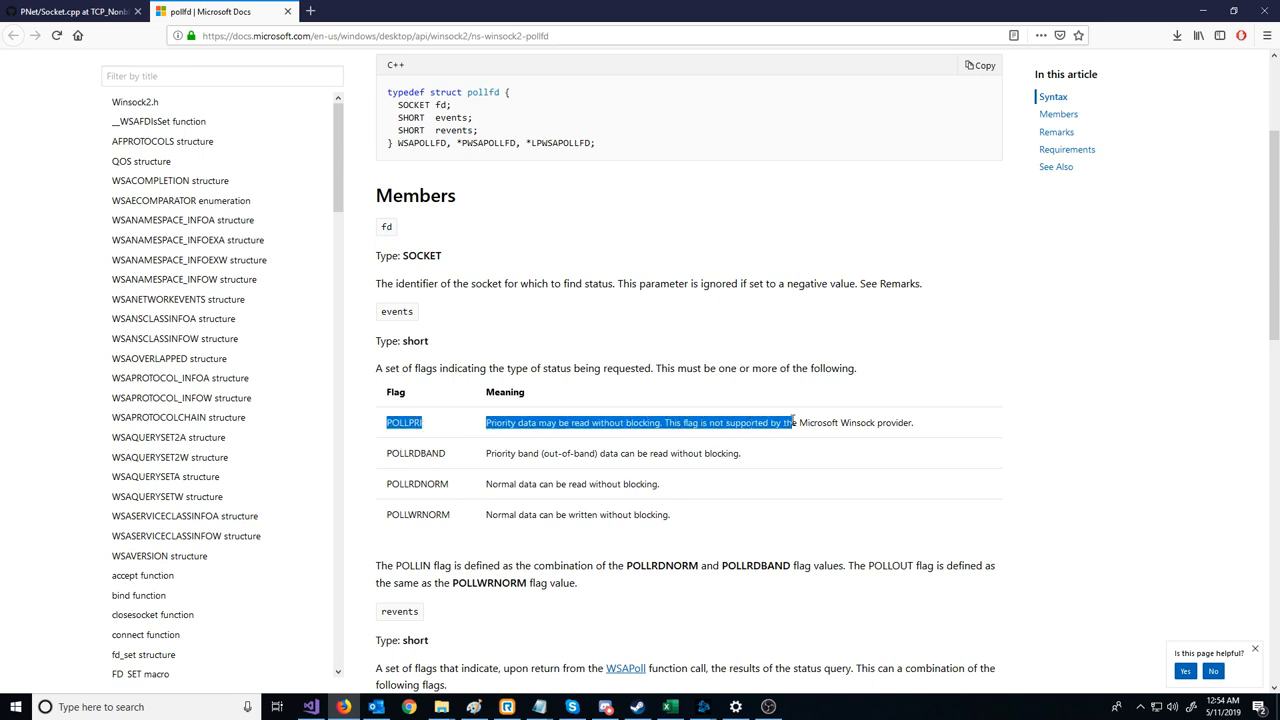
{"action": "left_click_drag", "start_coordinate": [790, 422], "coordinate": [910, 422]}
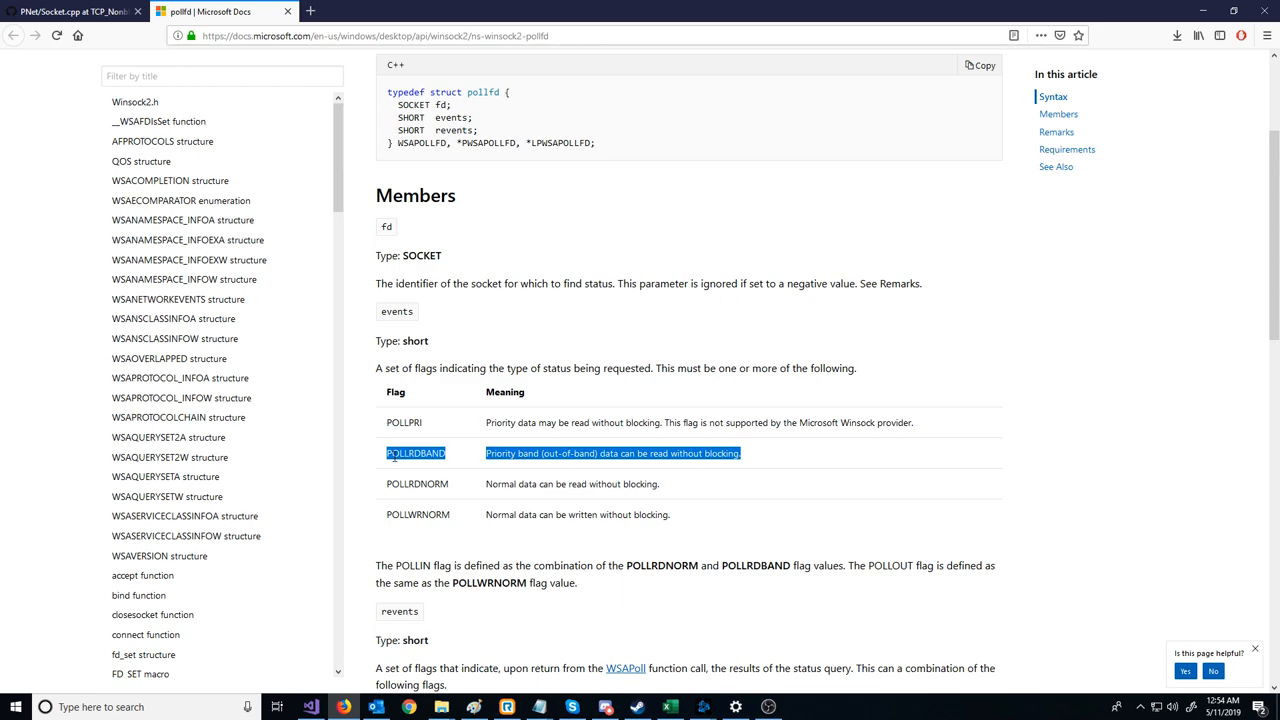
{"action": "scroll", "scroll_direction": "down", "scroll_amount": 3}
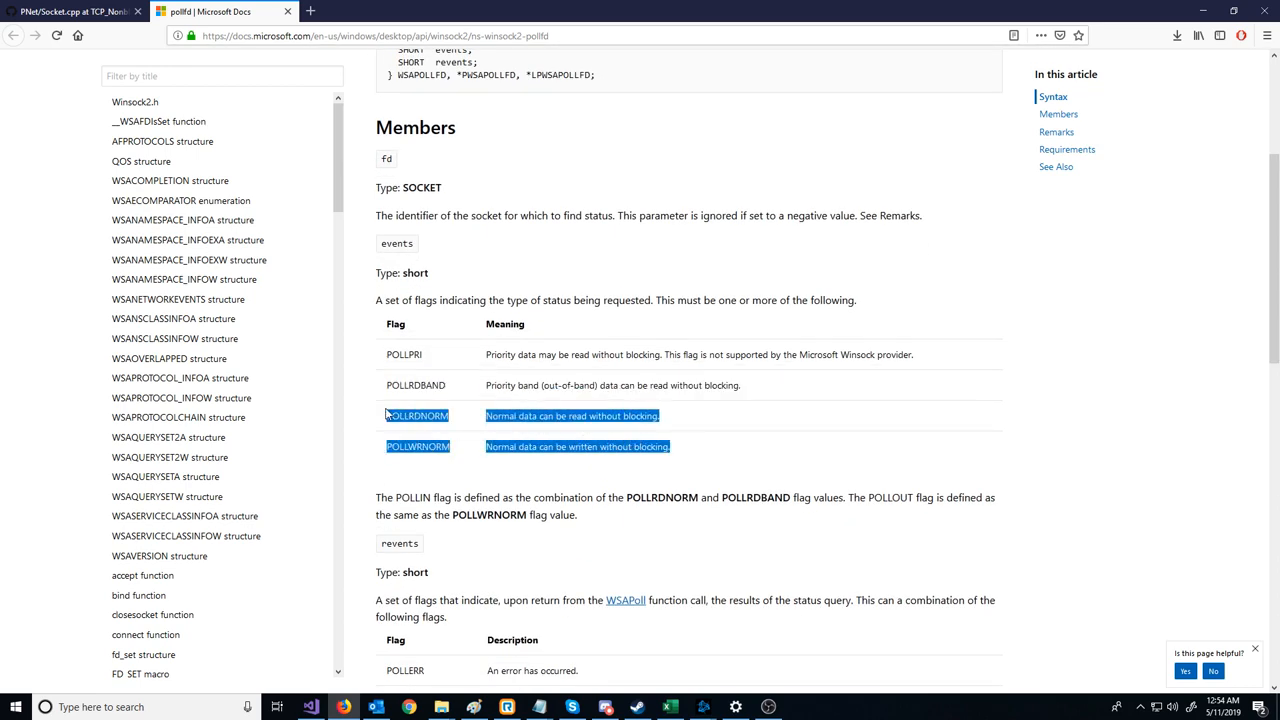
{"action": "left_click", "coordinate": [430, 418]}
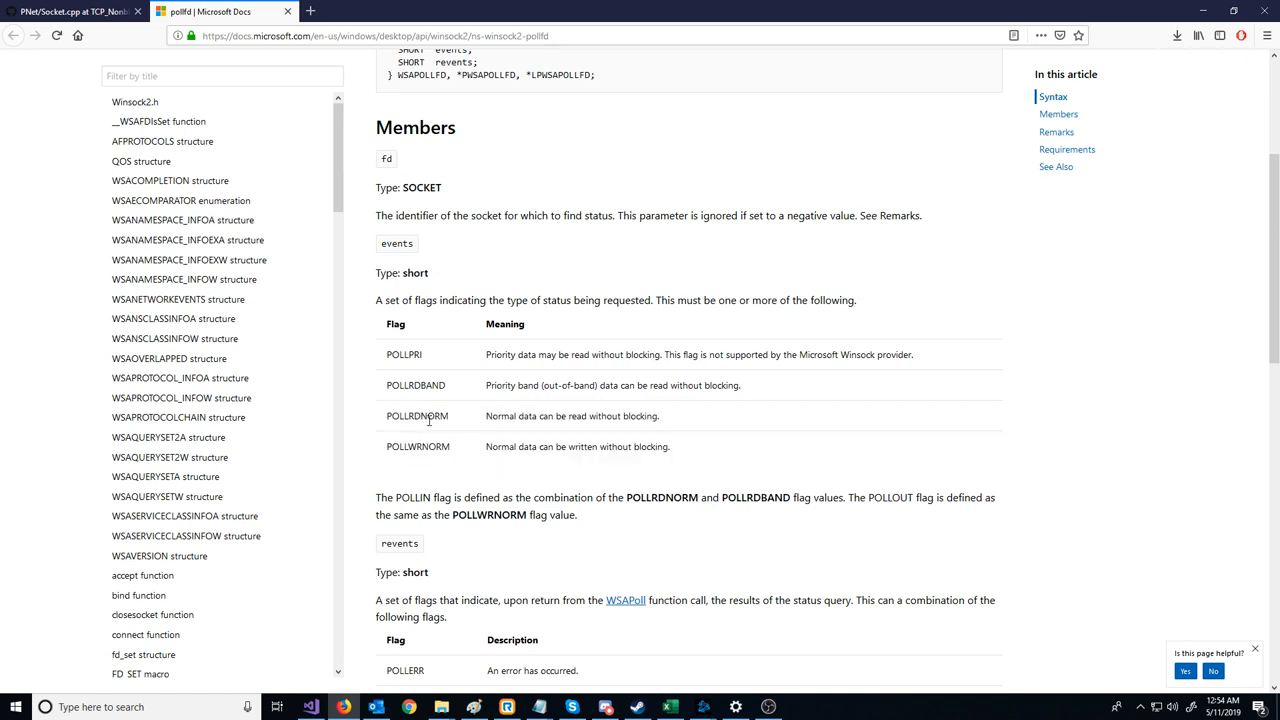
{"action": "mouse_move", "coordinate": [512, 432]}
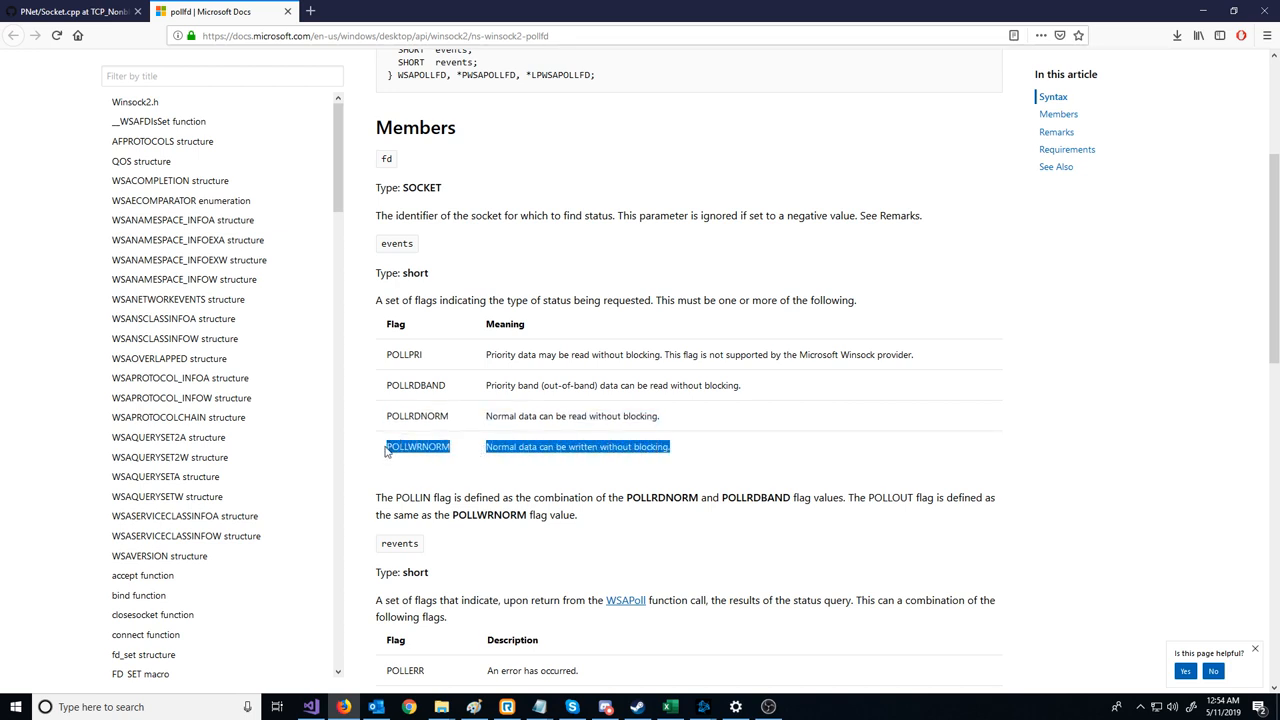
{"action": "left_click", "coordinate": [688, 454]}
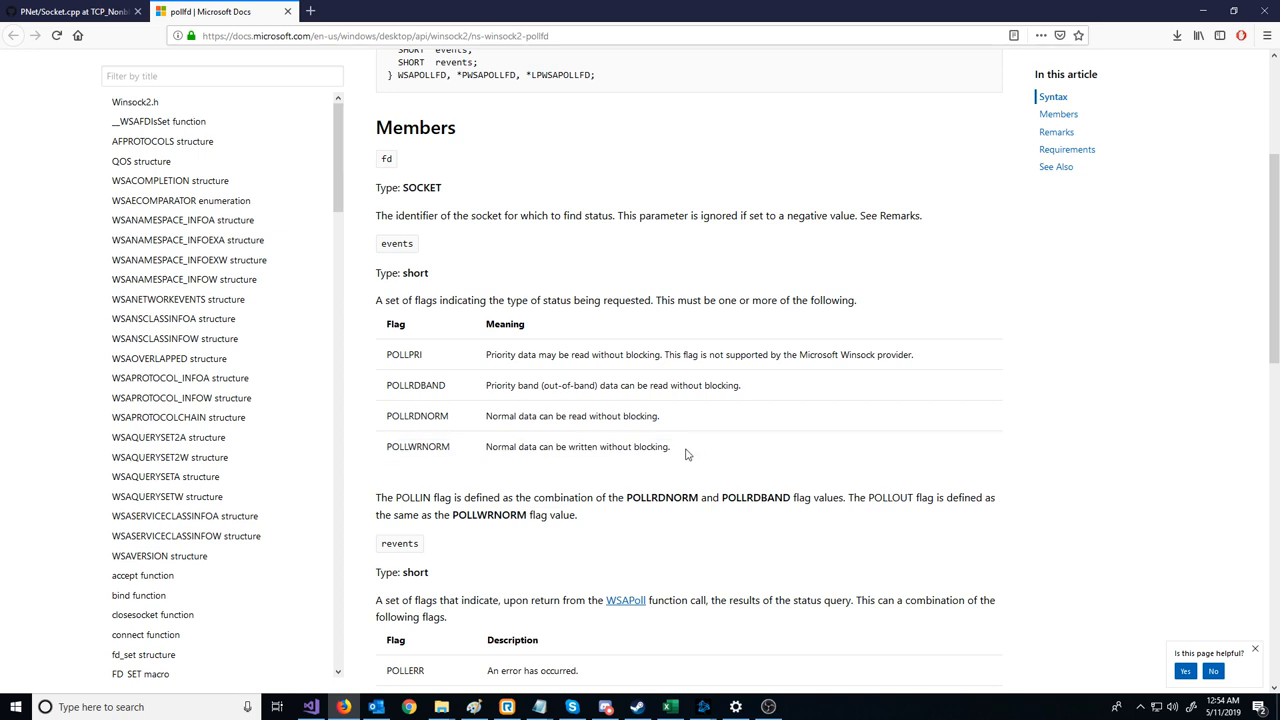
{"action": "triple_click", "coordinate": [550, 446]}
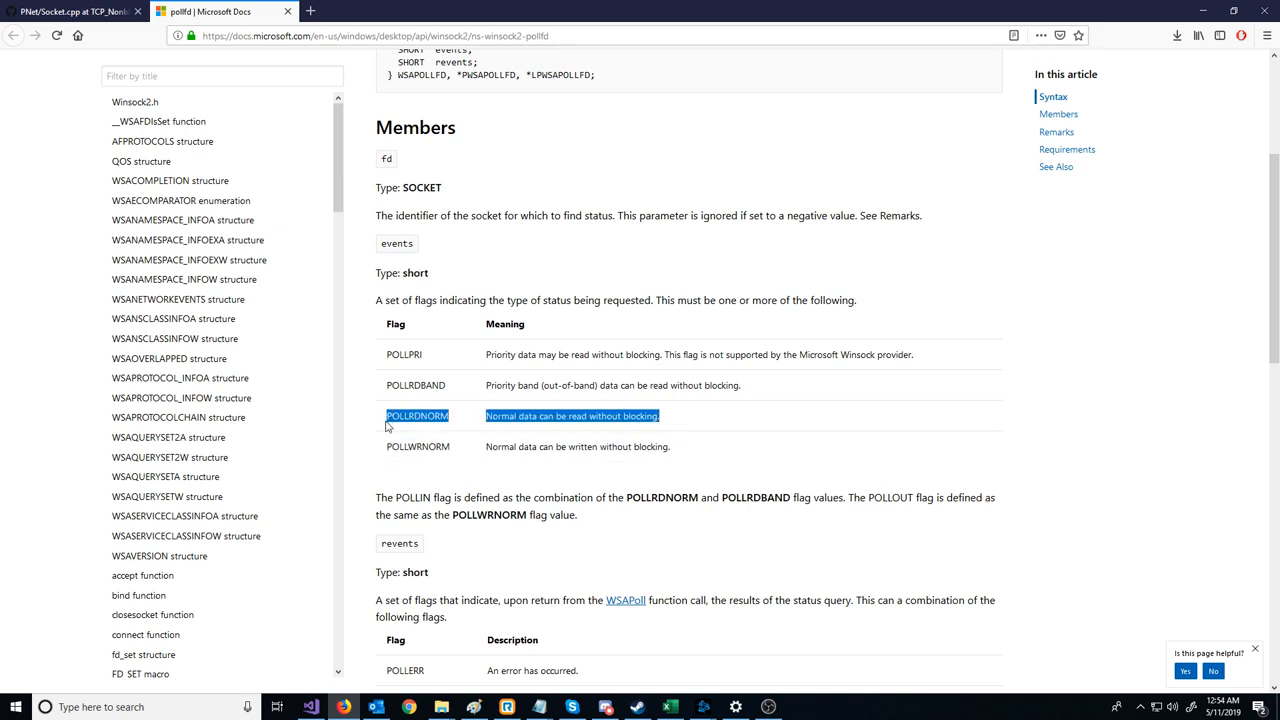
{"action": "mouse_move", "coordinate": [412, 430]}
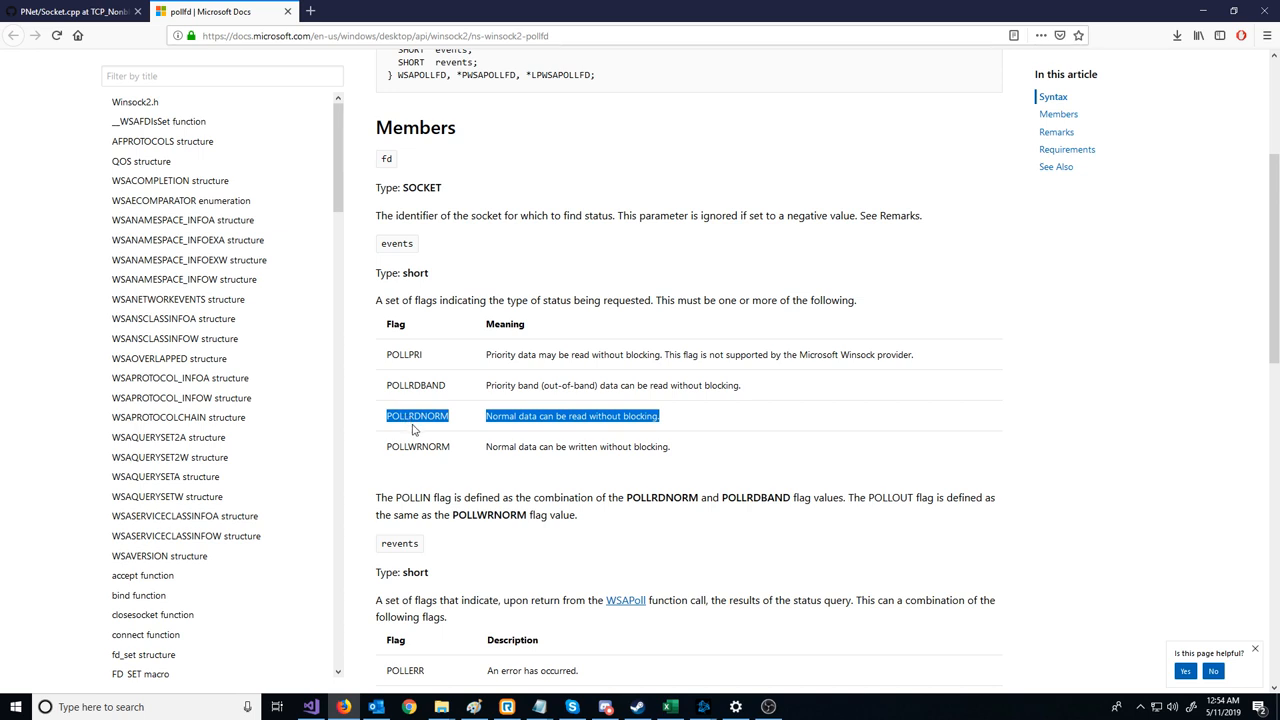
{"action": "mouse_move", "coordinate": [452, 428]}
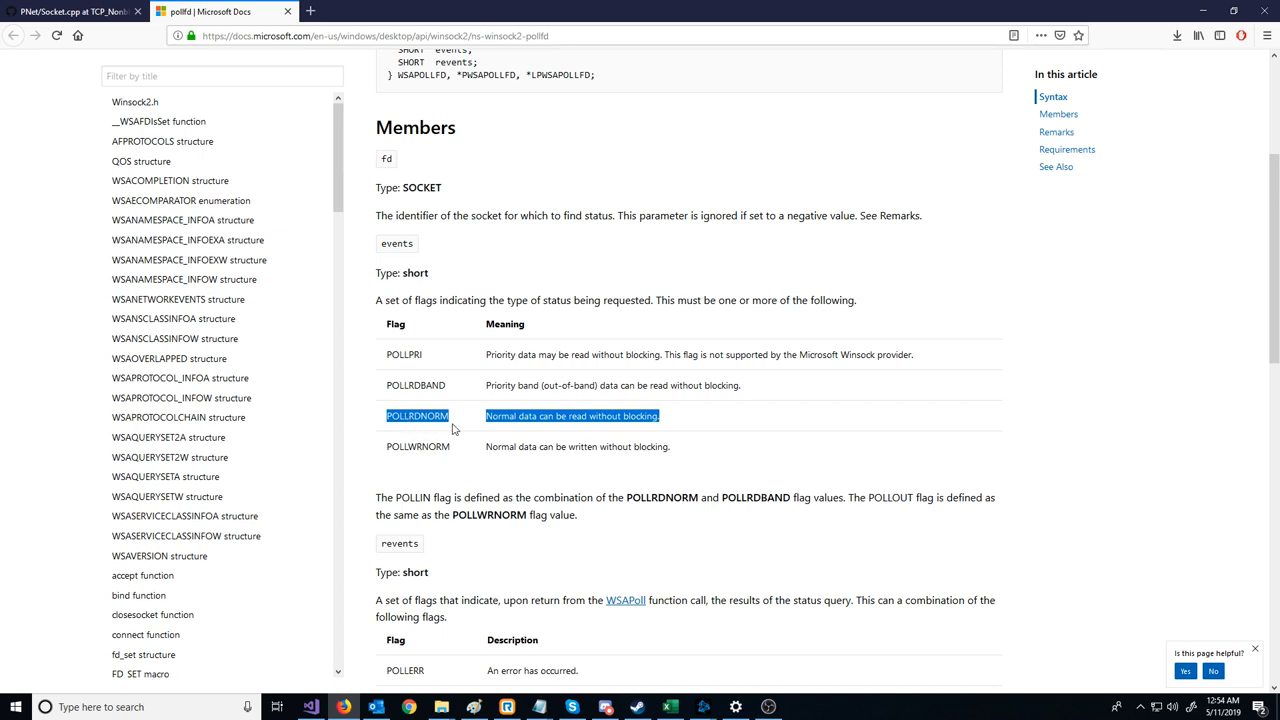
{"action": "mouse_move", "coordinate": [470, 424]}
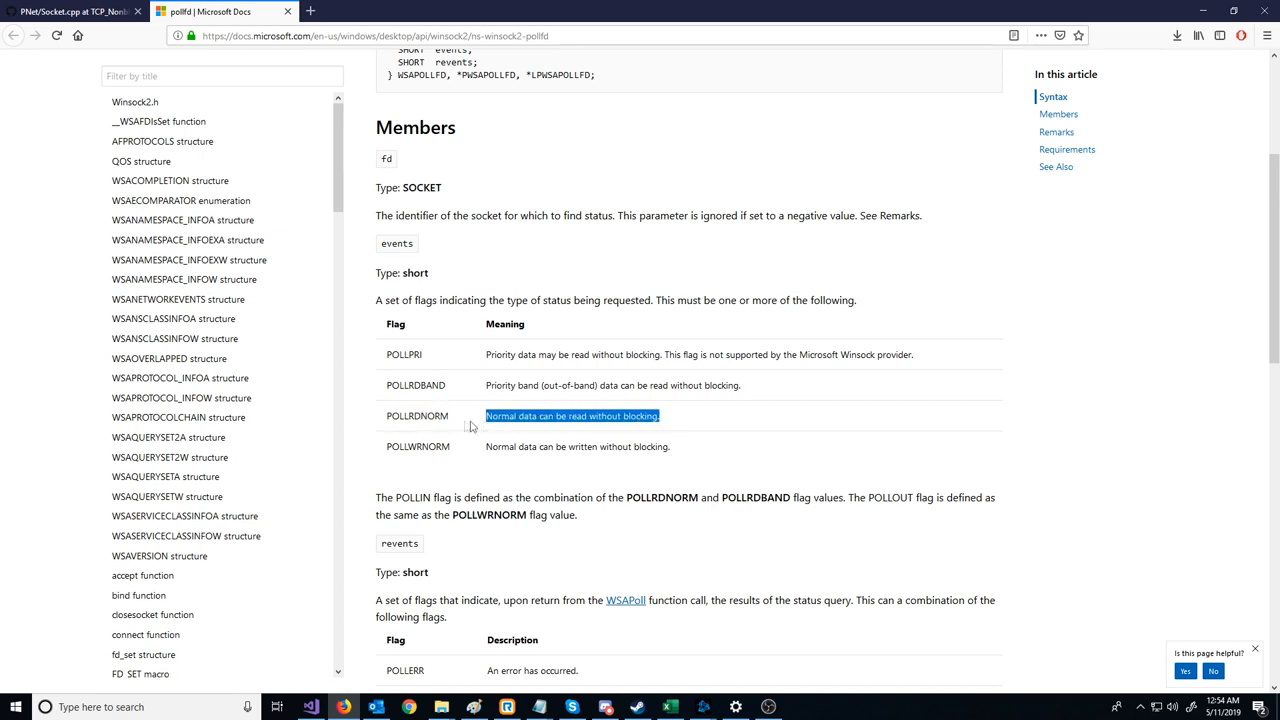
{"action": "double_click", "coordinate": [416, 414]}
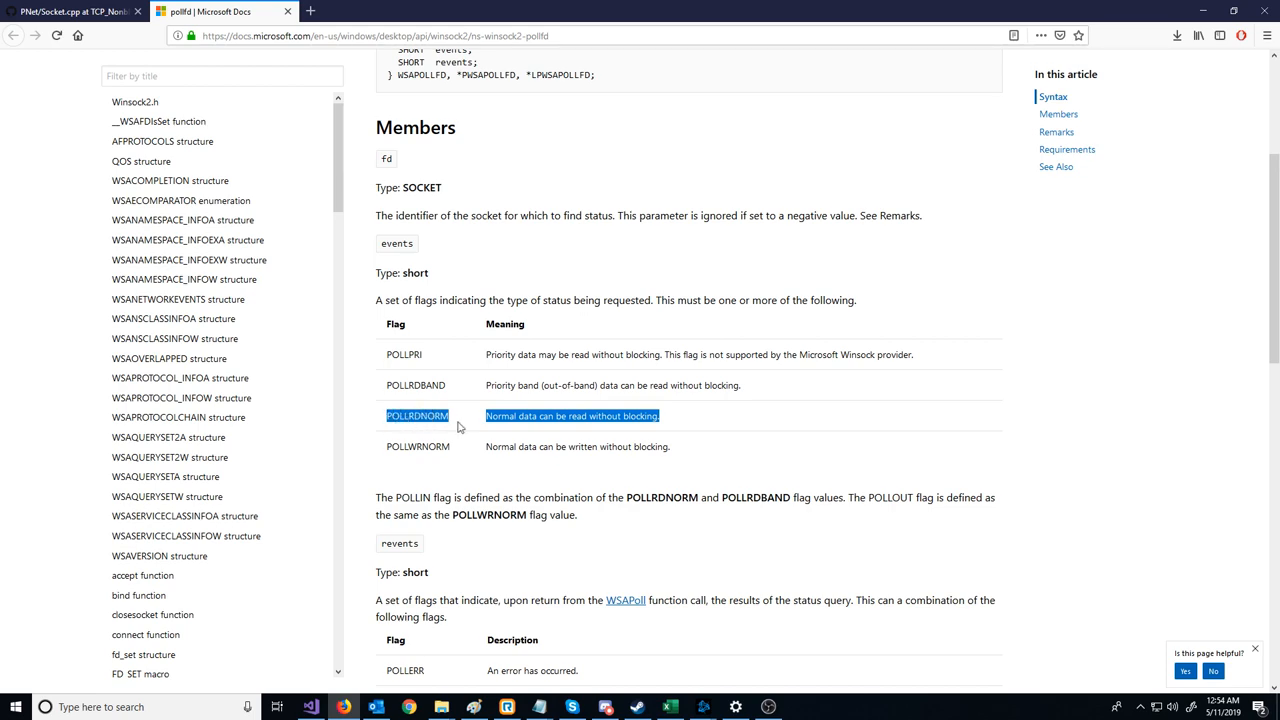
Step: Set listeningSocketFD.events = POLLRDNORM in Server::Frame
{"action": "left_click", "coordinate": [310, 708]}
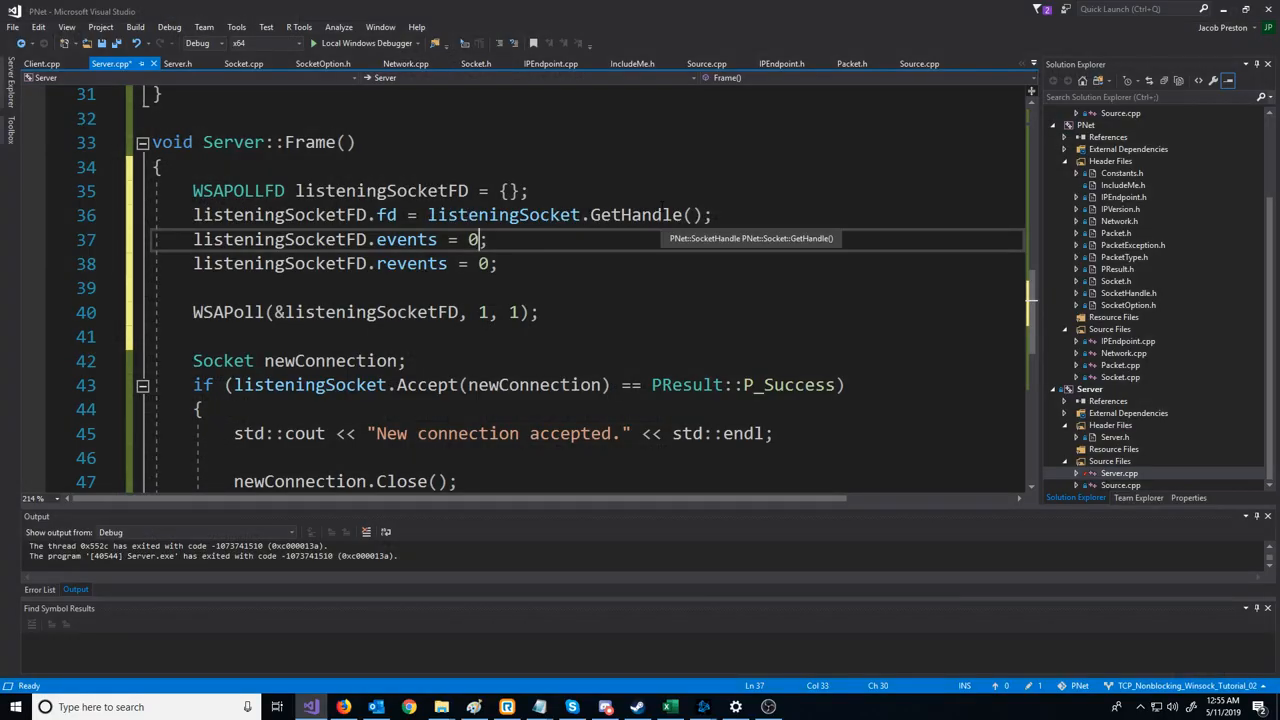
{"action": "type", "text": "P"}
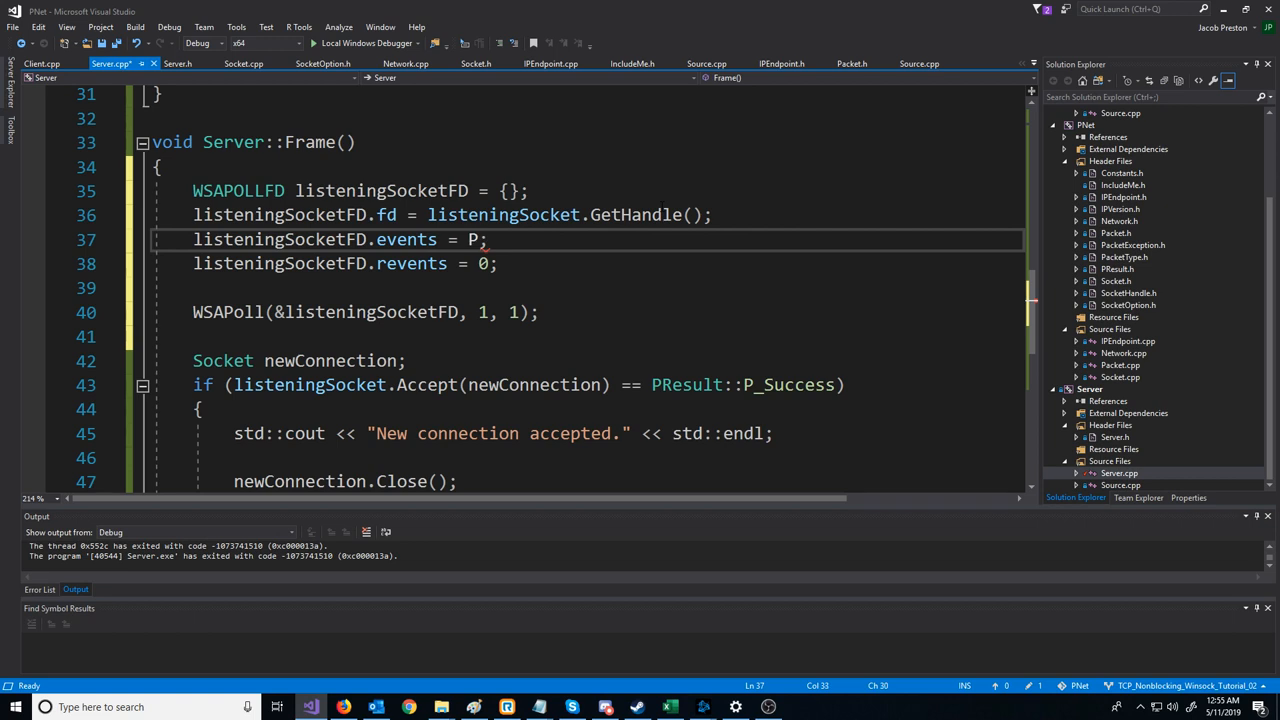
{"action": "type", "text": "OLLRDNORM"}
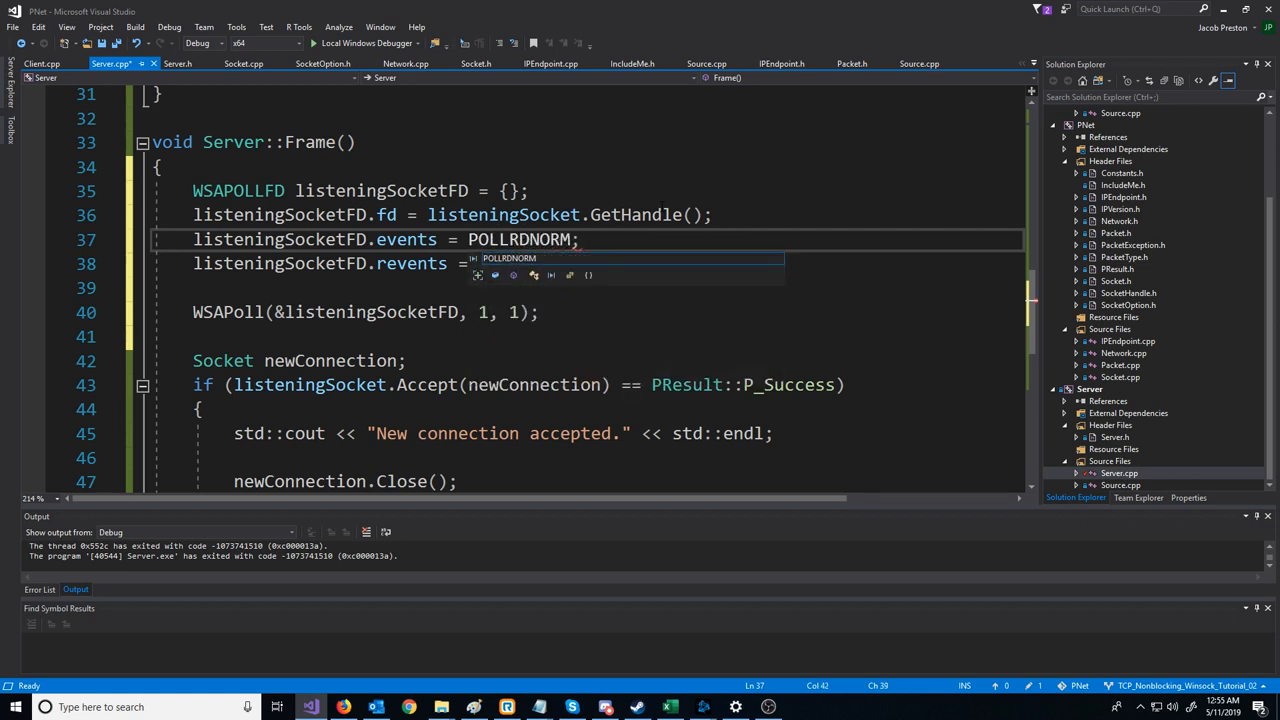
{"action": "type", "text": "0"}
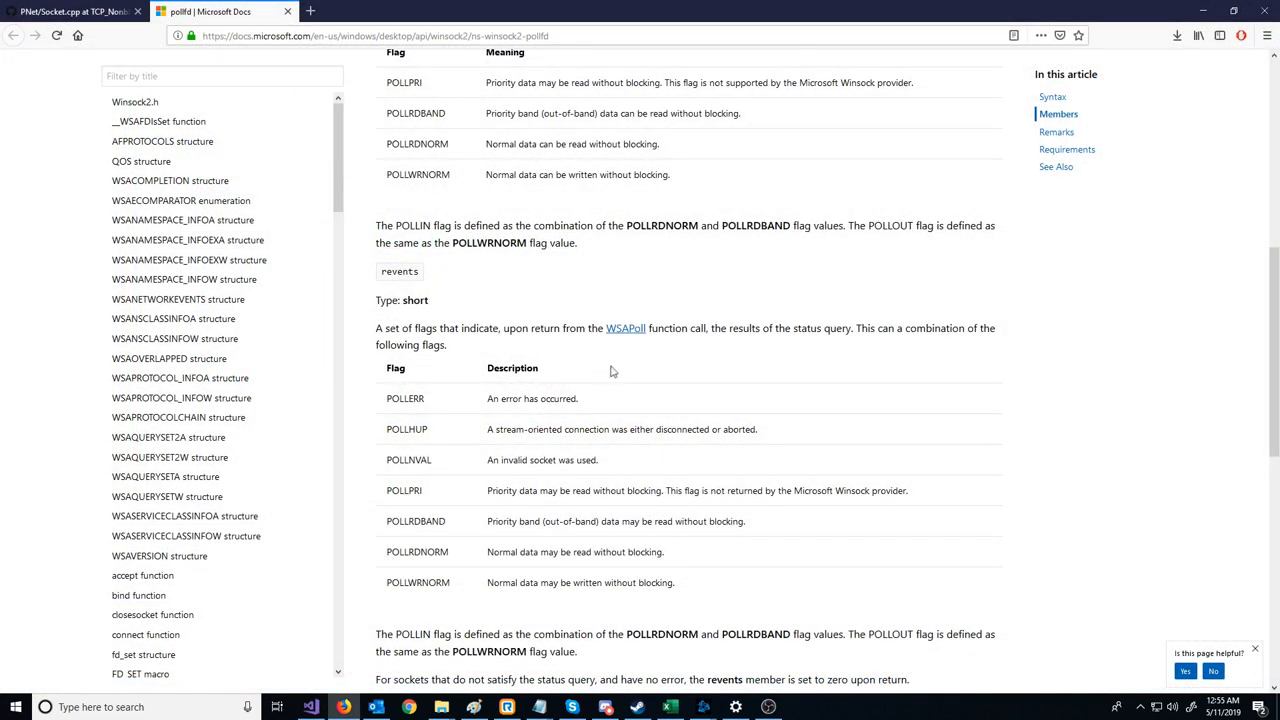
{"action": "scroll", "scroll_direction": "up", "scroll_amount": 3}
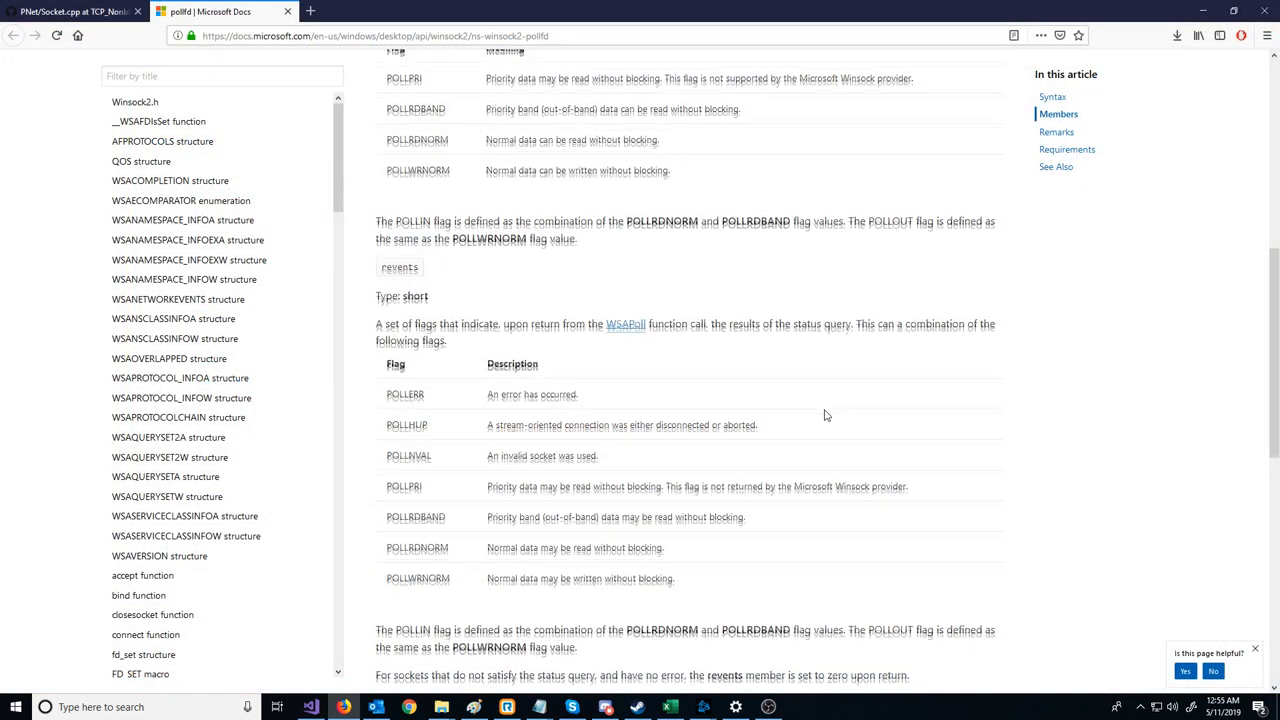
{"action": "scroll", "scroll_direction": "down", "scroll_amount": 3}
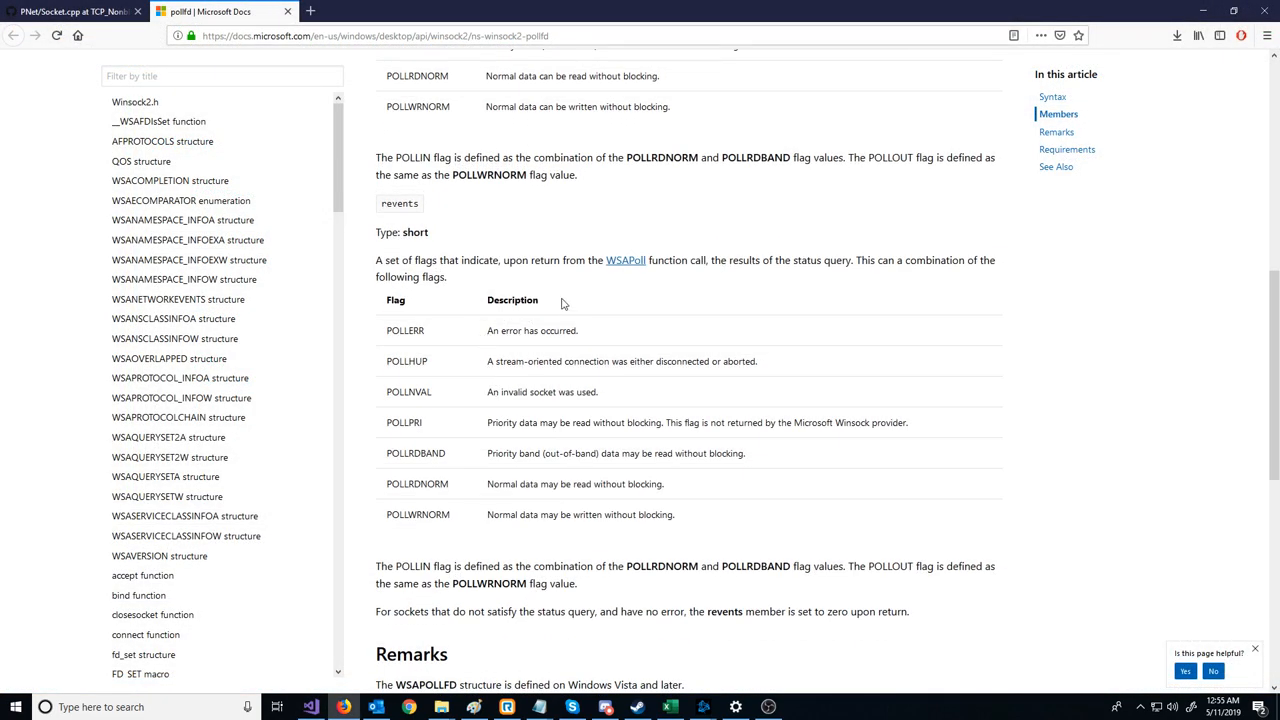
{"action": "mouse_move", "coordinate": [620, 274]}
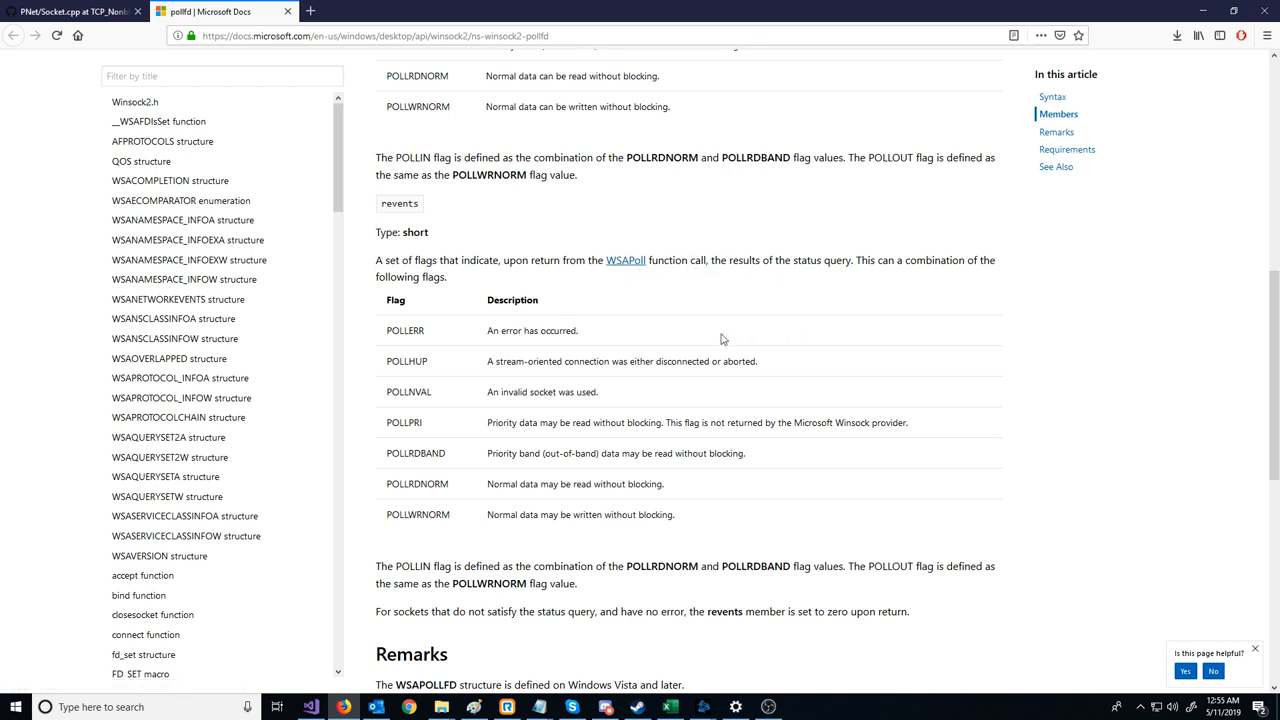
{"action": "mouse_move", "coordinate": [416, 320]}
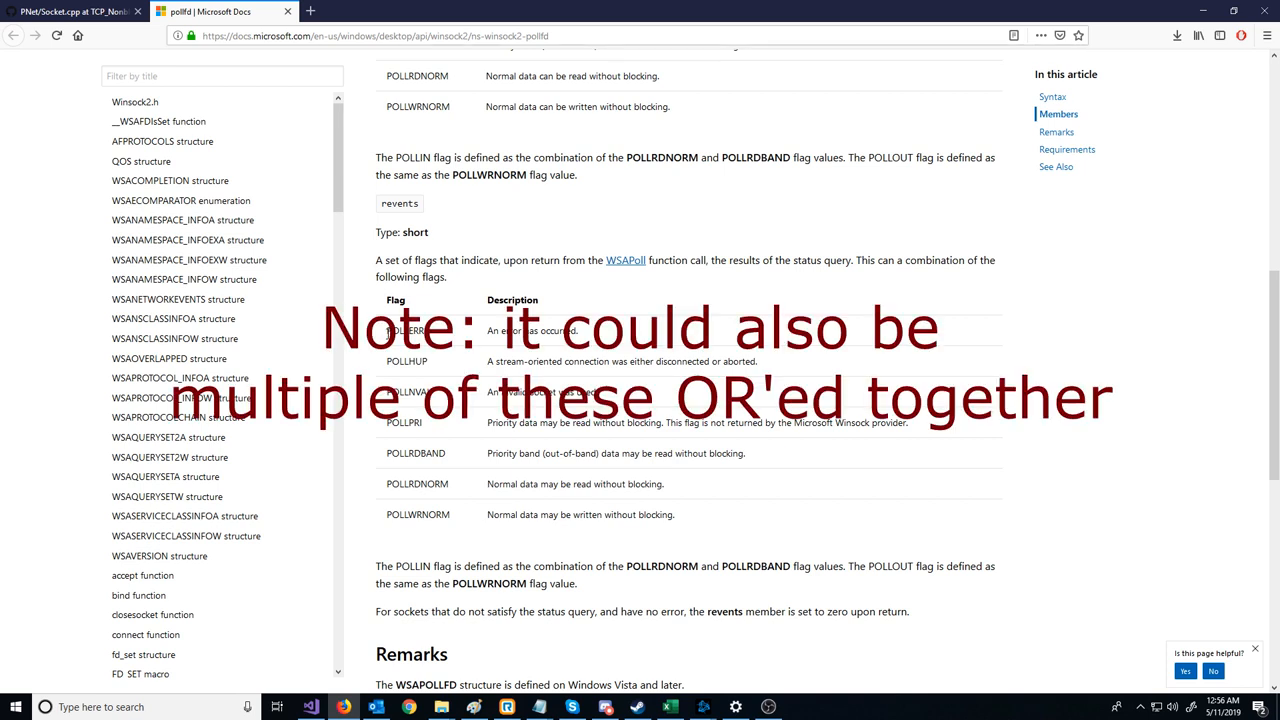
{"action": "left_click_drag", "start_coordinate": [386, 330], "coordinate": [456, 516]}
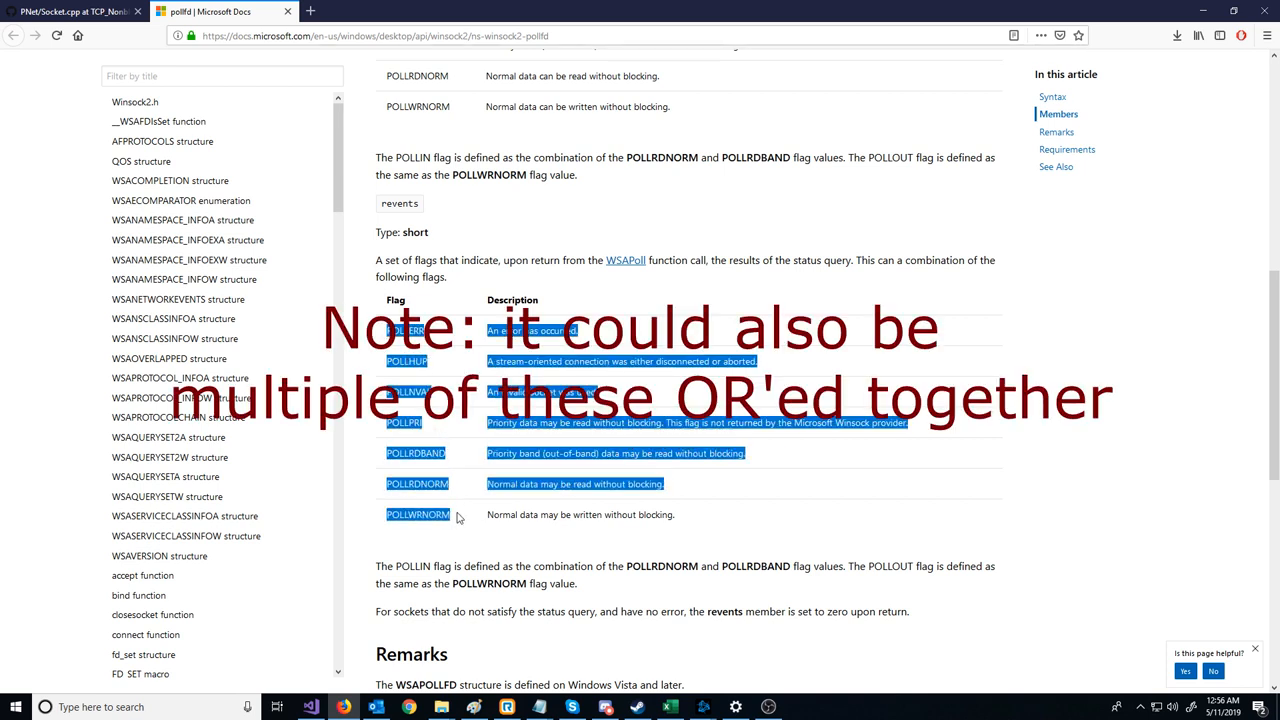
{"action": "left_click", "coordinate": [456, 514]}
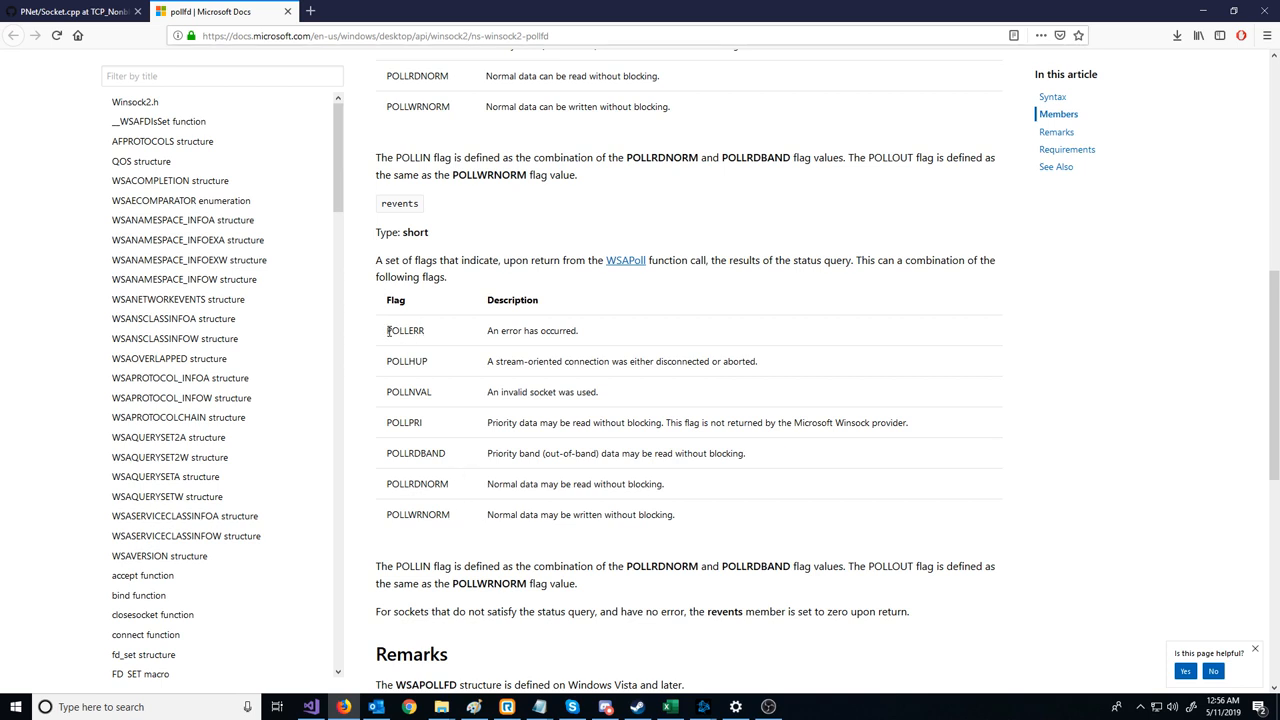
{"action": "mouse_move", "coordinate": [396, 352]}
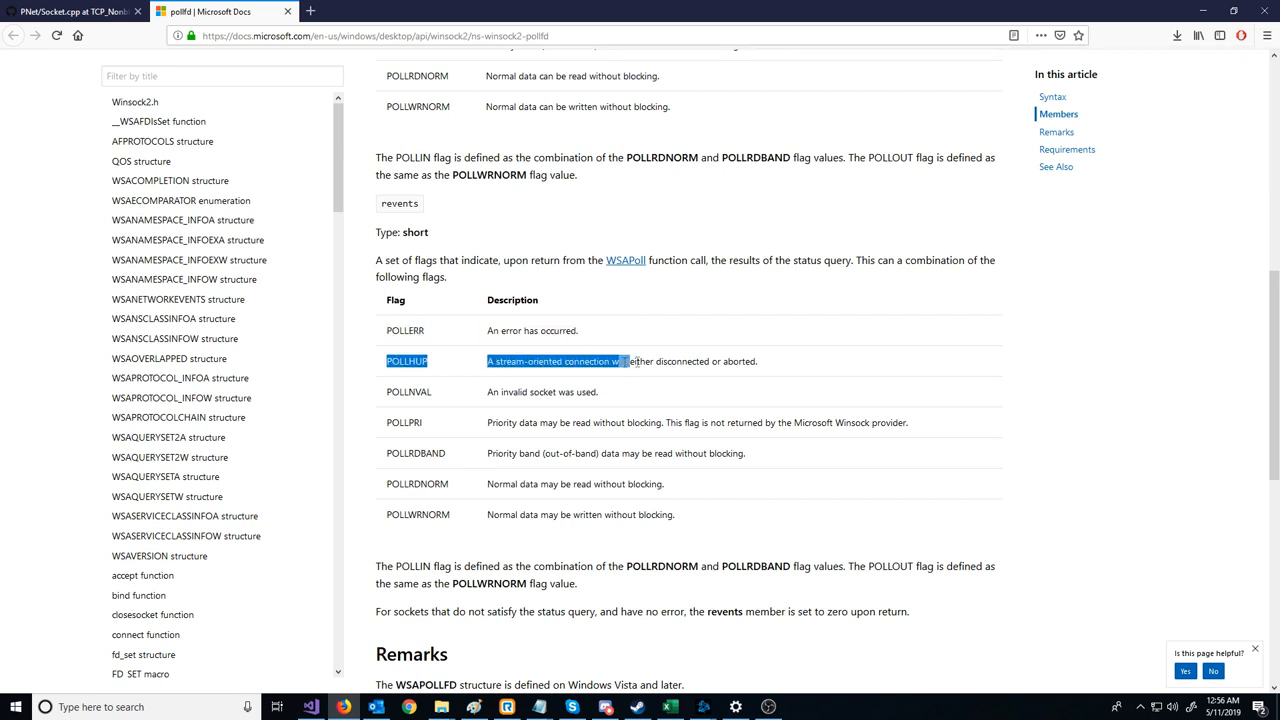
{"action": "left_click_drag", "start_coordinate": [624, 360], "coordinate": [758, 360]}
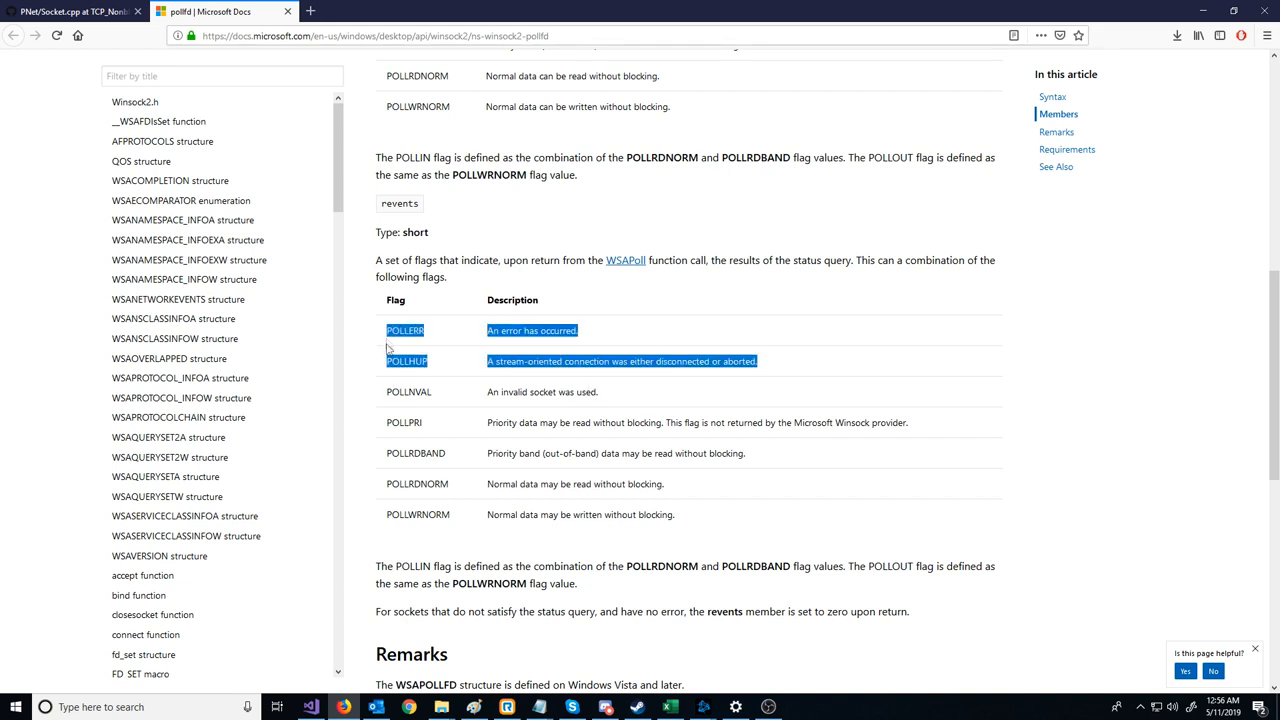
{"action": "left_click", "coordinate": [616, 400]}
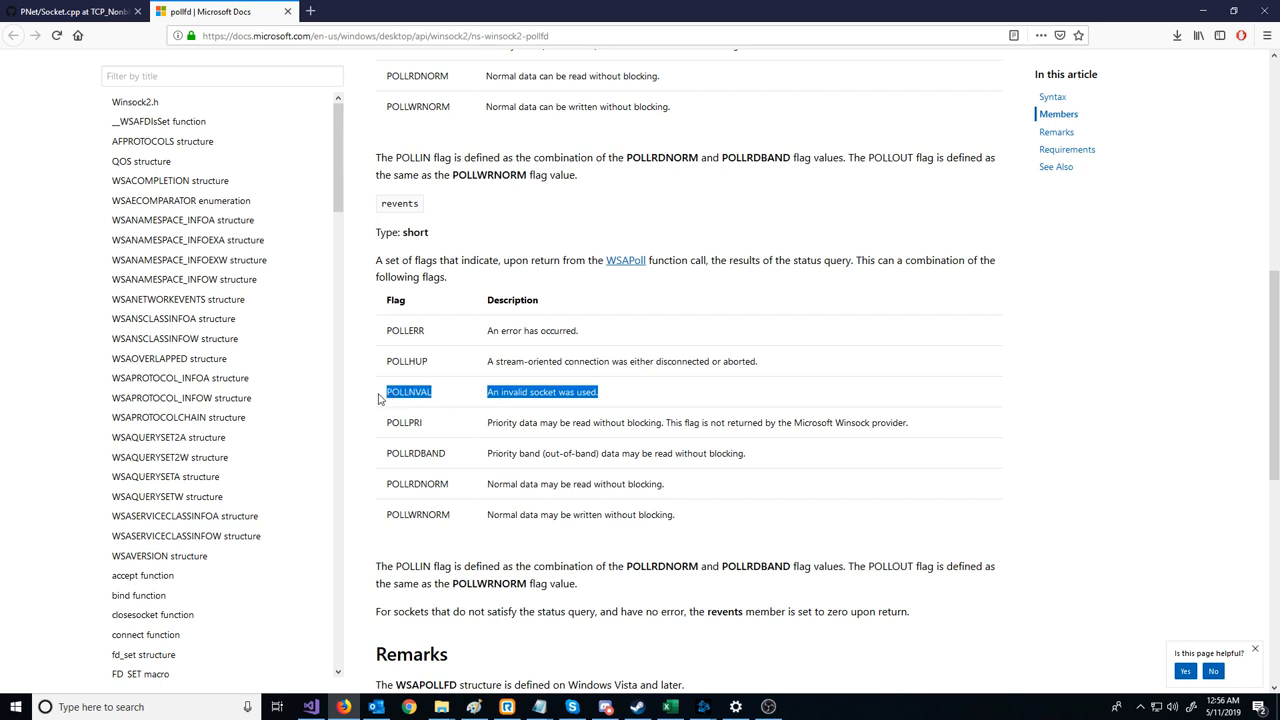
{"action": "left_click", "coordinate": [408, 390]}
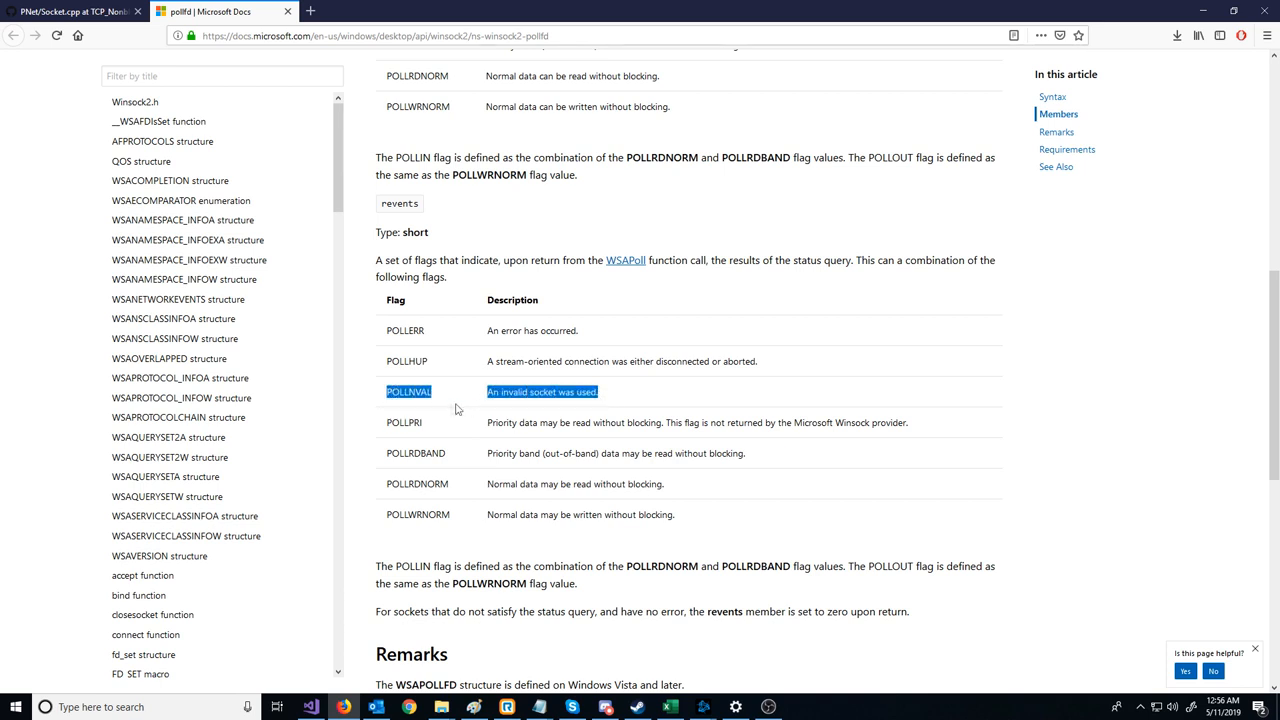
{"action": "mouse_move", "coordinate": [476, 416]}
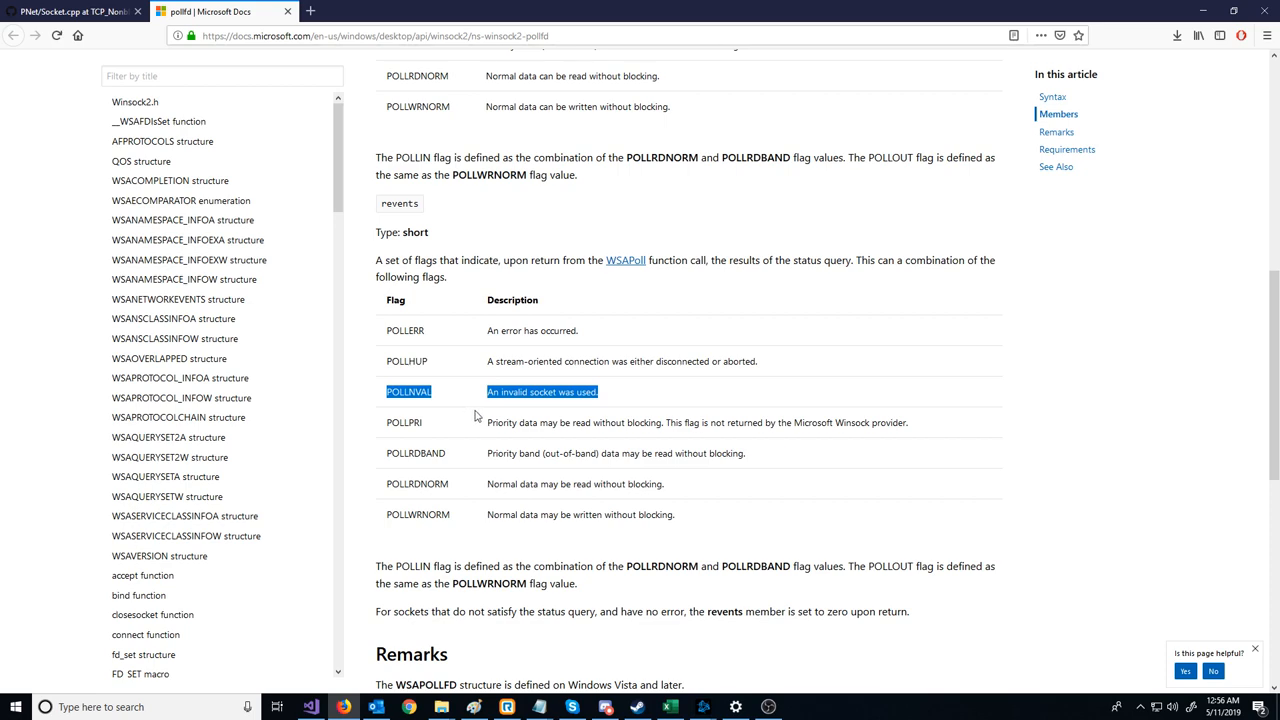
{"action": "scroll", "scroll_direction": "down", "scroll_amount": 3}
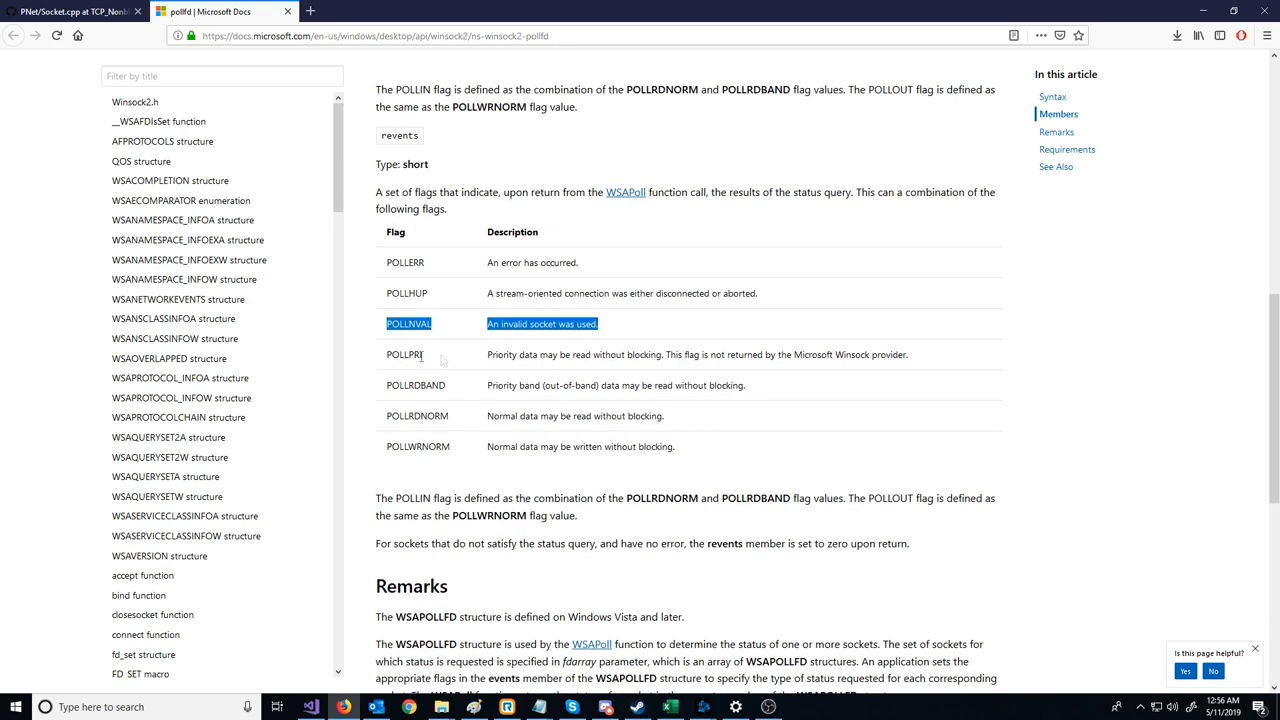
{"action": "left_click", "coordinate": [900, 354]}
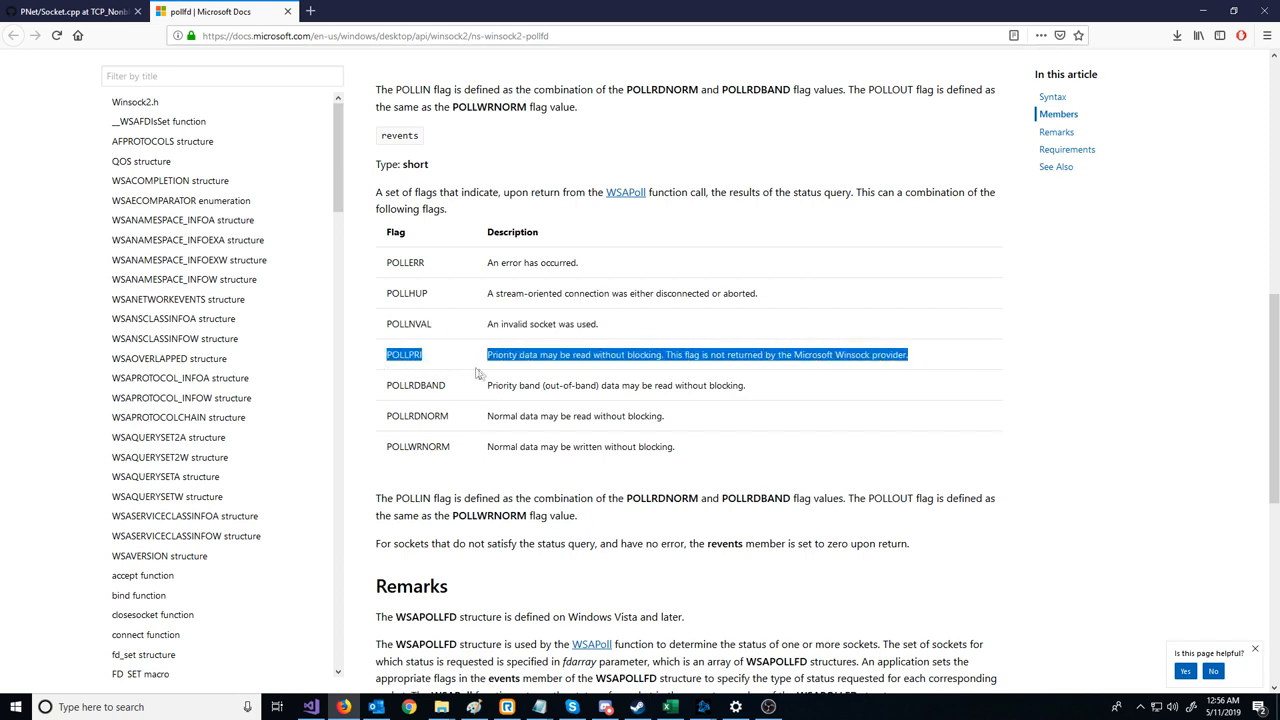
{"action": "mouse_move", "coordinate": [714, 408]}
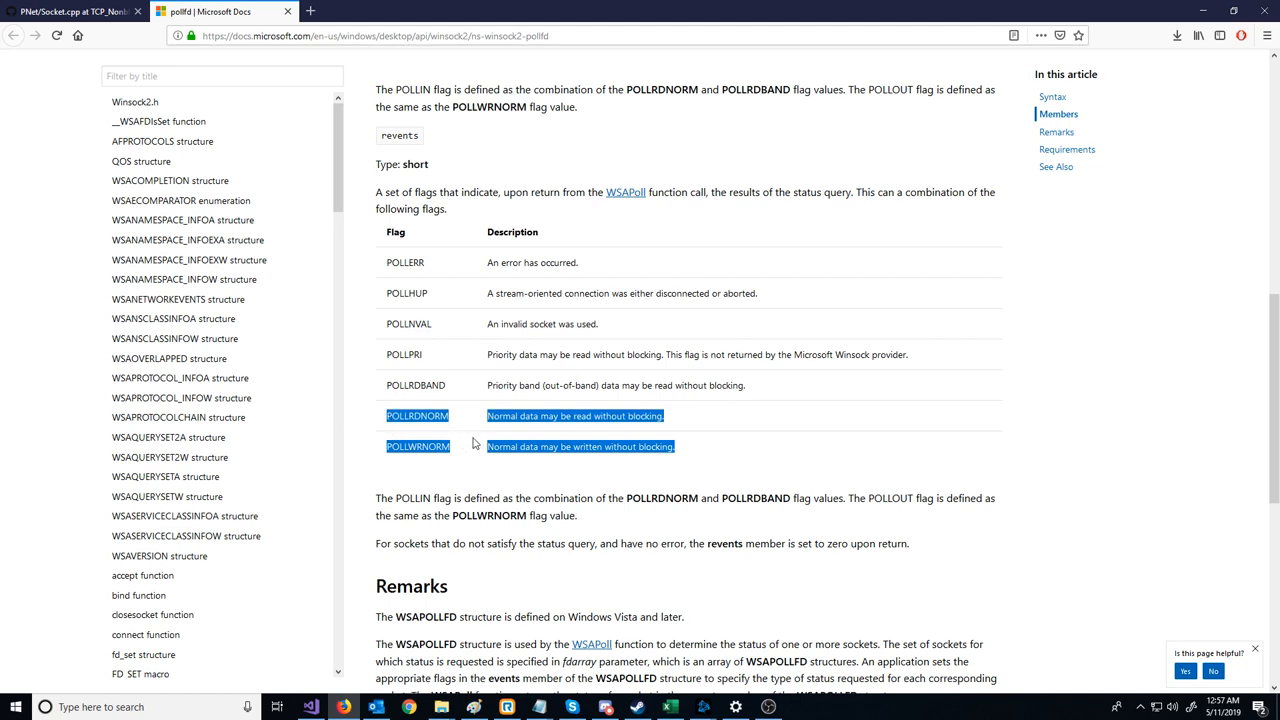
{"action": "left_click", "coordinate": [676, 424]}
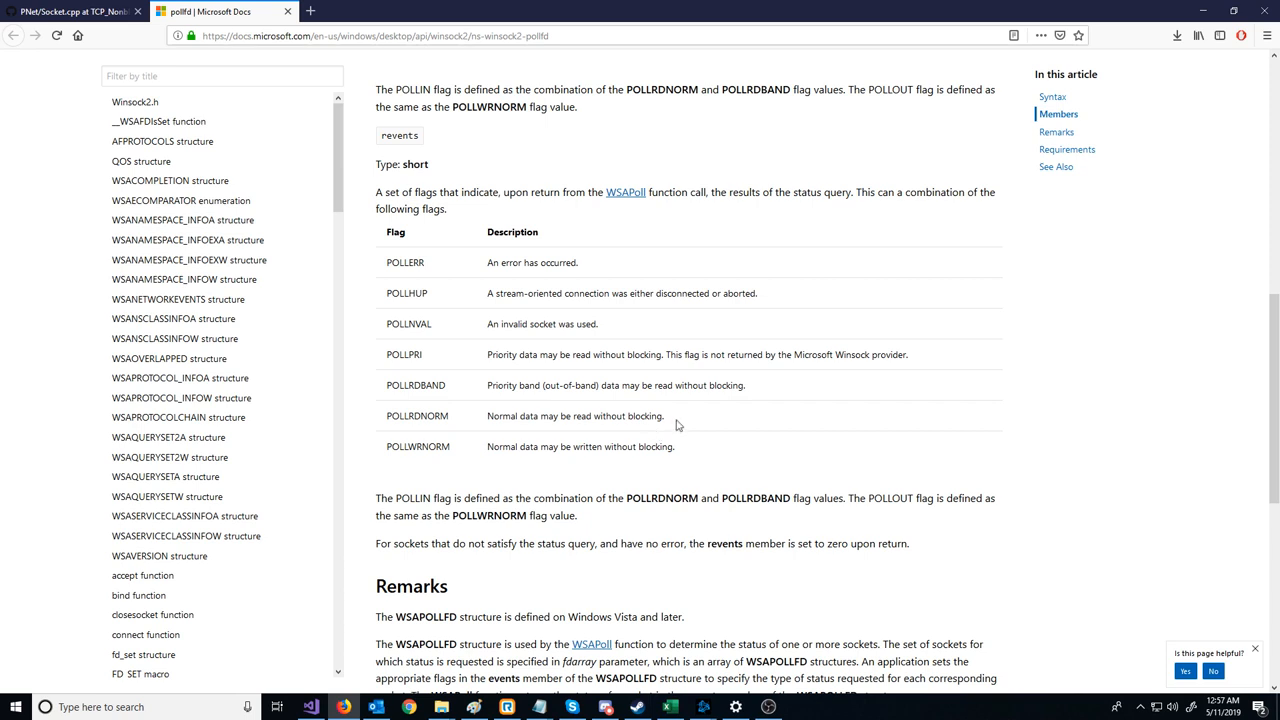
{"action": "double_click", "coordinate": [416, 414]}
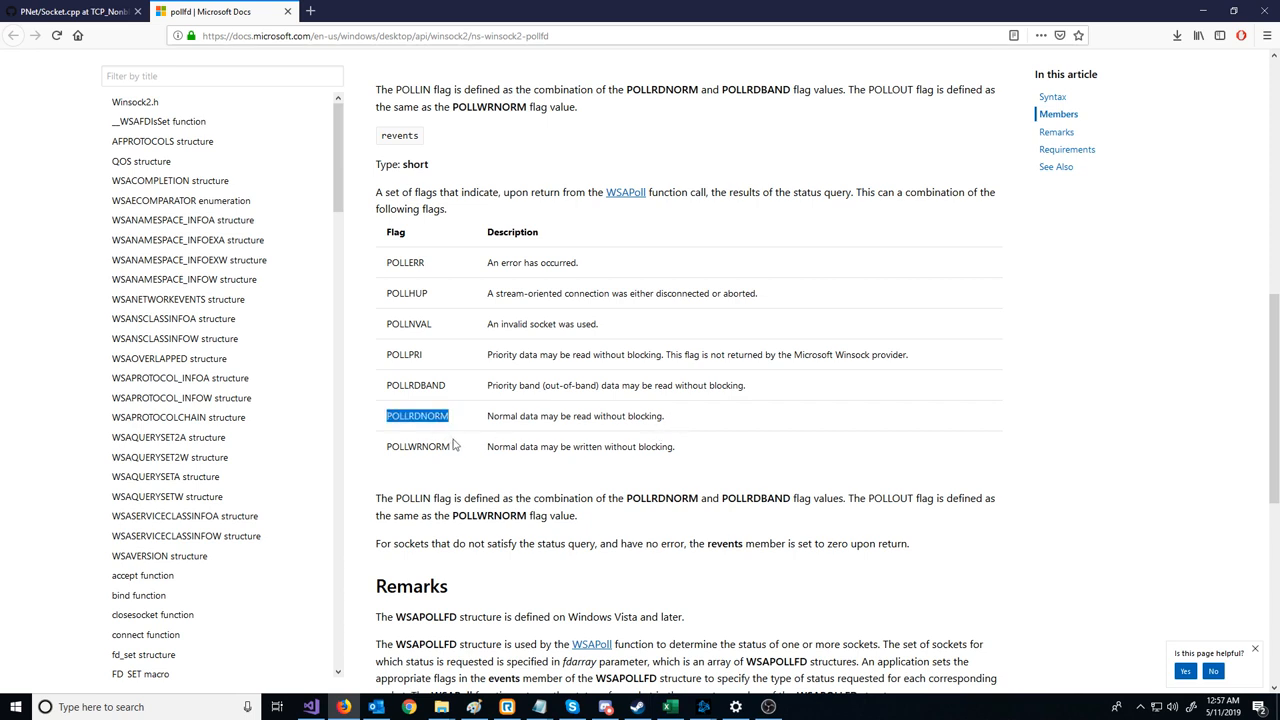
{"action": "mouse_move", "coordinate": [468, 458]}
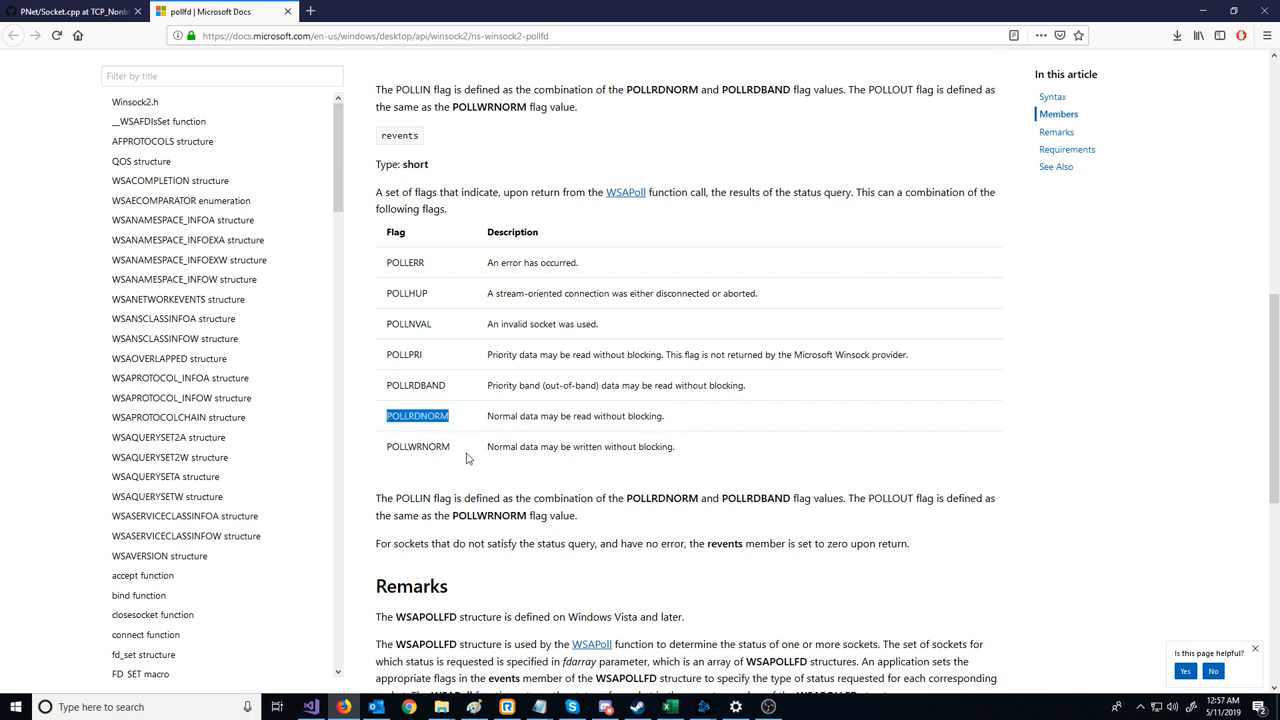
{"action": "scroll", "scroll_direction": "up", "scroll_amount": 3}
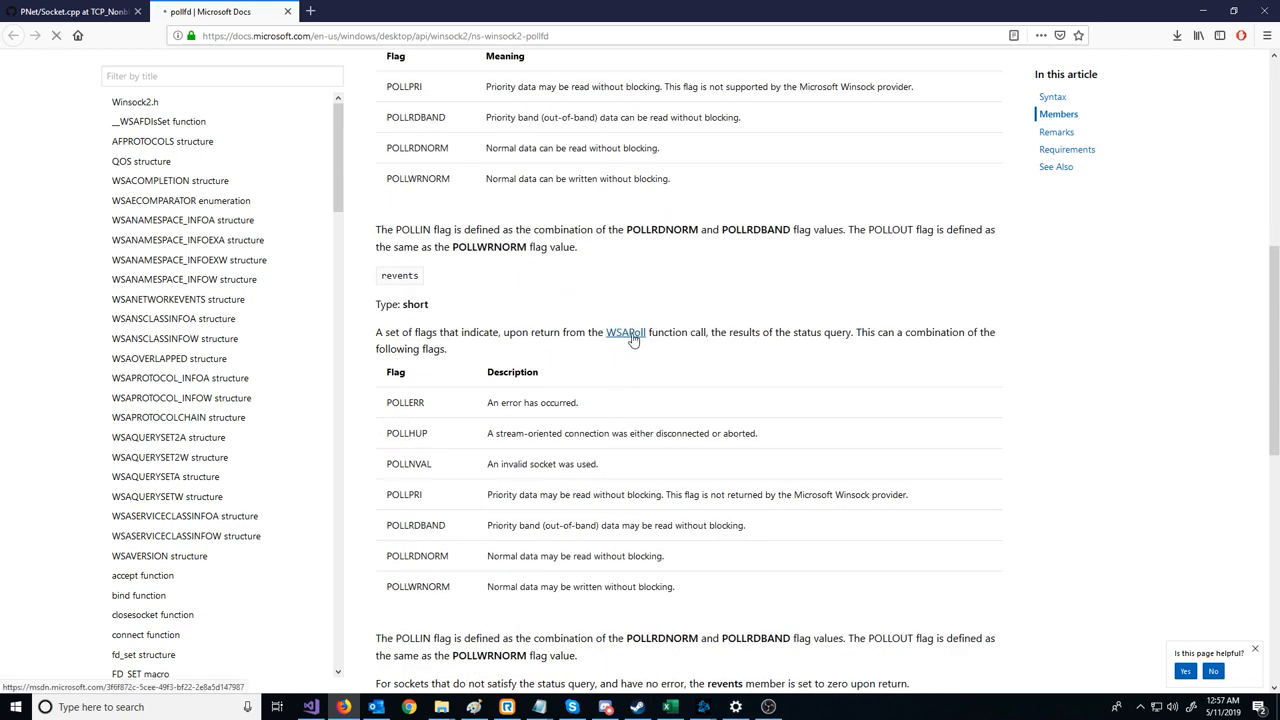
{"action": "left_click", "coordinate": [624, 332]}
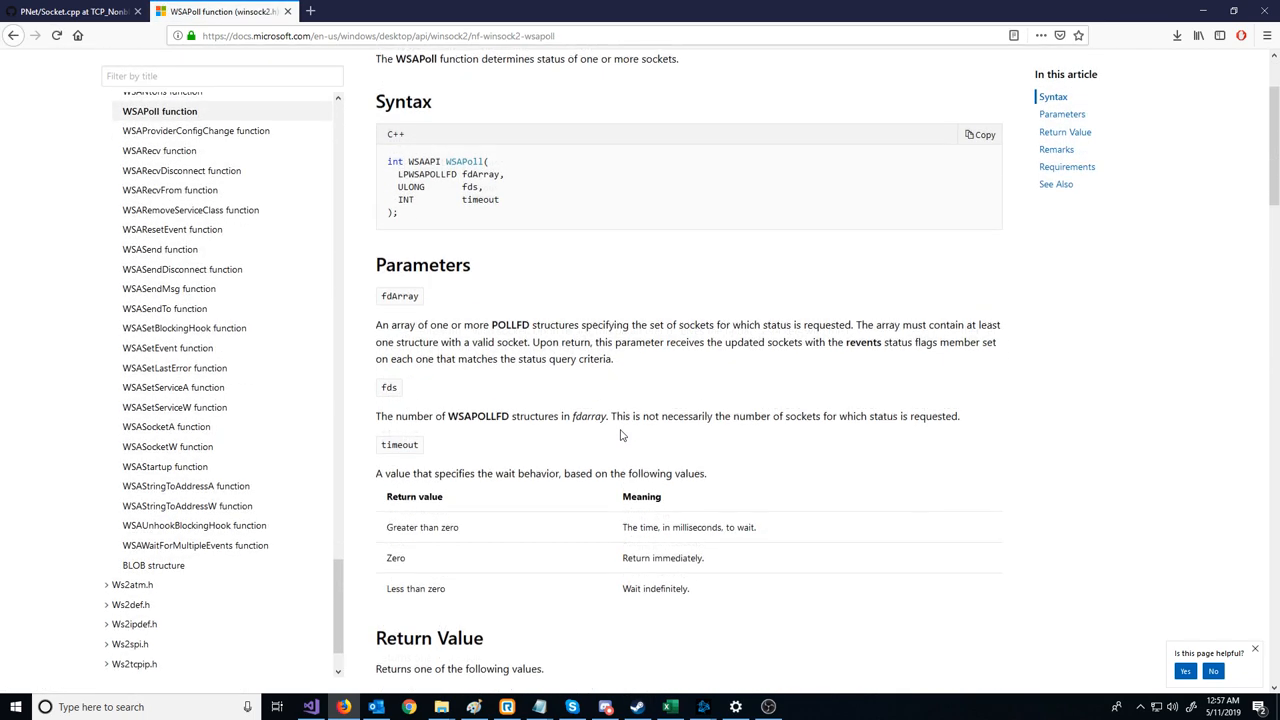
{"action": "scroll", "scroll_direction": "down", "scroll_amount": 3}
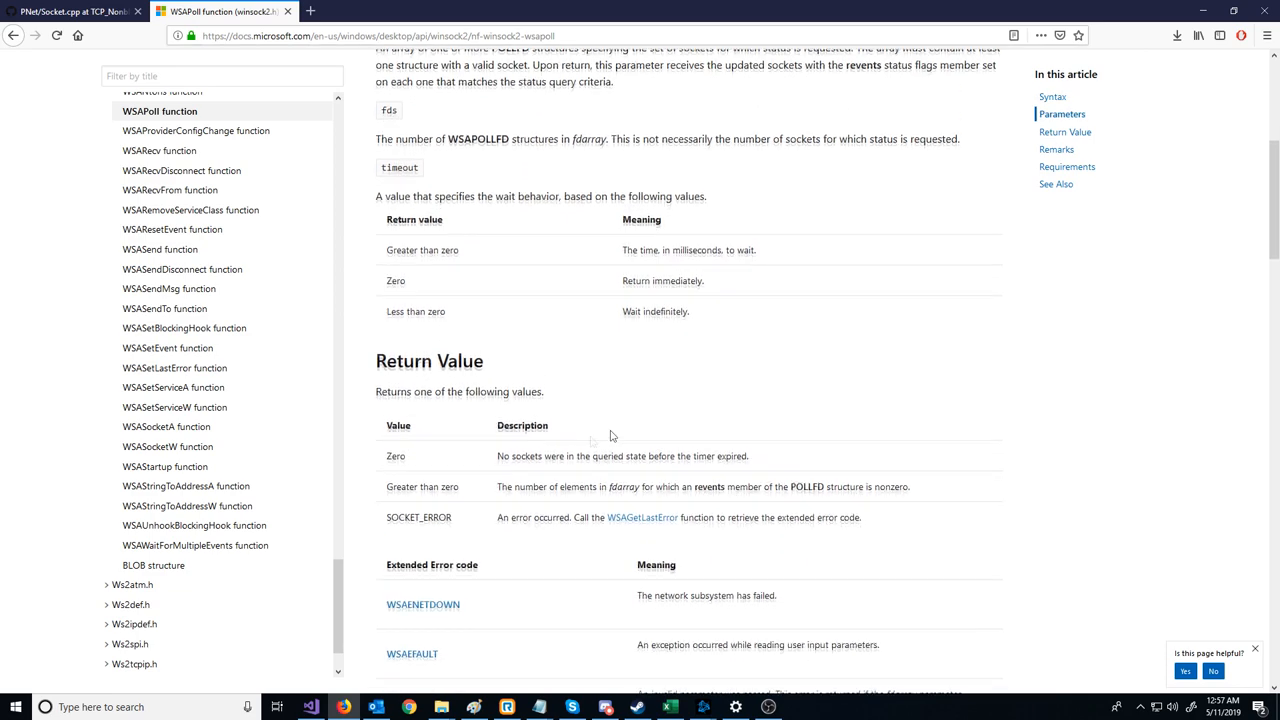
{"action": "triple_click", "coordinate": [622, 456]}
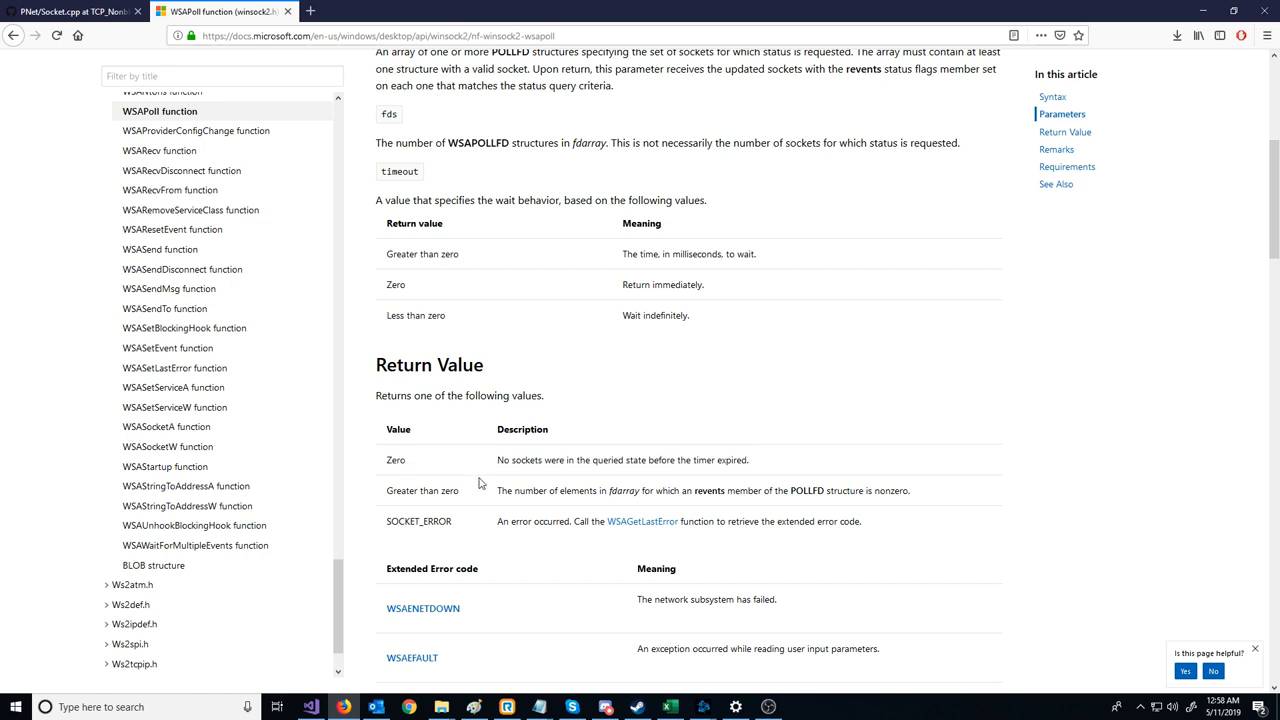
{"action": "mouse_move", "coordinate": [966, 488]}
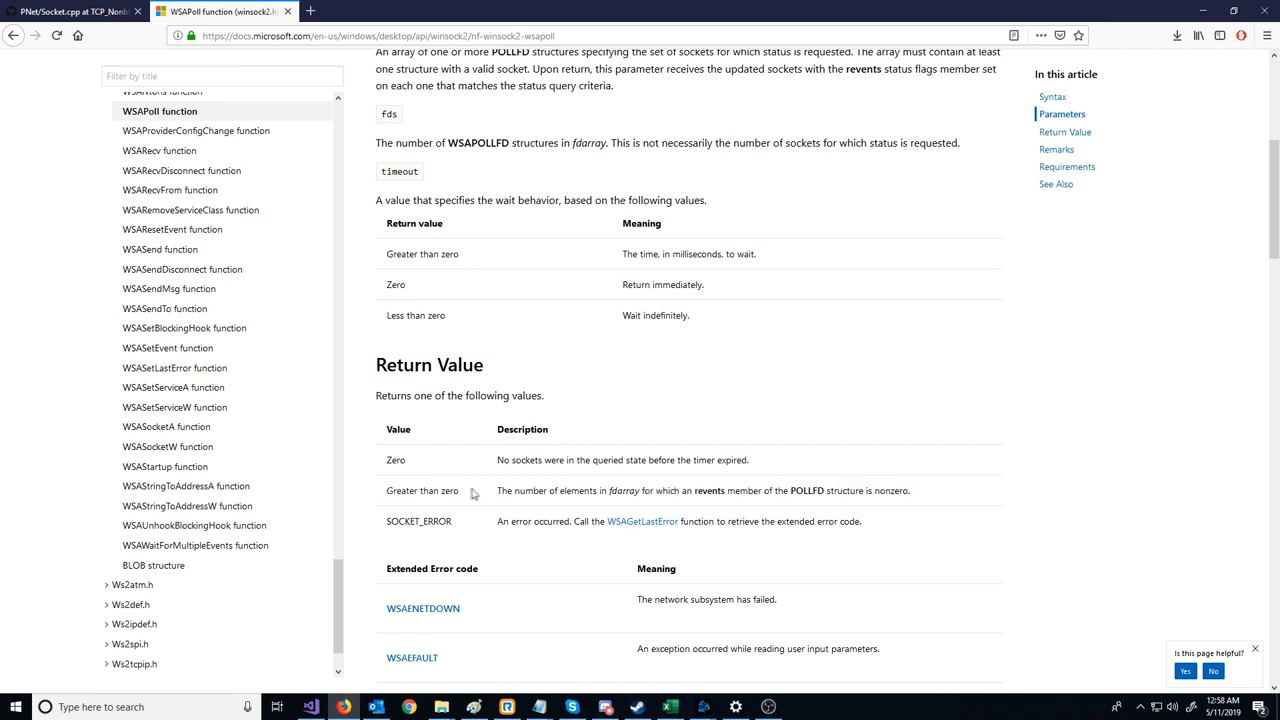
{"action": "mouse_move", "coordinate": [874, 534]}
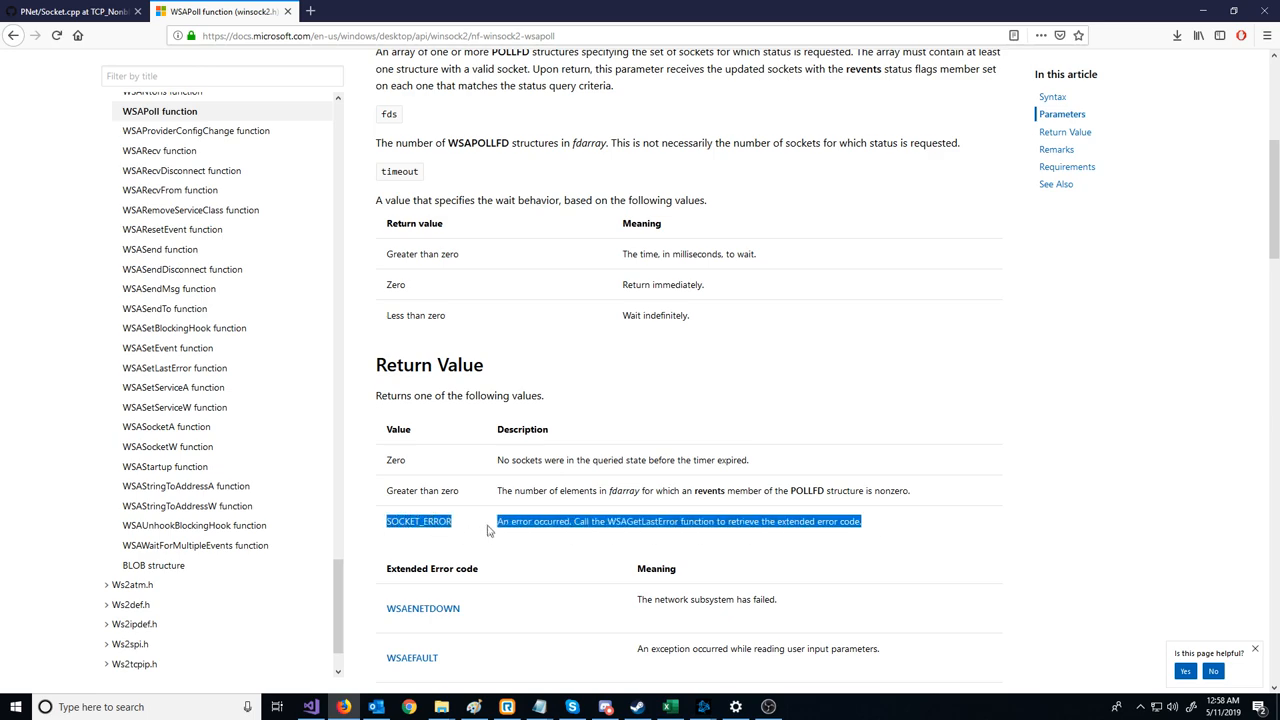
{"action": "left_click", "coordinate": [708, 478]}
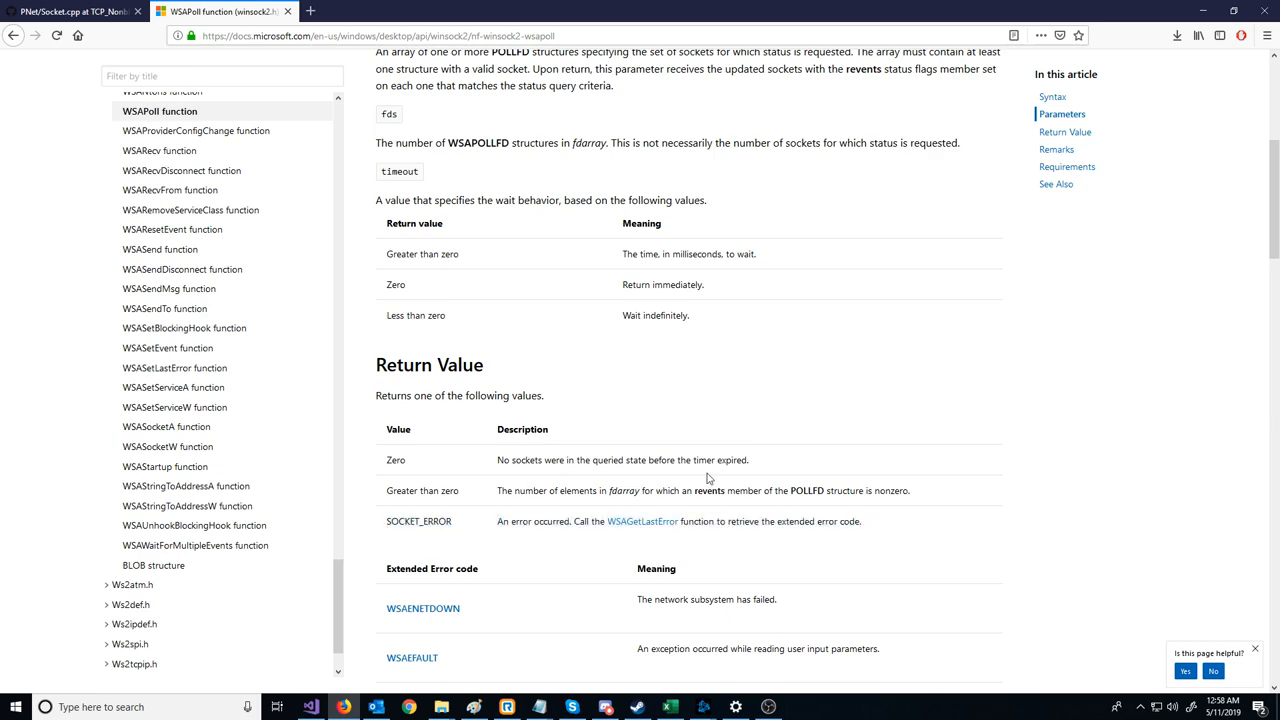
{"action": "scroll", "scroll_direction": "up", "scroll_amount": 3}
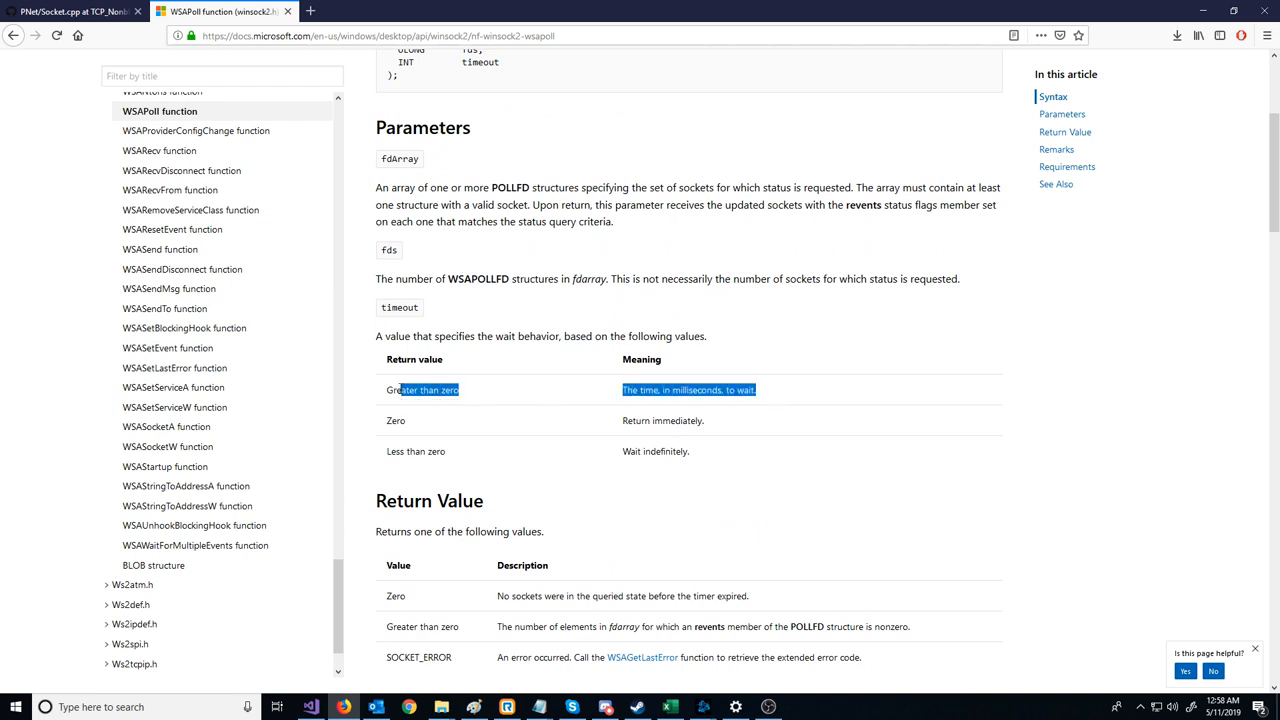
{"action": "double_click", "coordinate": [422, 388]}
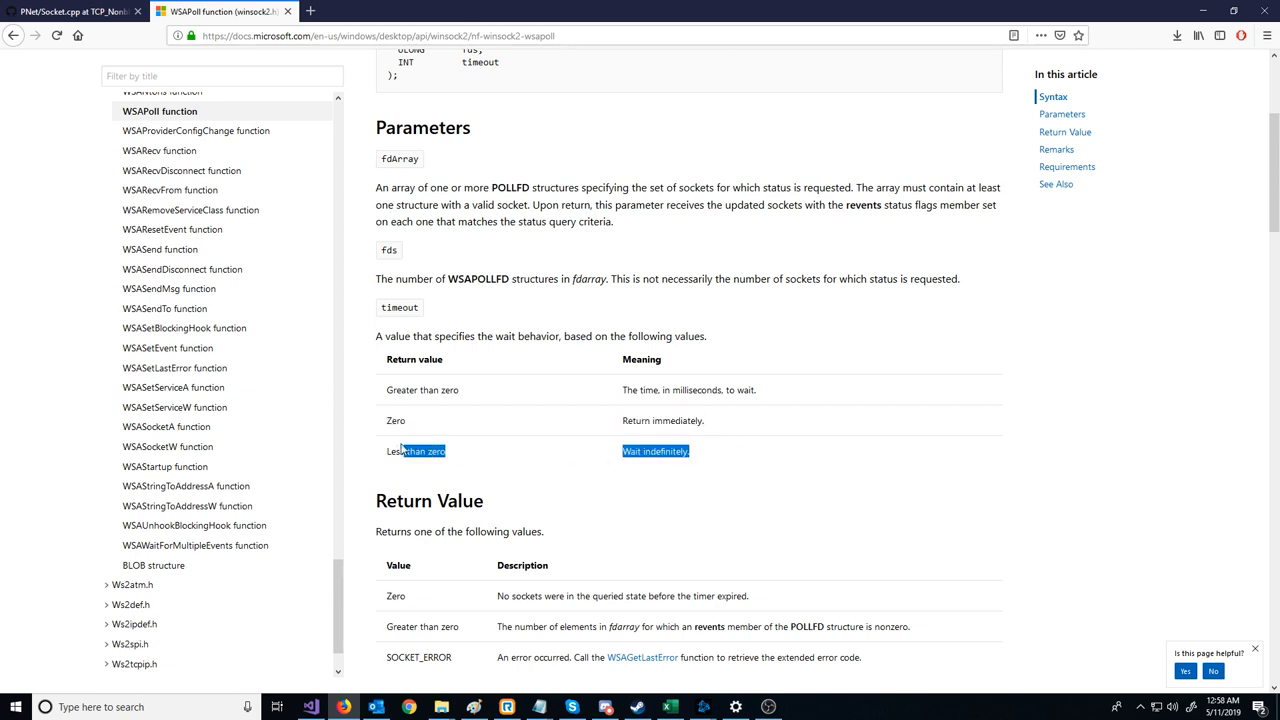
{"action": "left_click", "coordinate": [504, 490]}
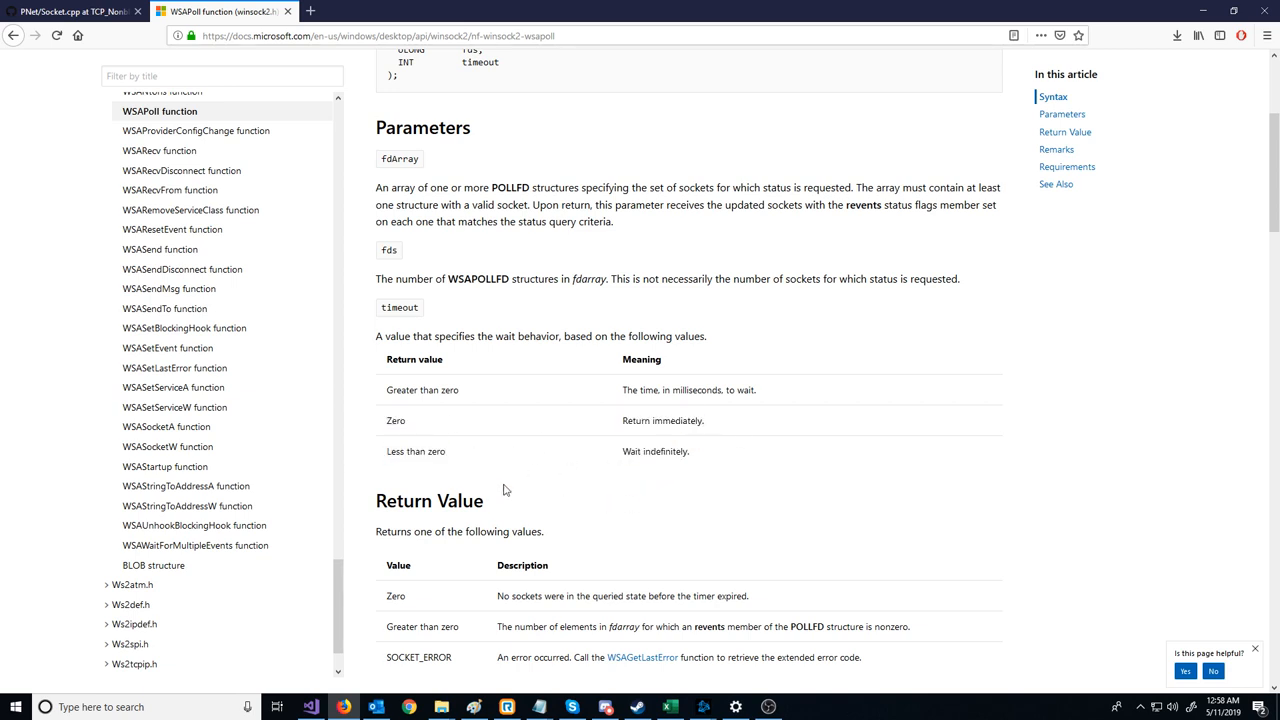
{"action": "double_click", "coordinate": [656, 452]}
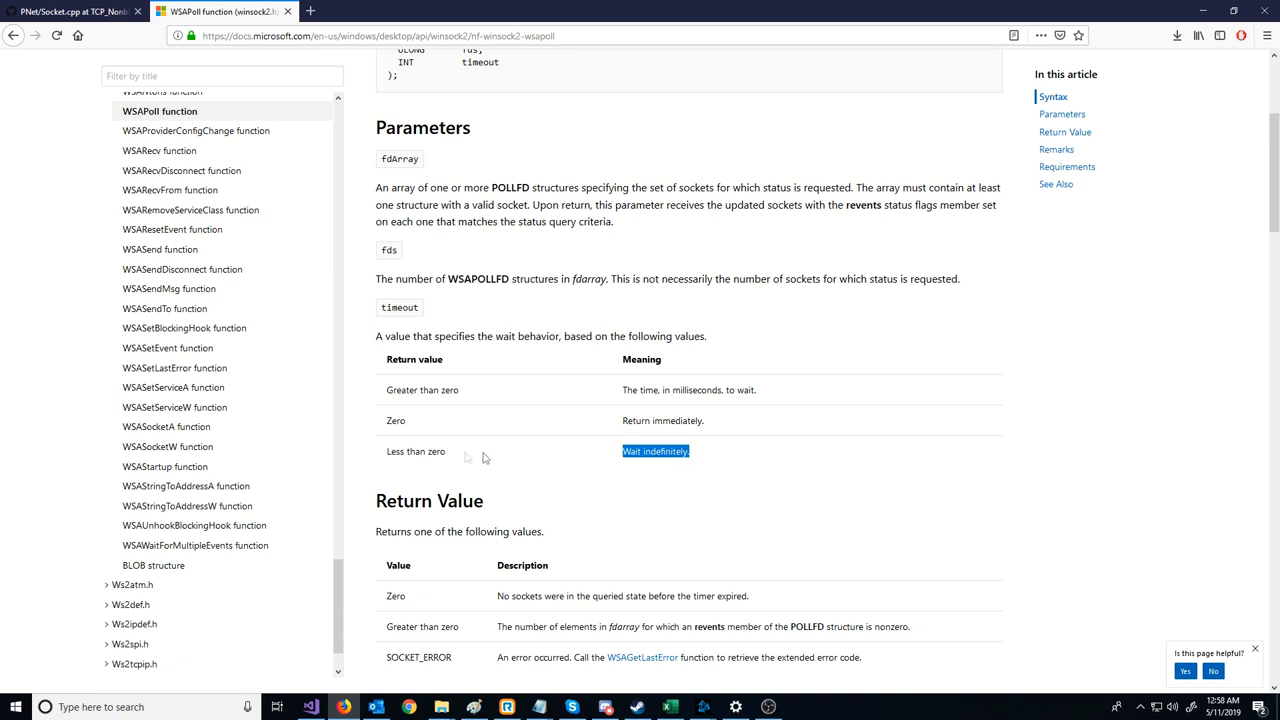
{"action": "double_click", "coordinate": [416, 452]}
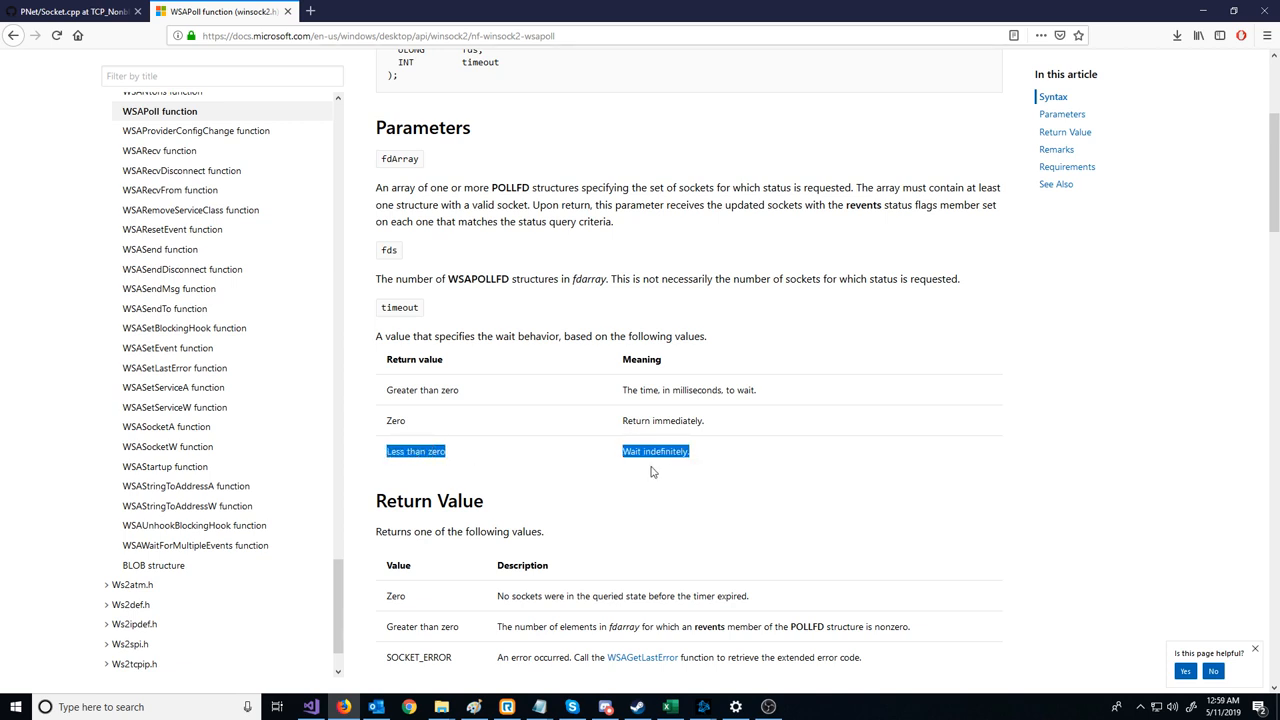
{"action": "mouse_move", "coordinate": [680, 472]}
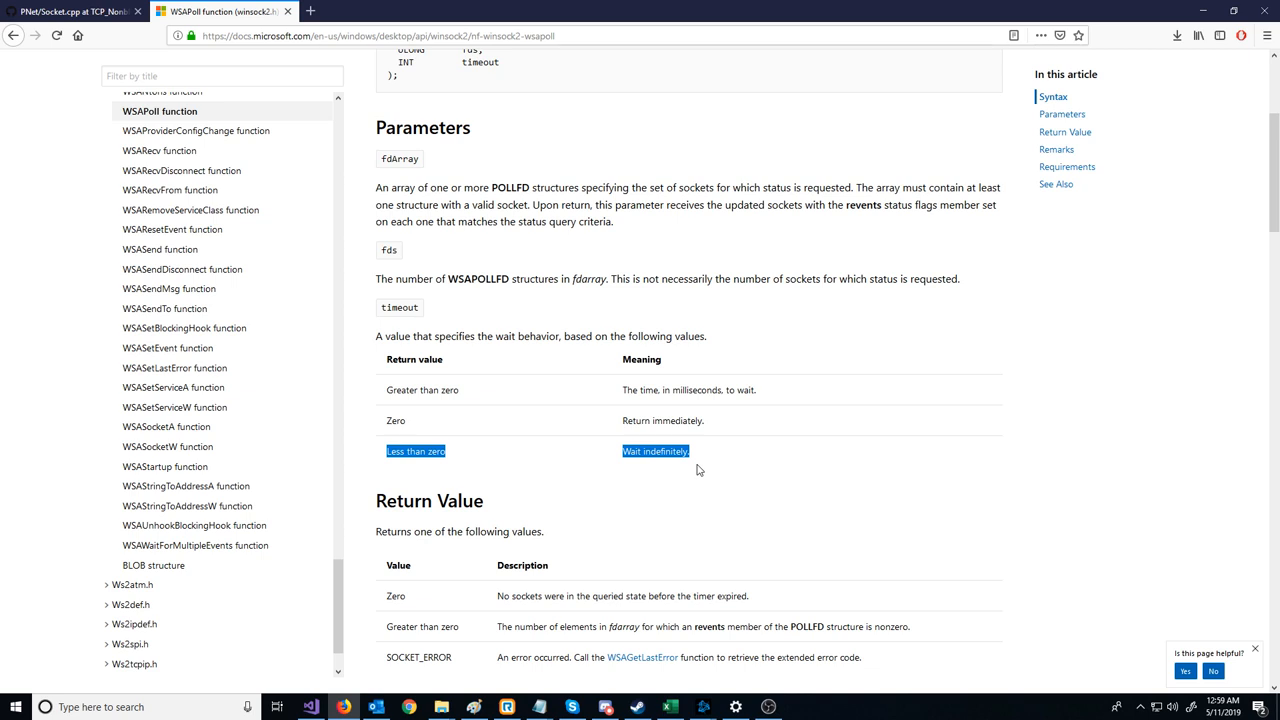
{"action": "mouse_move", "coordinate": [700, 468]}
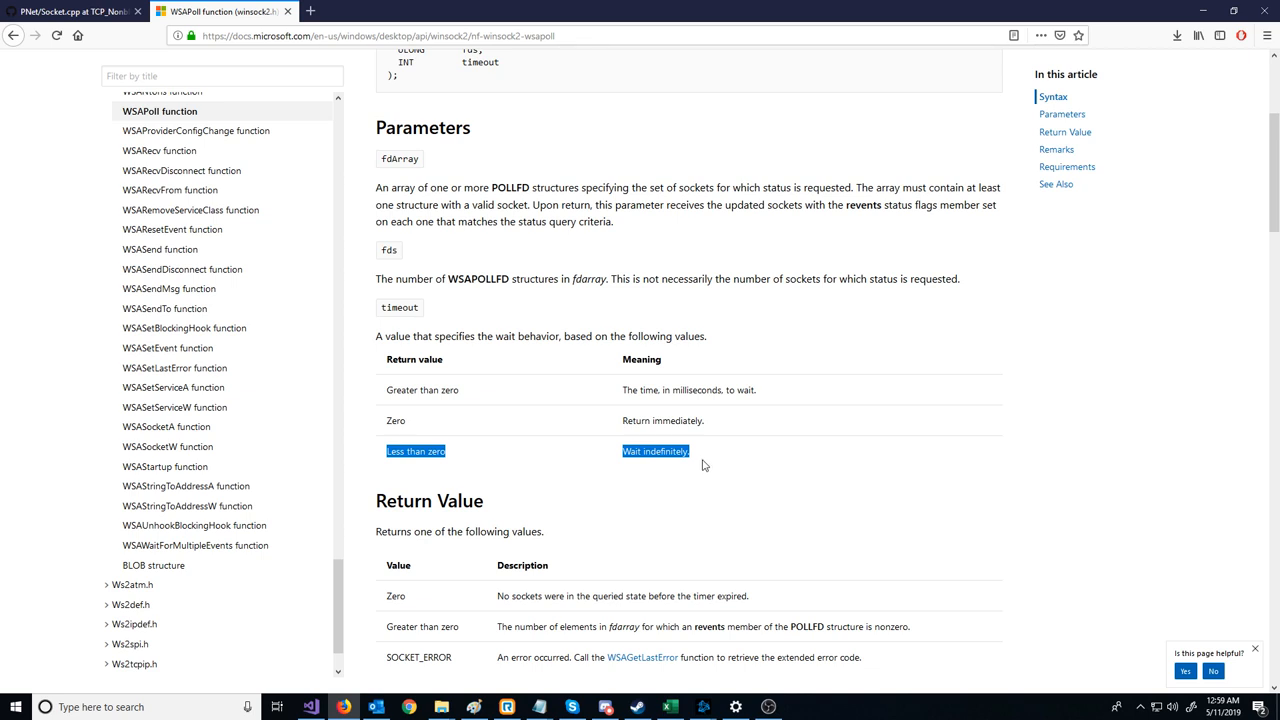
{"action": "left_click", "coordinate": [308, 708]}
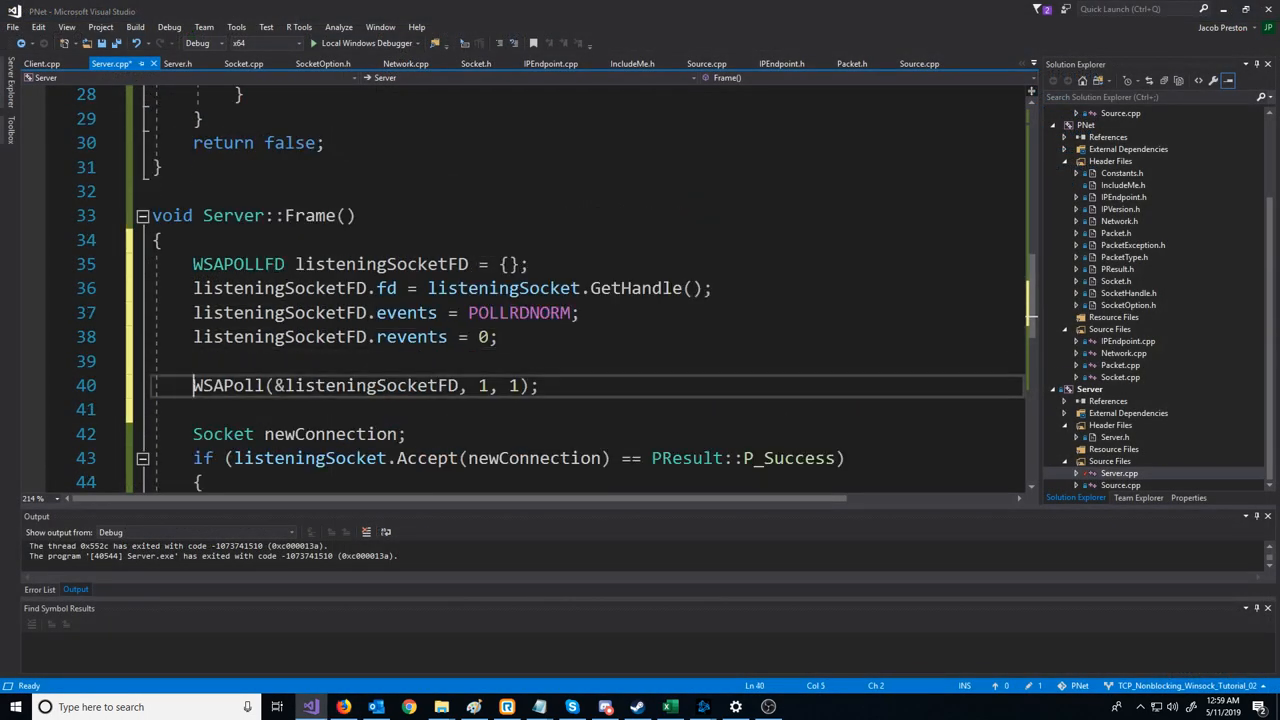
Step: Wrap the WSAPoll call in an if checking its return value is greater than 0
{"action": "type", "text": "if ("}
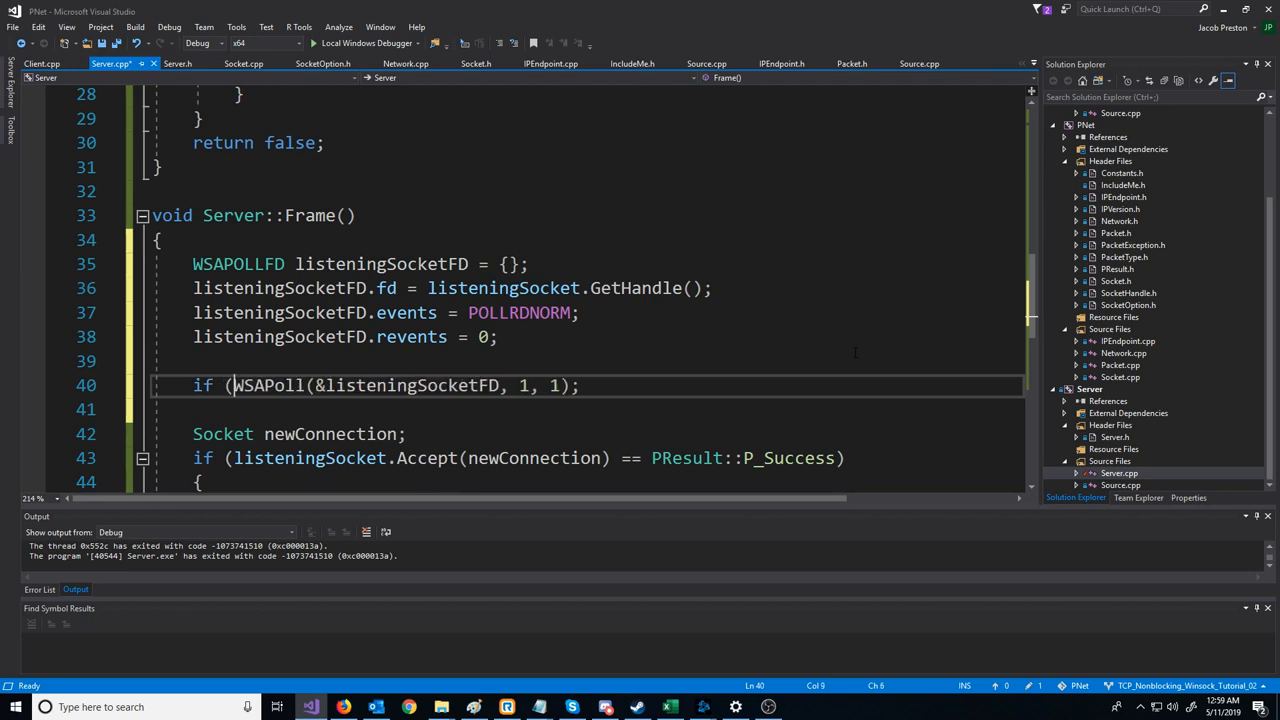
{"action": "left_click", "coordinate": [578, 384]}
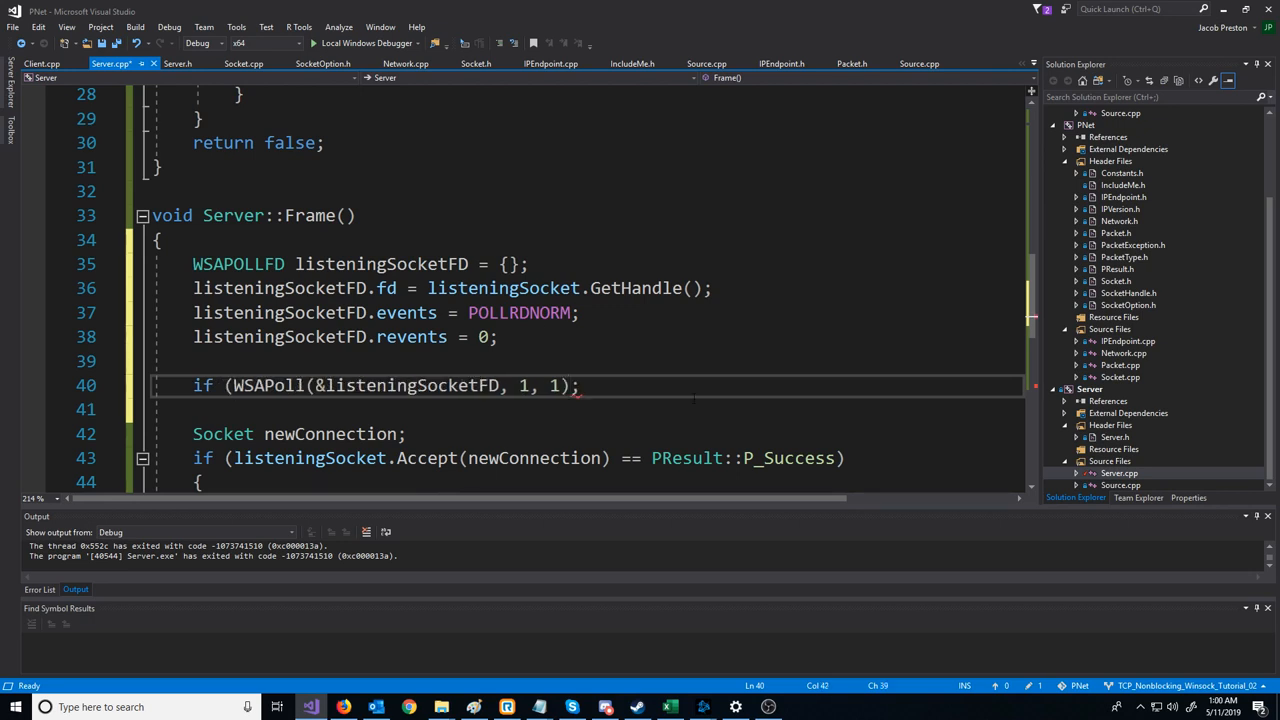
{"action": "type", "text": "> 0)"}
{"action": "left_click", "coordinate": [586, 408]}
{"action": "type", "text": "{"}
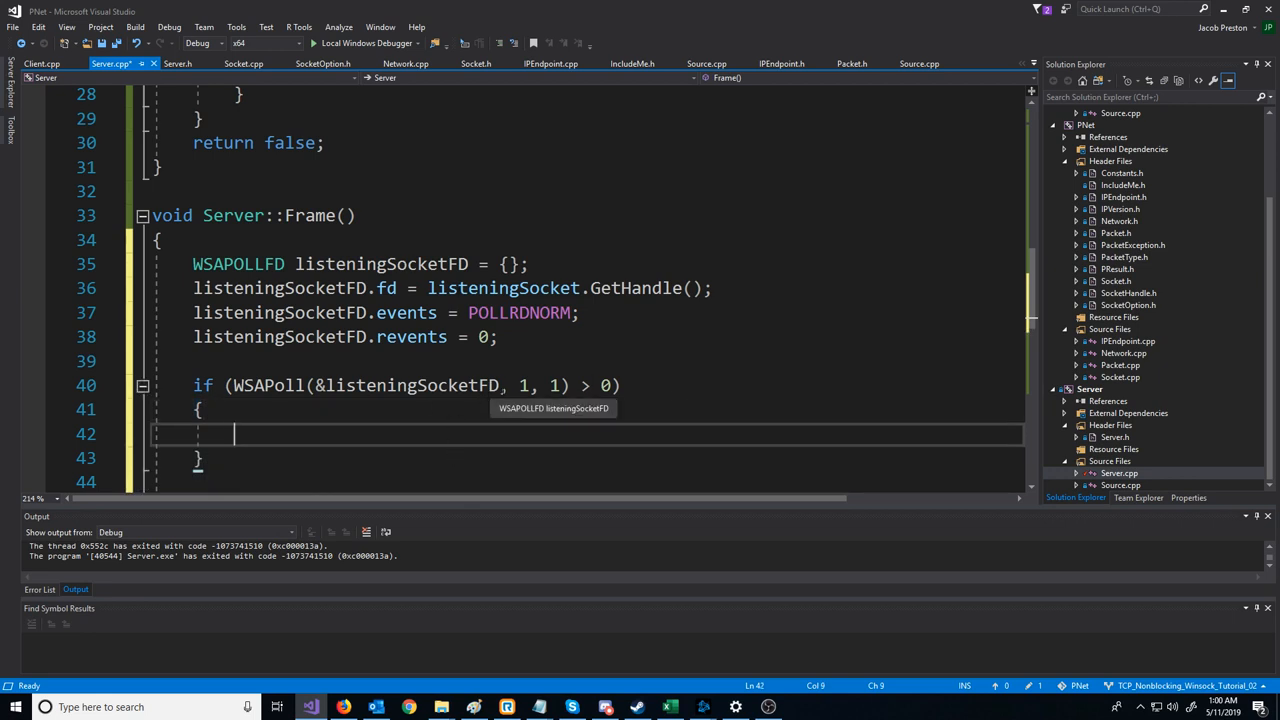
{"action": "scroll", "scroll_direction": "down", "scroll_amount": 3}
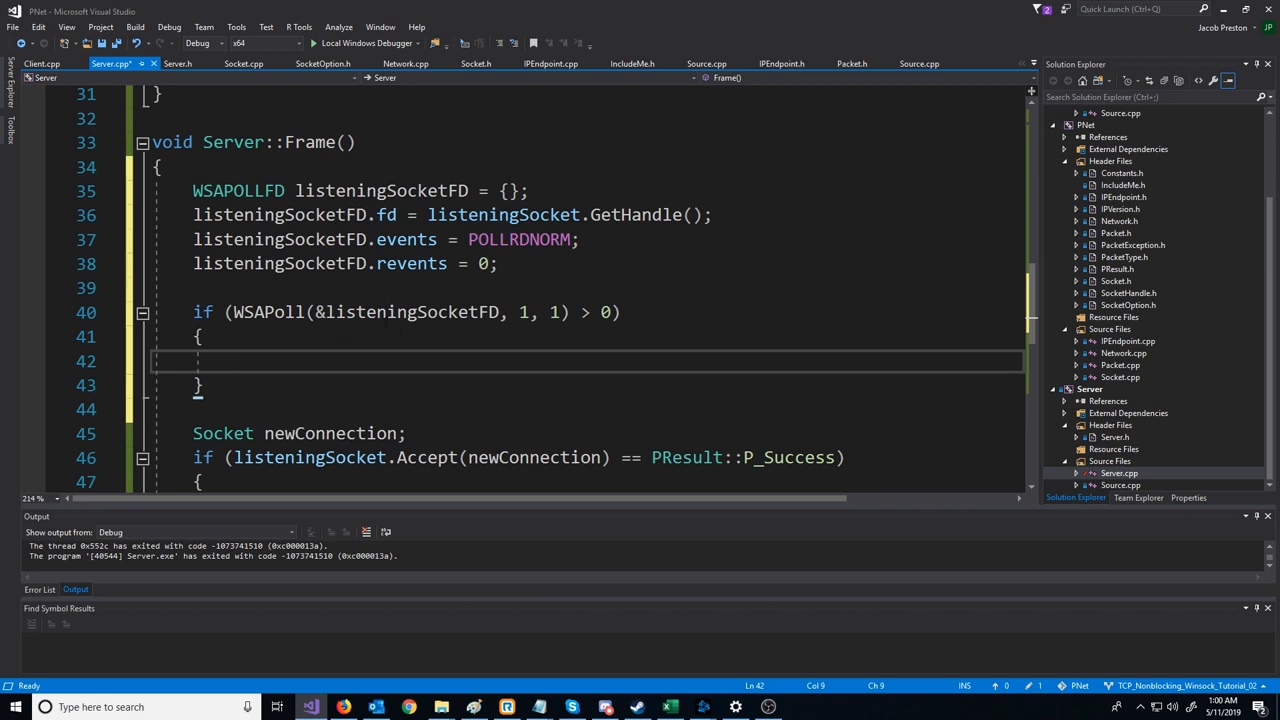
Step: Nest an empty if (listeningSocketFD.revents & POLLRDNORM) check inside the WSAPoll branch
{"action": "left_click", "coordinate": [234, 360]}
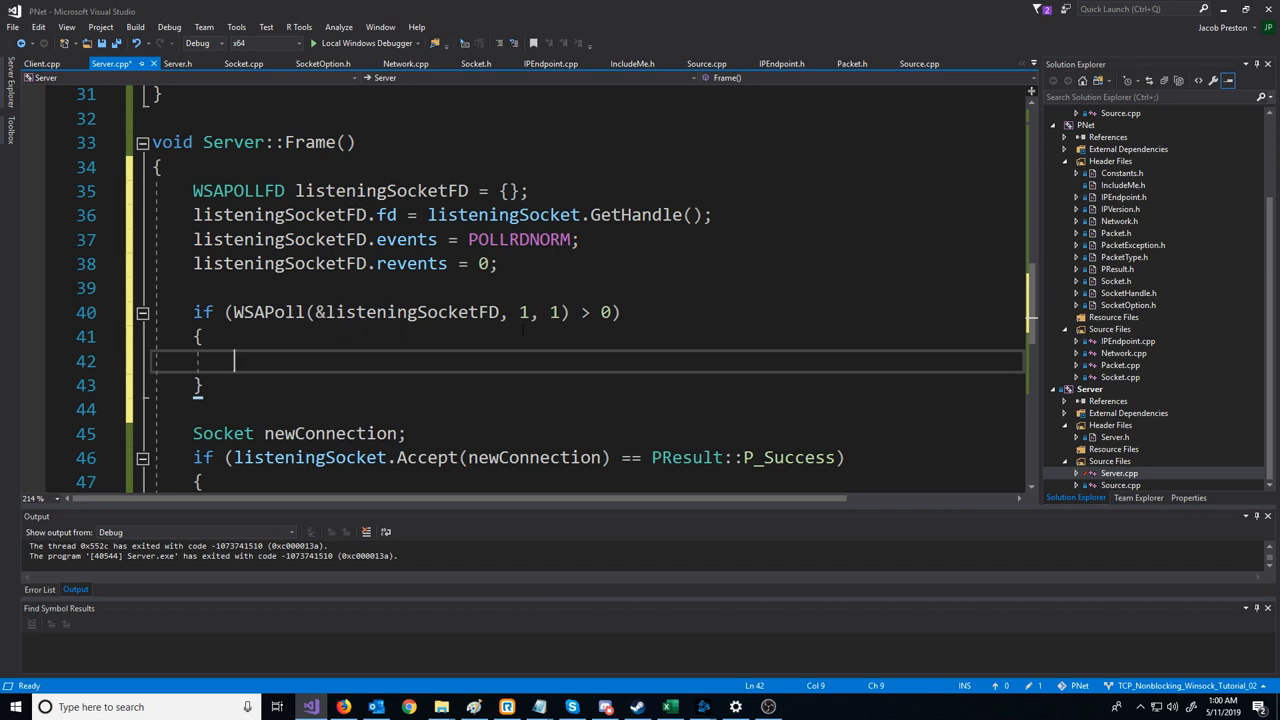
{"action": "type", "text": "if (listeningSocketFD.revents"}
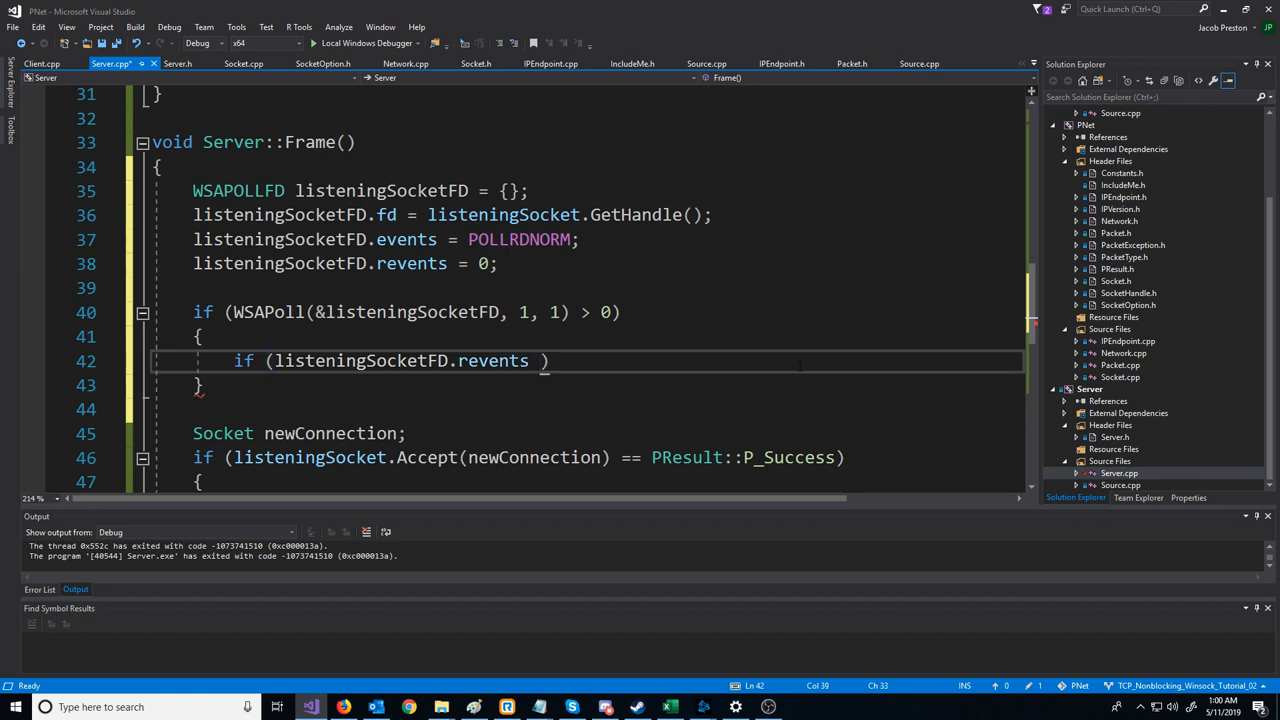
{"action": "type", "text": "&"}
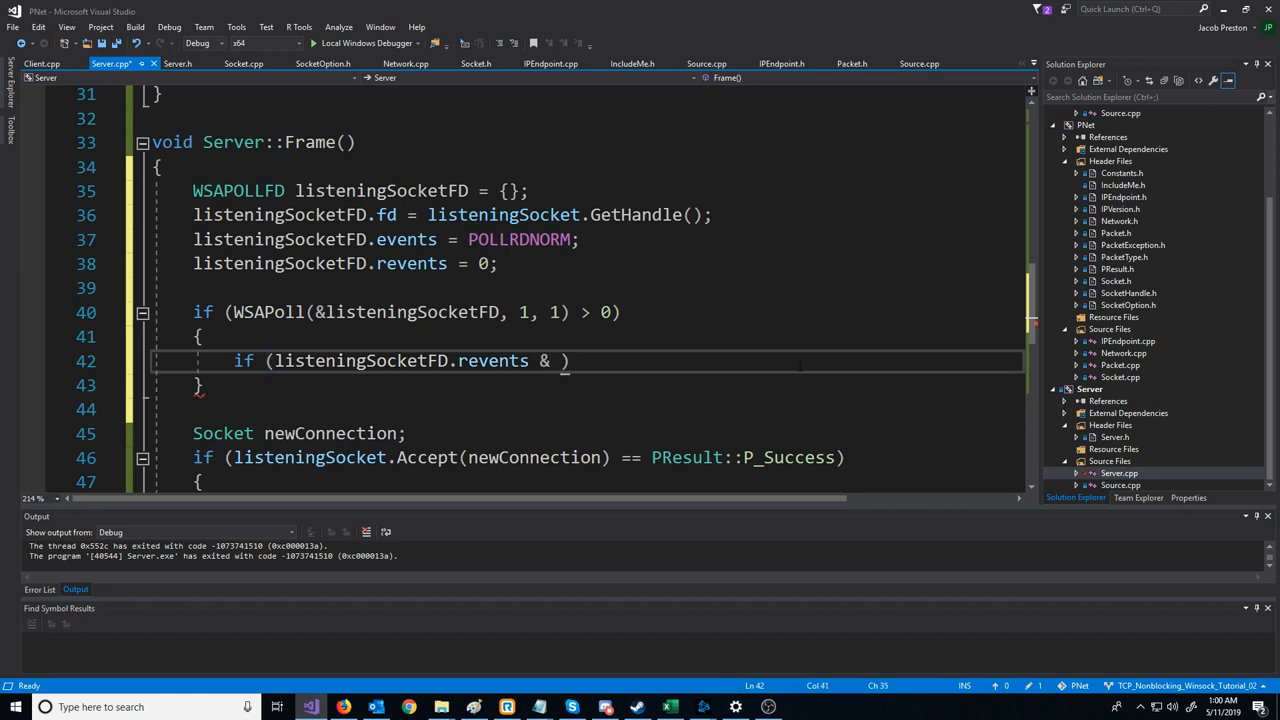
{"action": "type", "text": "POLLRDNORM"}
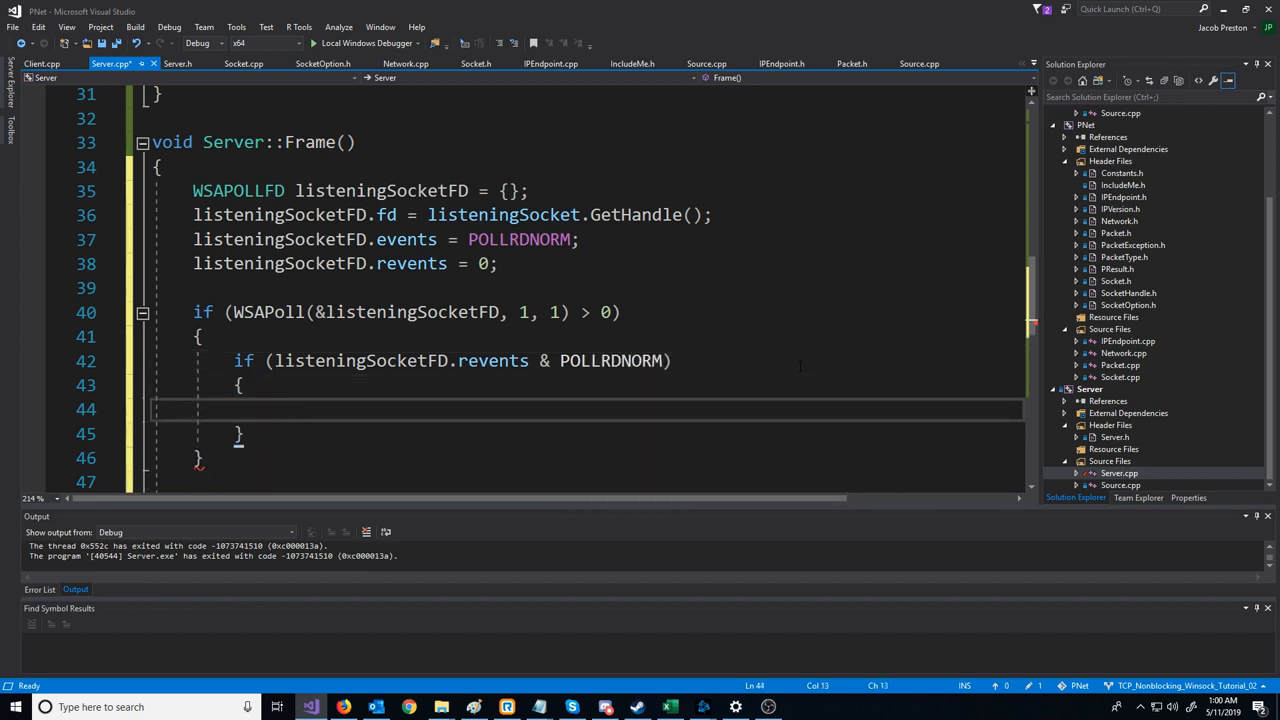
{"action": "scroll", "scroll_direction": "down", "scroll_amount": 3}
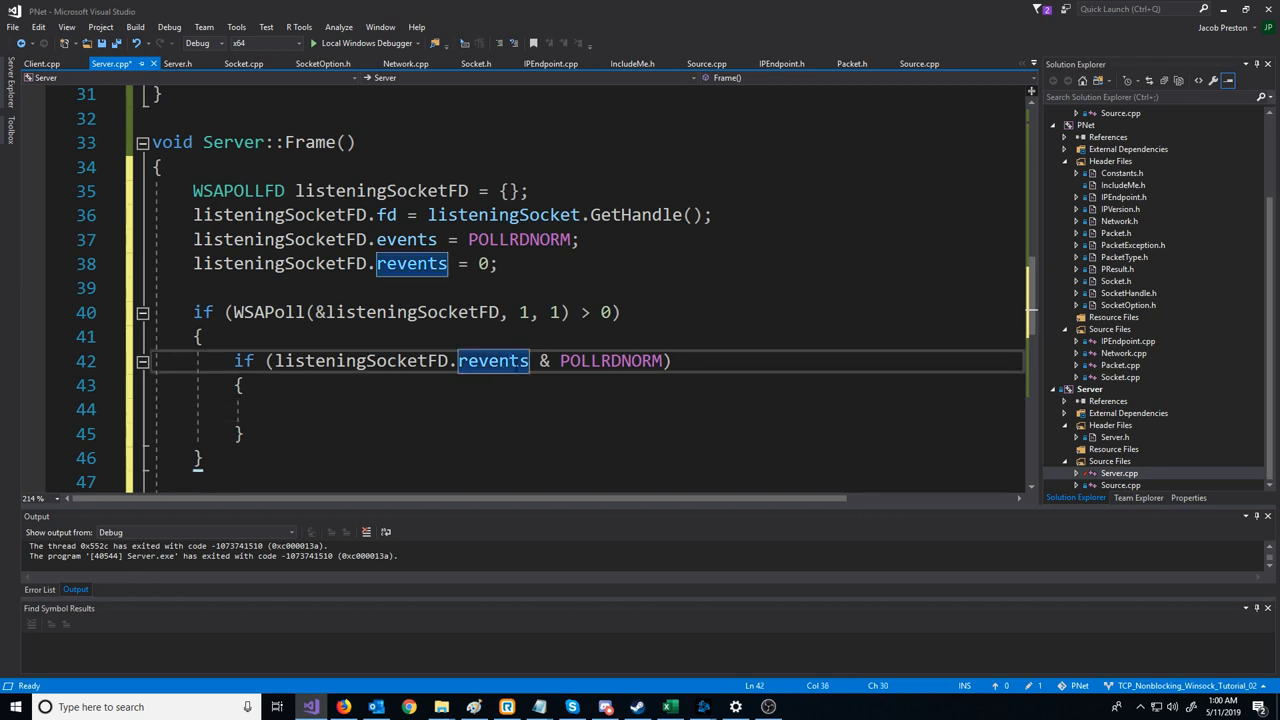
{"action": "left_click", "coordinate": [240, 384]}
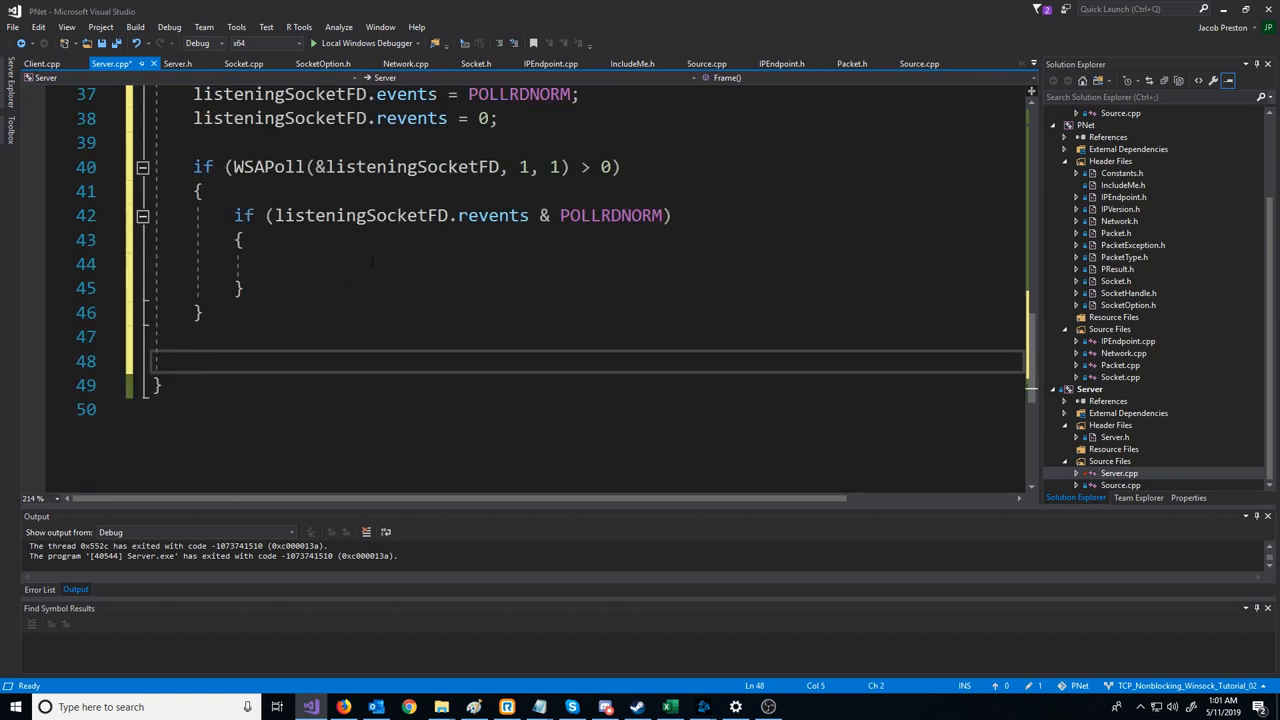
Step: Move the Socket newConnection accept if/else code inside the POLLRDNORM check
{"action": "type", "text": "Socket newConnection;"}
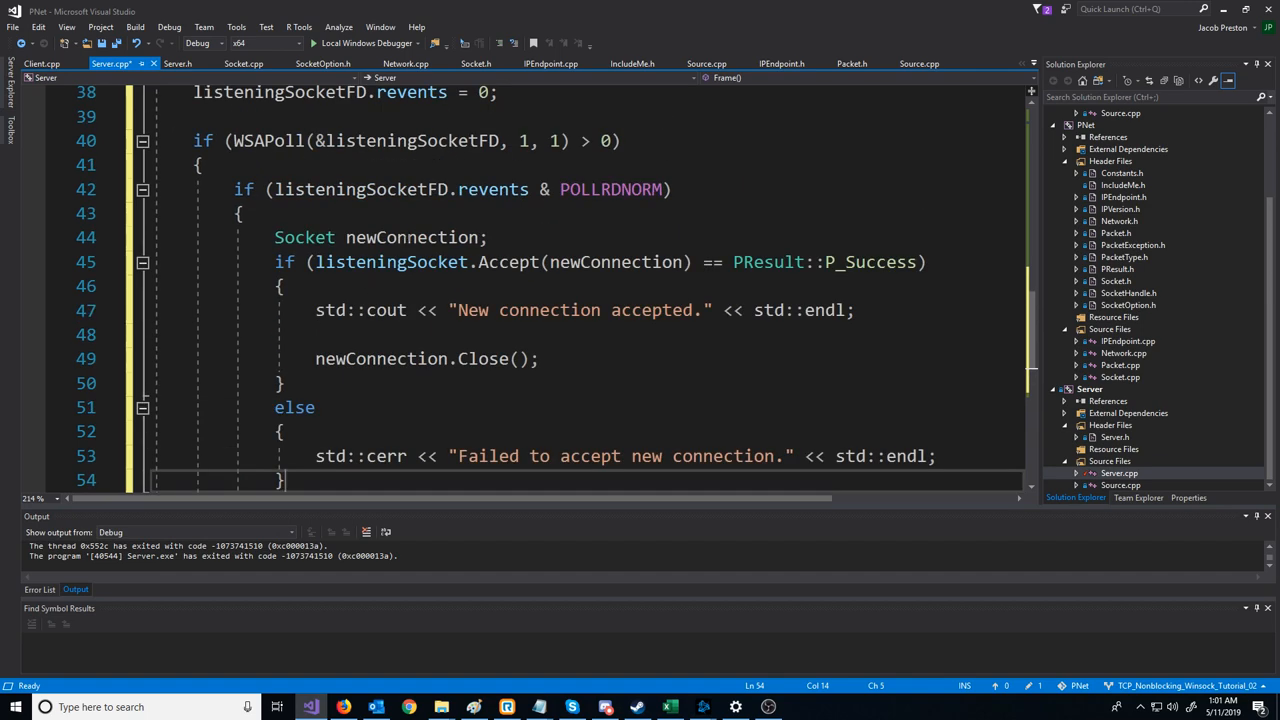
{"action": "scroll", "scroll_direction": "down", "scroll_amount": 3}
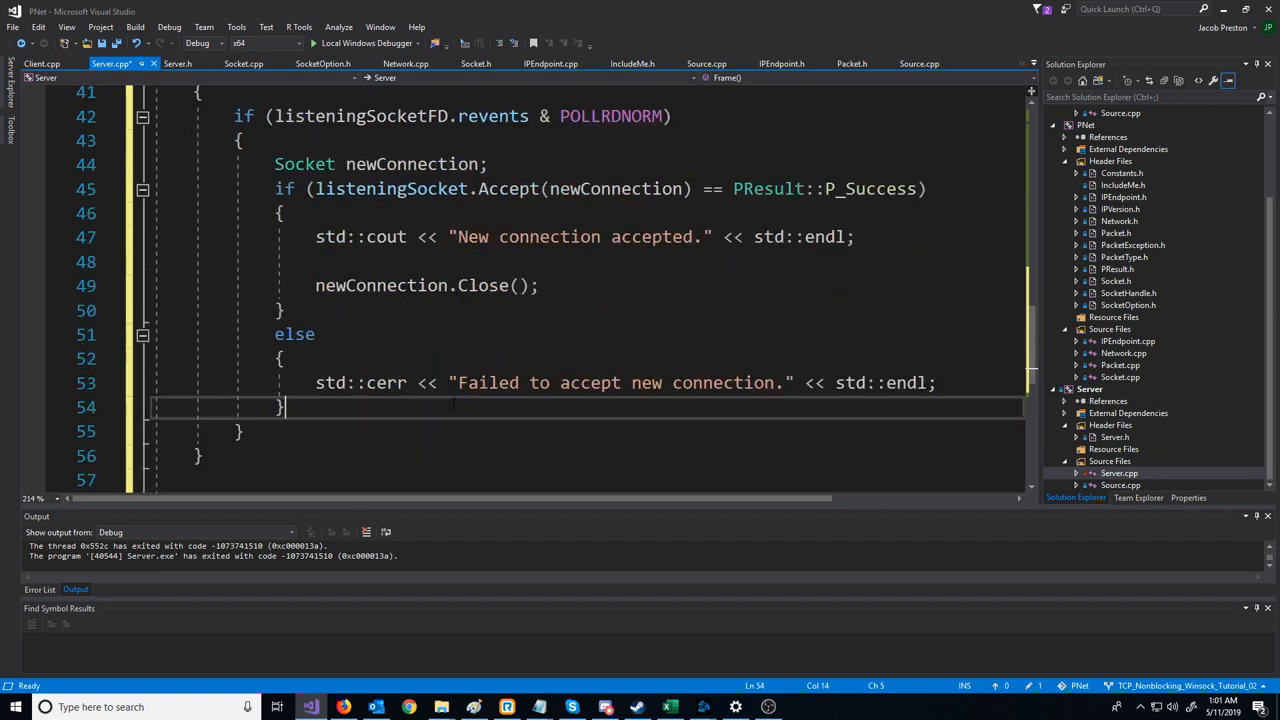
{"action": "left_click", "coordinate": [584, 382]}
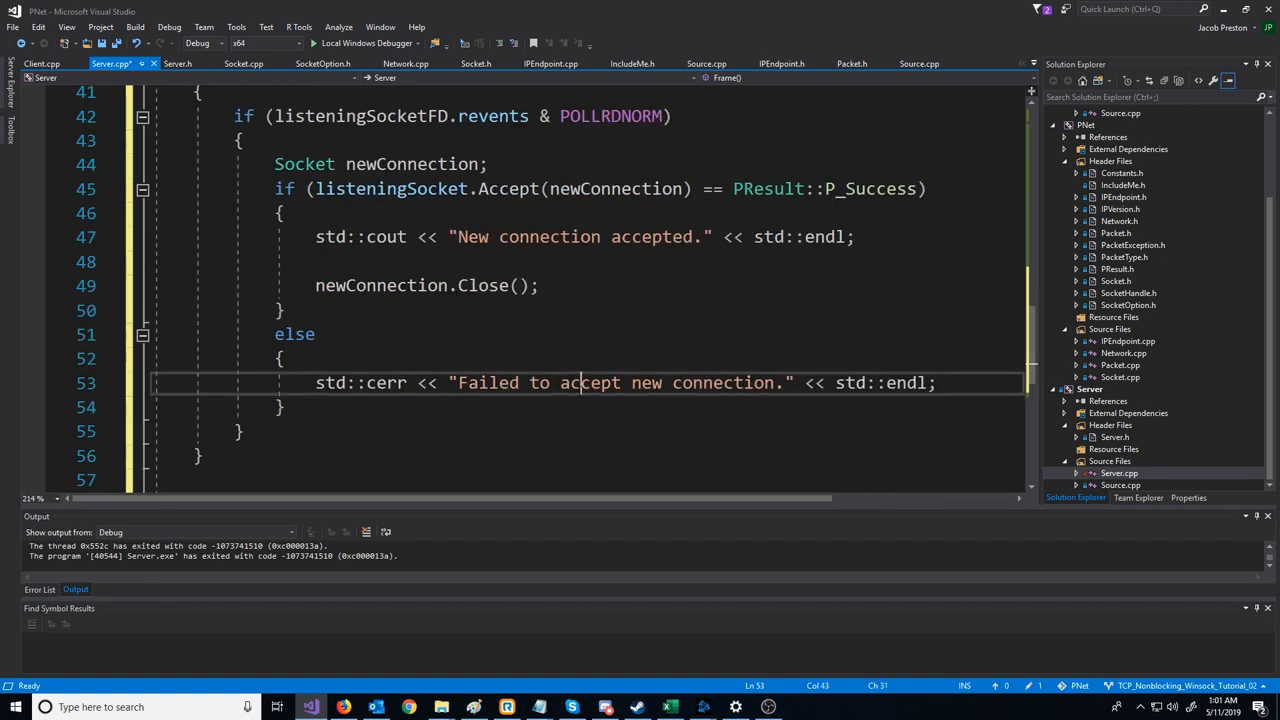
{"action": "scroll", "scroll_direction": "up", "scroll_amount": 3}
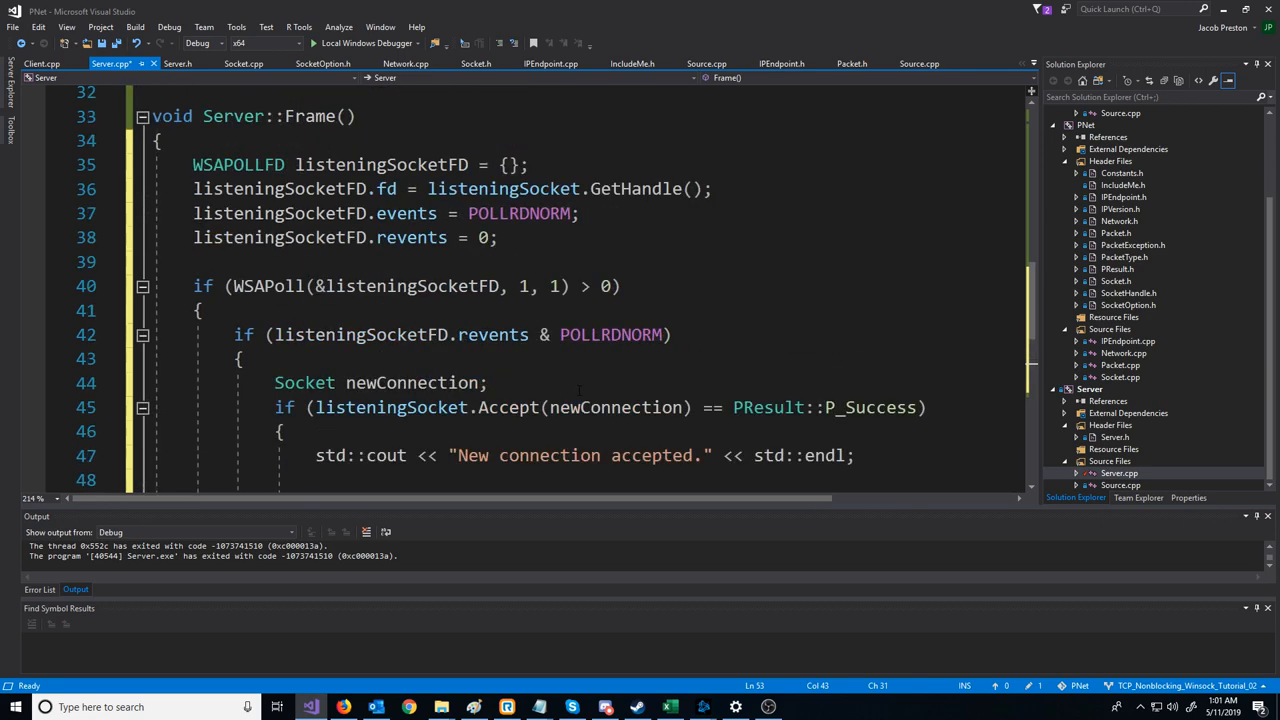
{"action": "scroll", "scroll_direction": "up", "scroll_amount": 3}
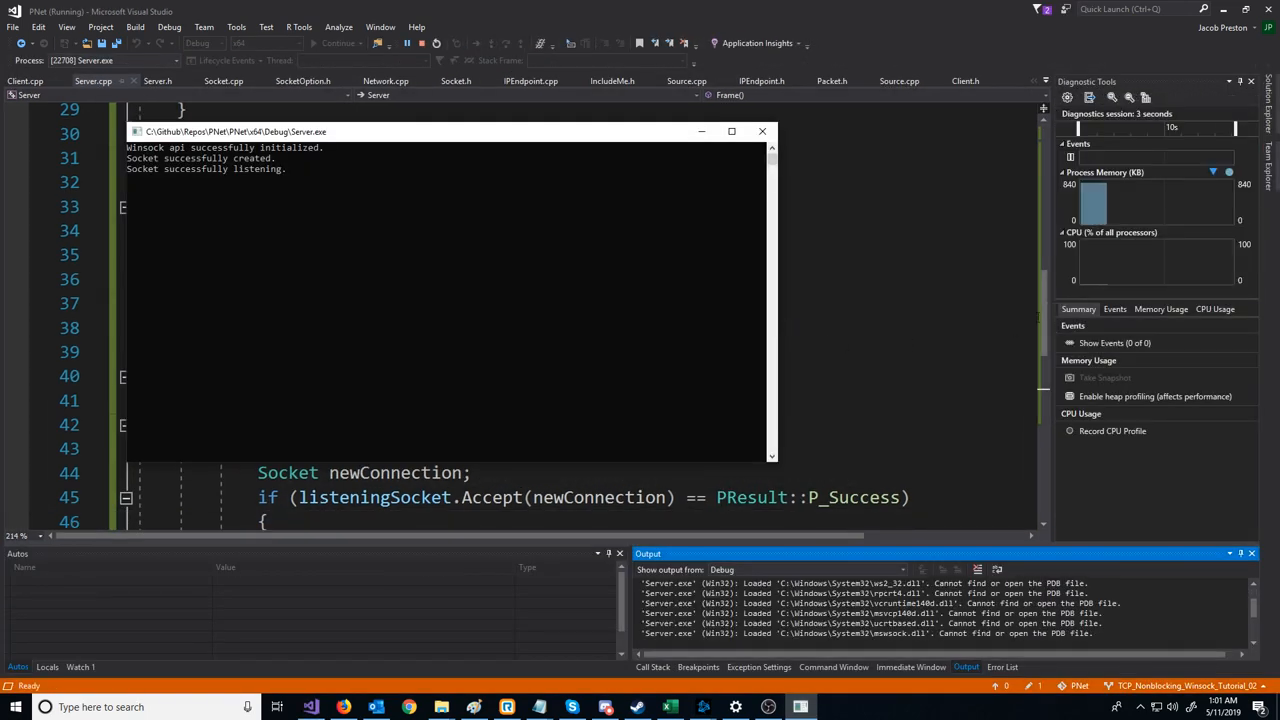
{"action": "mouse_move", "coordinate": [1104, 272]}
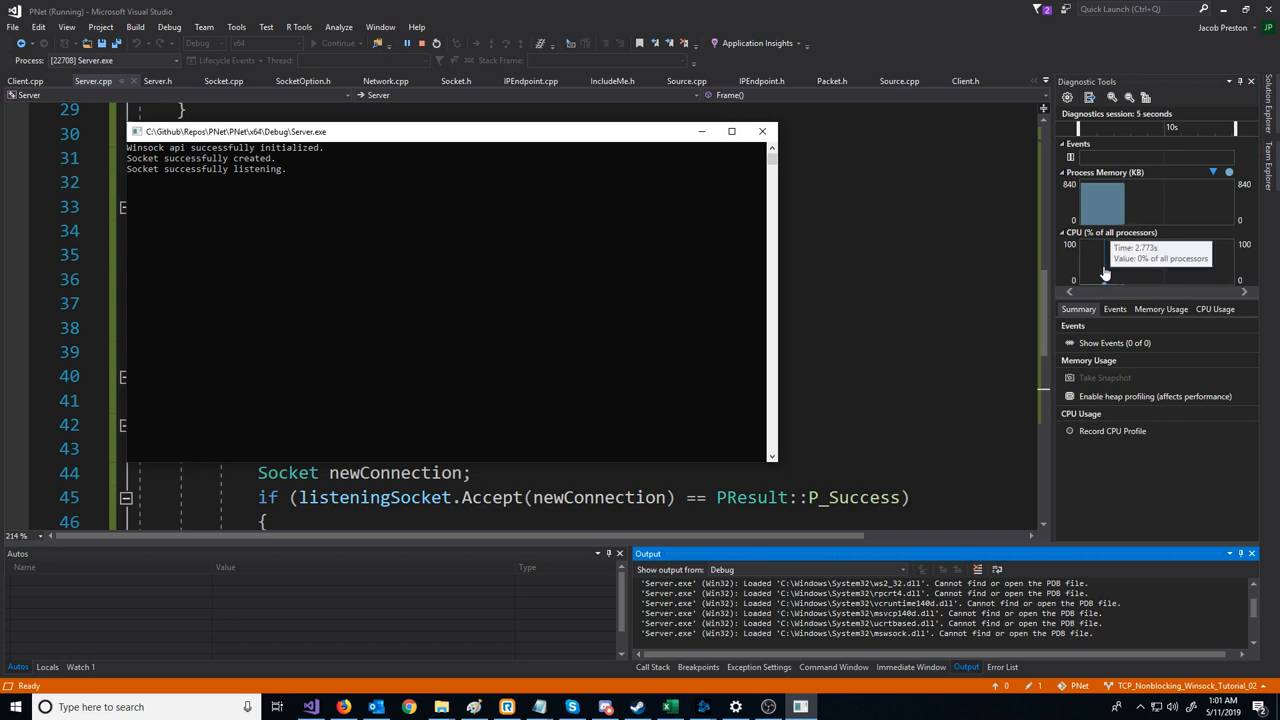
{"action": "mouse_move", "coordinate": [1132, 278]}
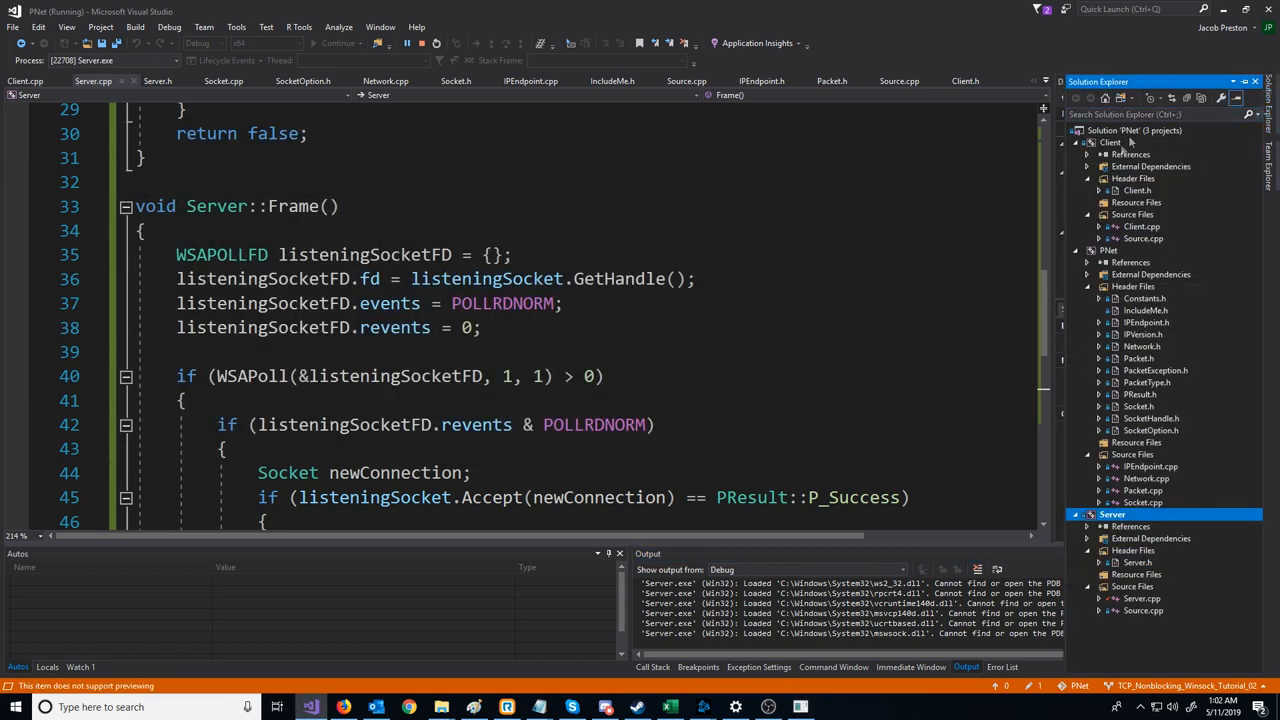
Step: Start a Client instance against the running server, confirm the connection is accepted, then stop debugging
{"action": "right_click", "coordinate": [1112, 140]}
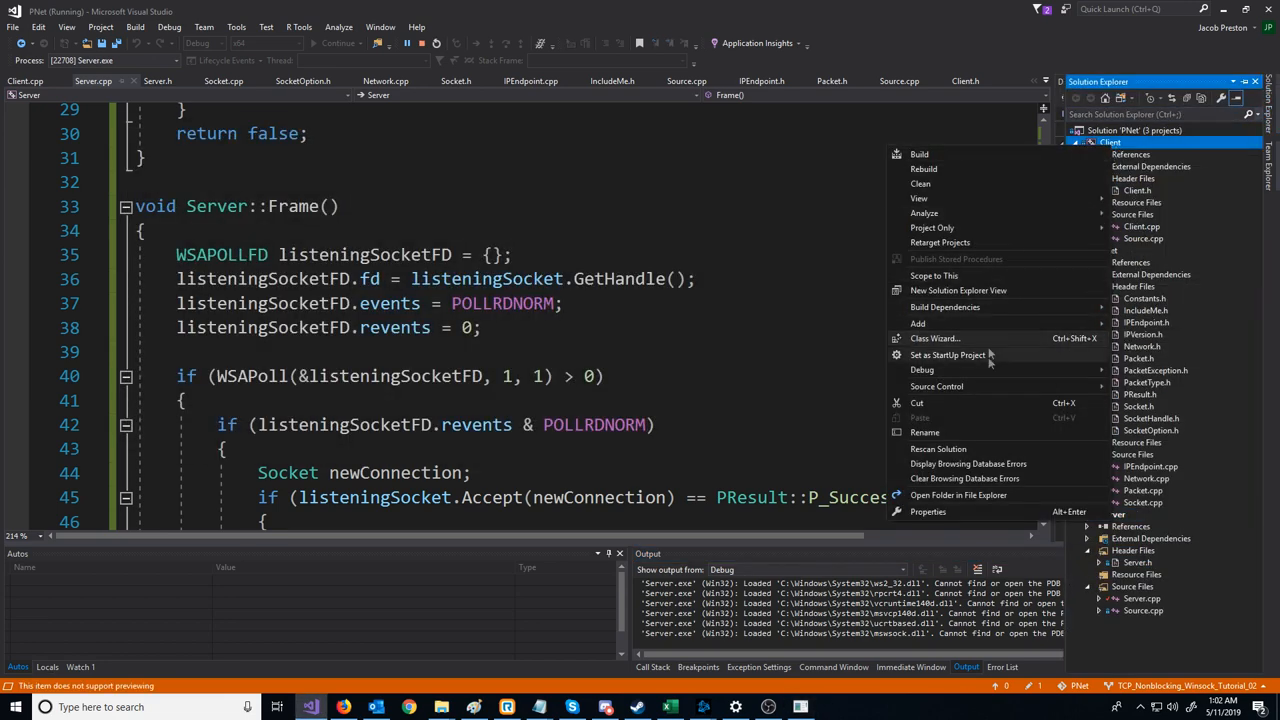
{"action": "left_click", "coordinate": [920, 154]}
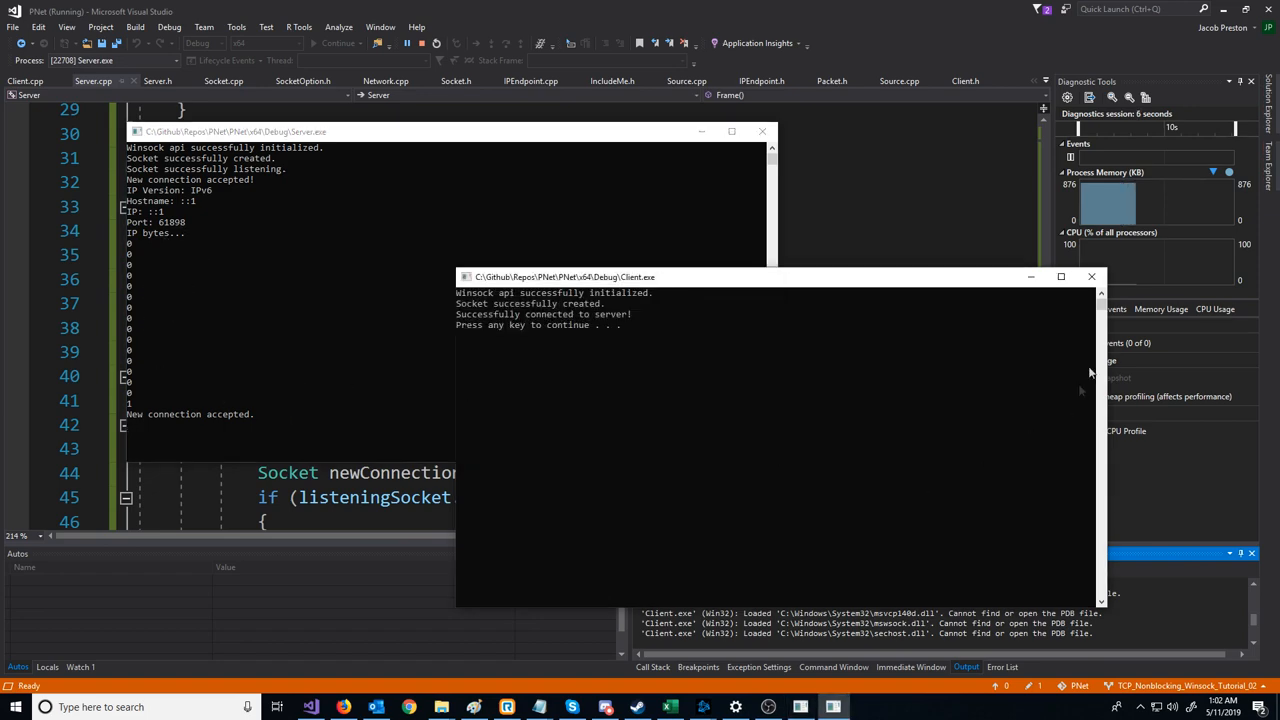
{"action": "left_click", "coordinate": [406, 44]}
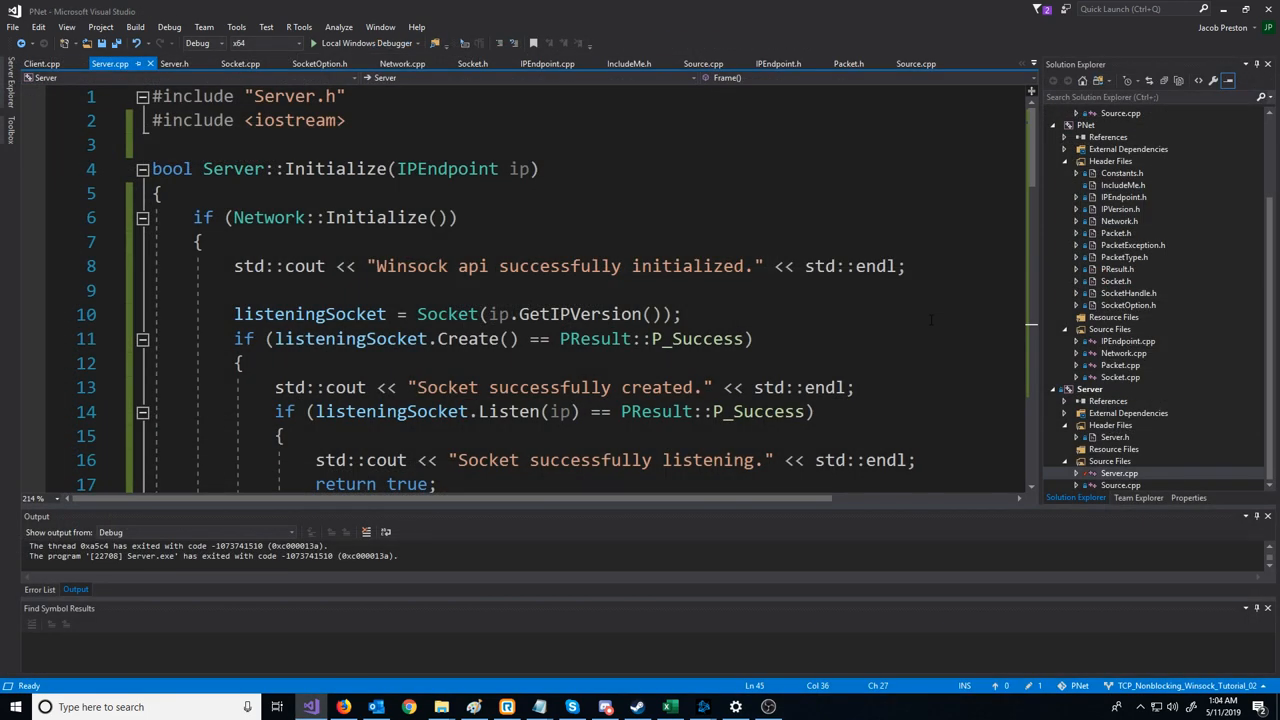